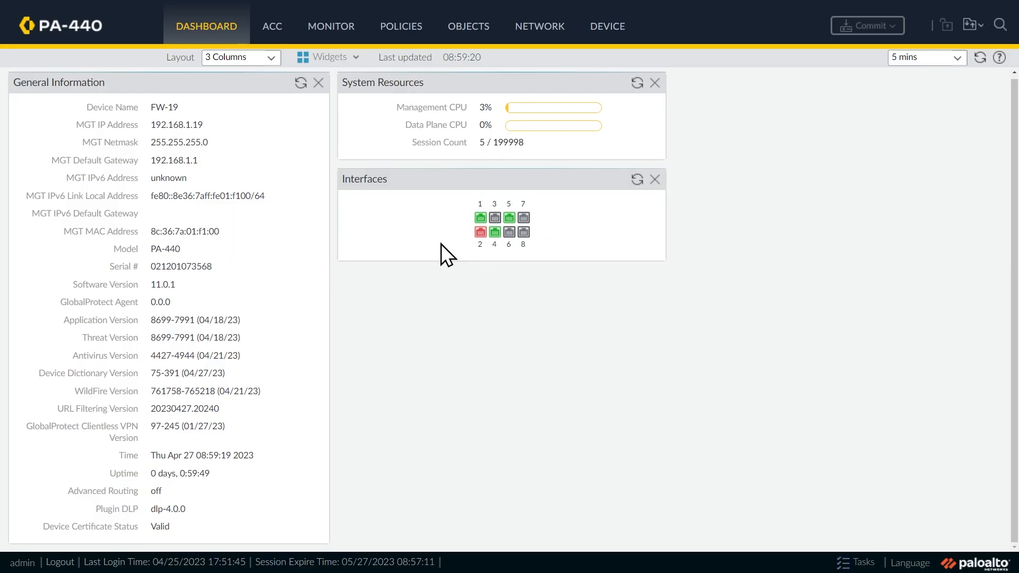
{"action": "mouse_move", "coordinate": [434, 260]}
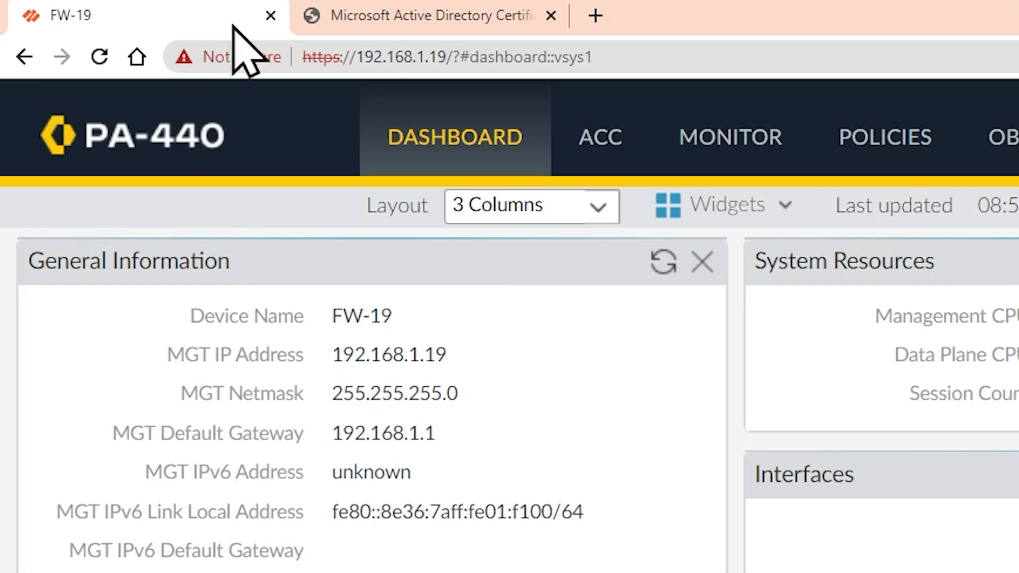
{"action": "mouse_move", "coordinate": [292, 97]}
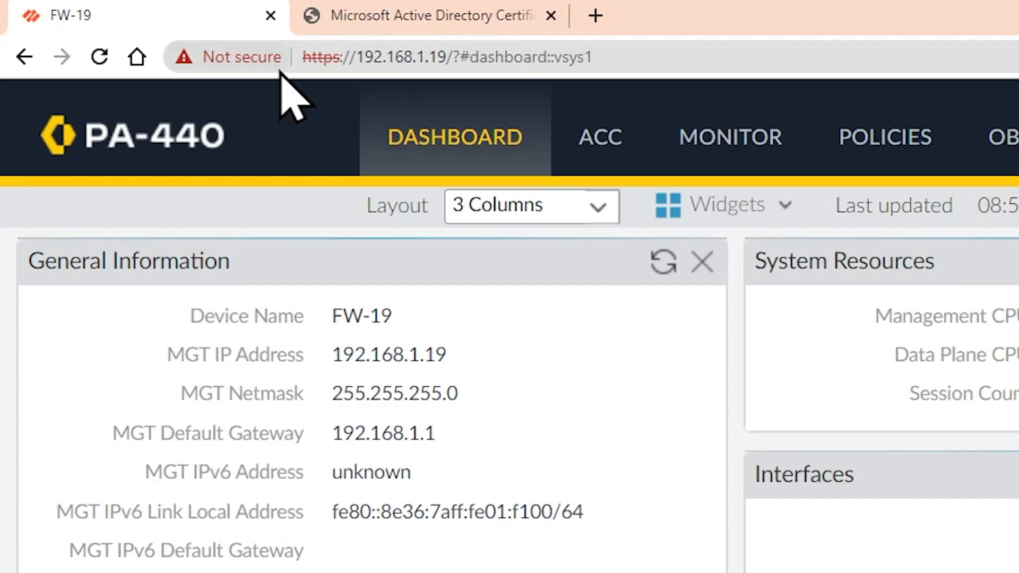
Step: View the firewall's untrusted self-signed certificate in Chrome's Certificate Viewer
{"action": "left_click", "coordinate": [228, 57]}
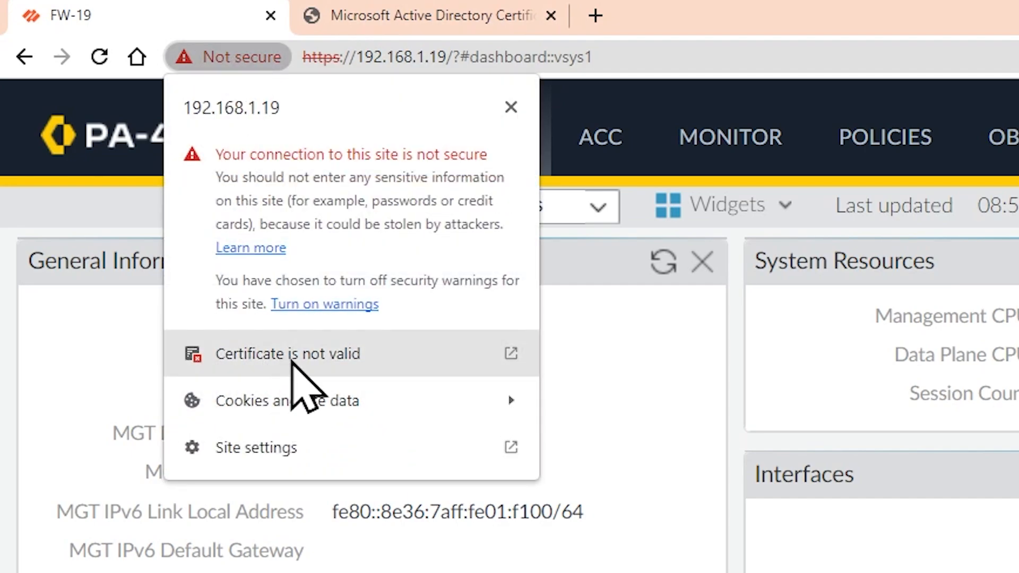
{"action": "left_click", "coordinate": [288, 354]}
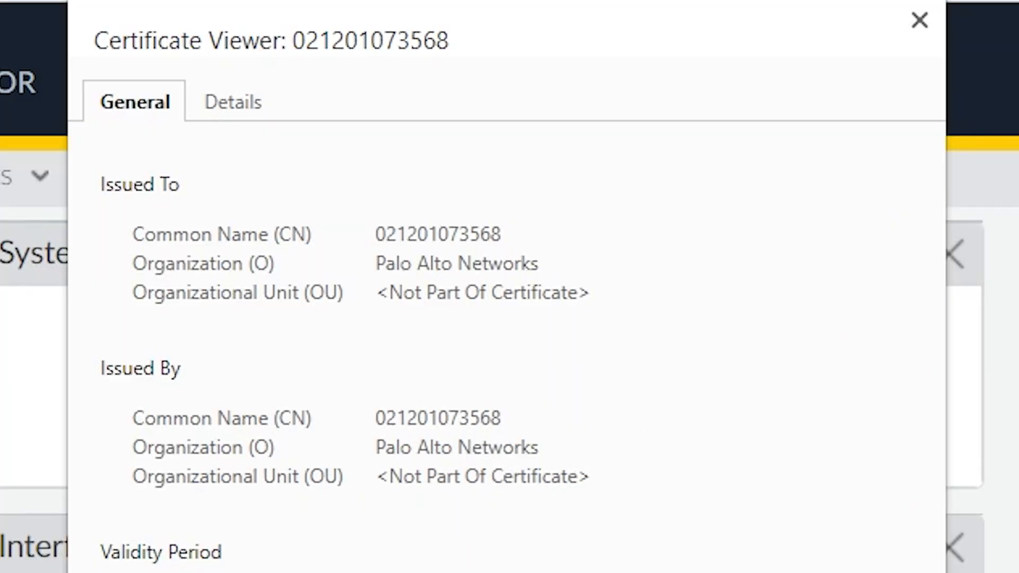
{"action": "mouse_move", "coordinate": [272, 435]}
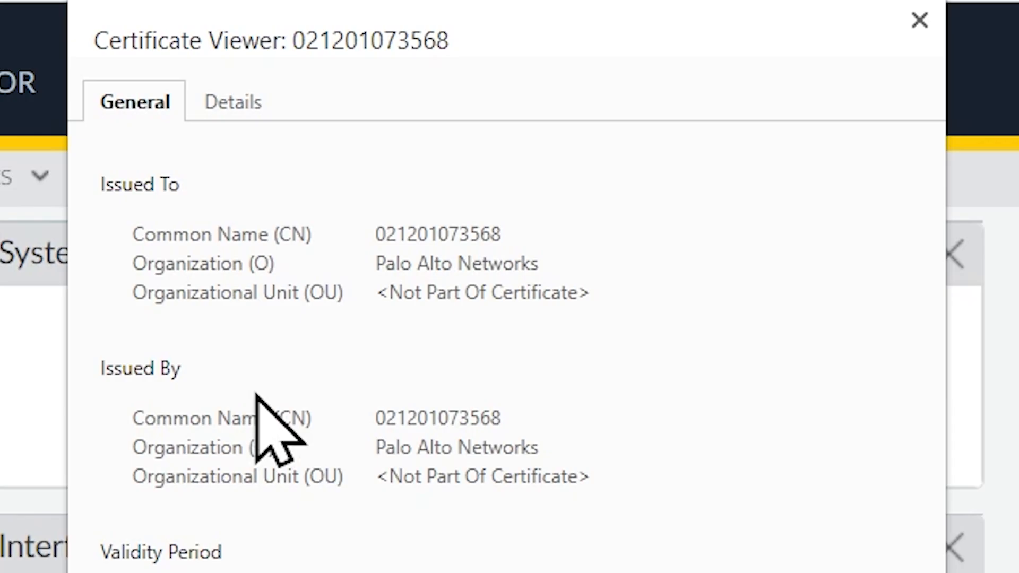
{"action": "left_click", "coordinate": [918, 21]}
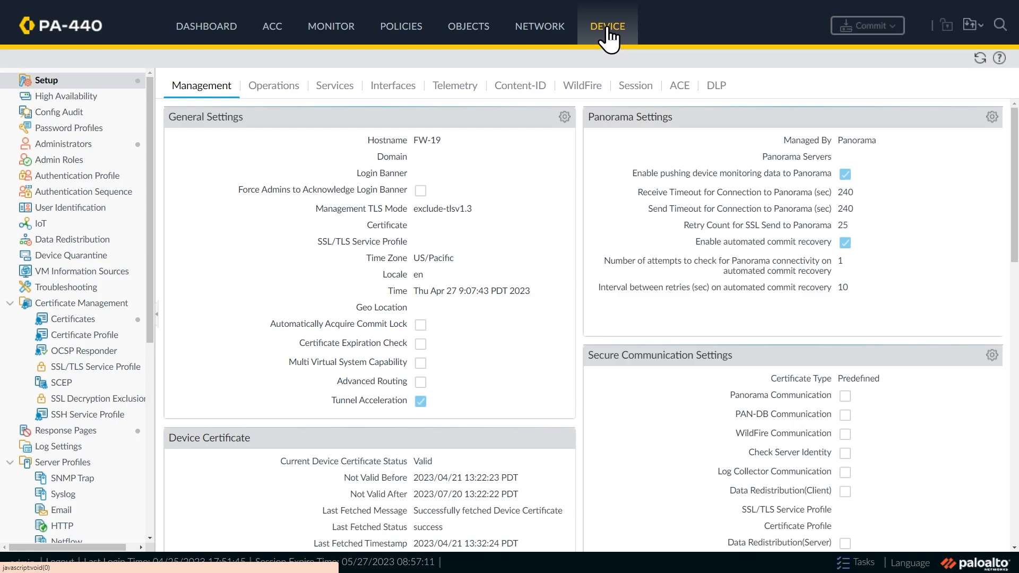
{"action": "mouse_move", "coordinate": [81, 303]}
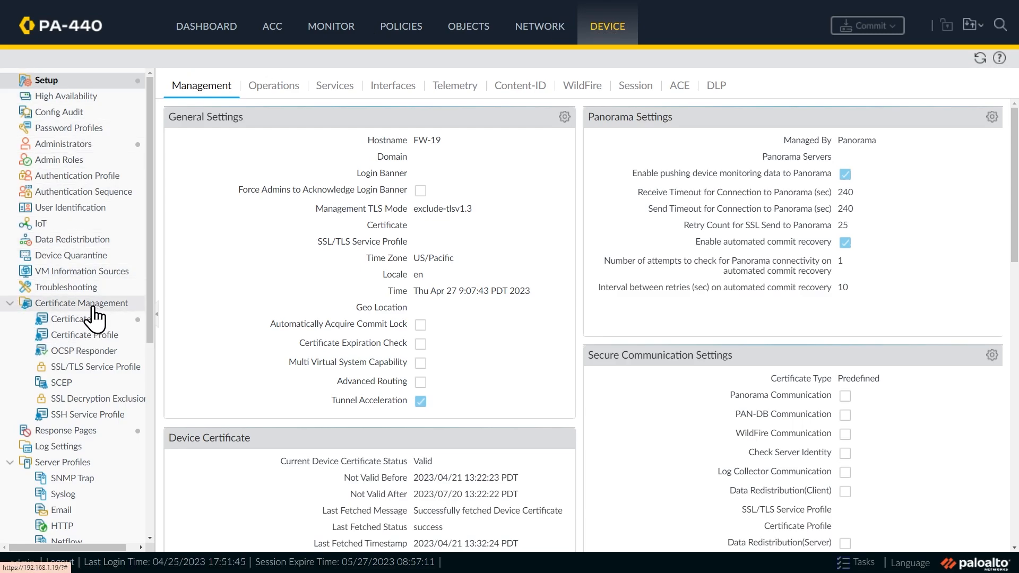
Step: Show the device certificates list under Certificate Management
{"action": "left_click", "coordinate": [73, 319]}
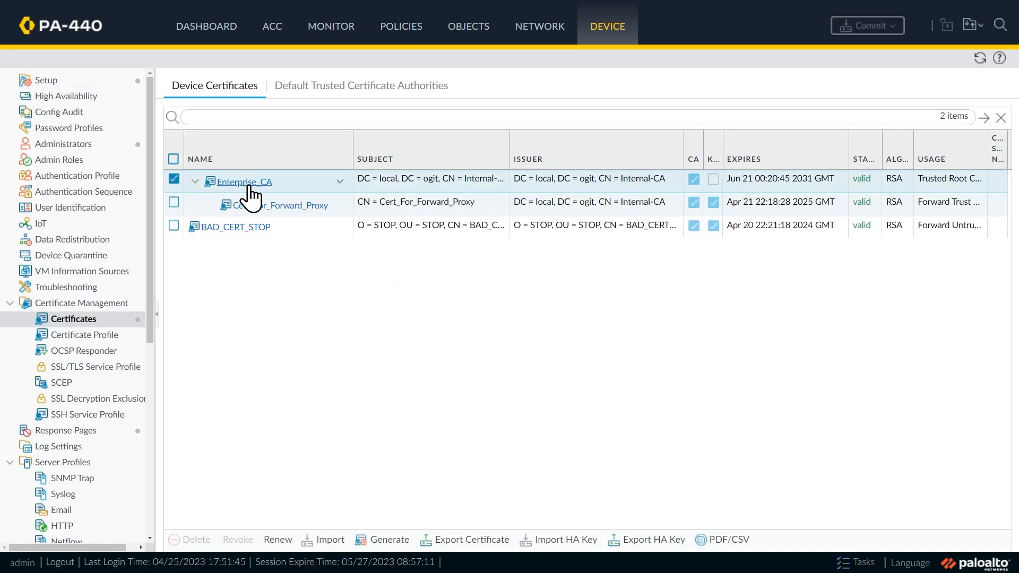
{"action": "mouse_move", "coordinate": [472, 191]}
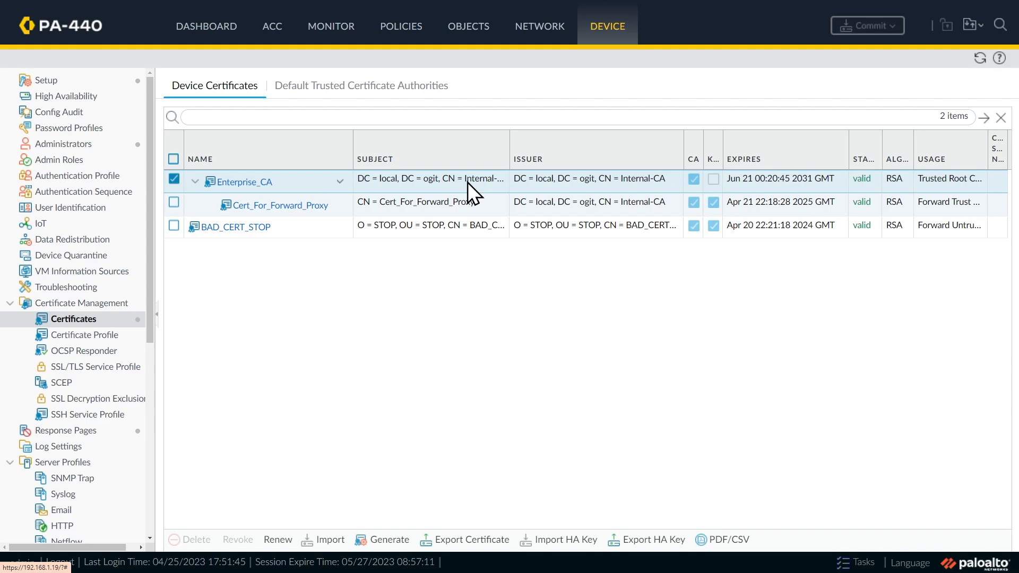
{"action": "mouse_move", "coordinate": [291, 192]}
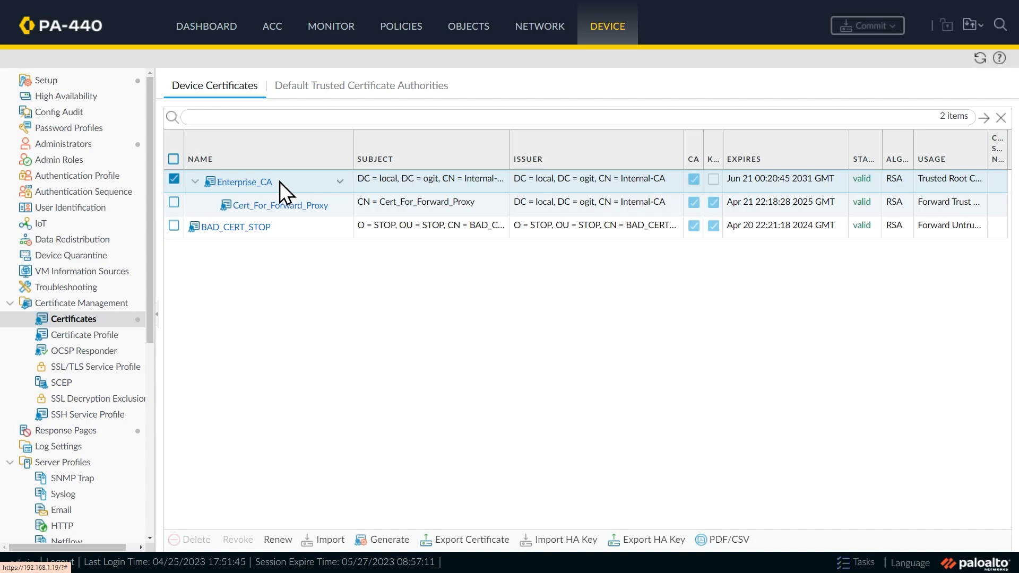
{"action": "mouse_move", "coordinate": [447, 309]}
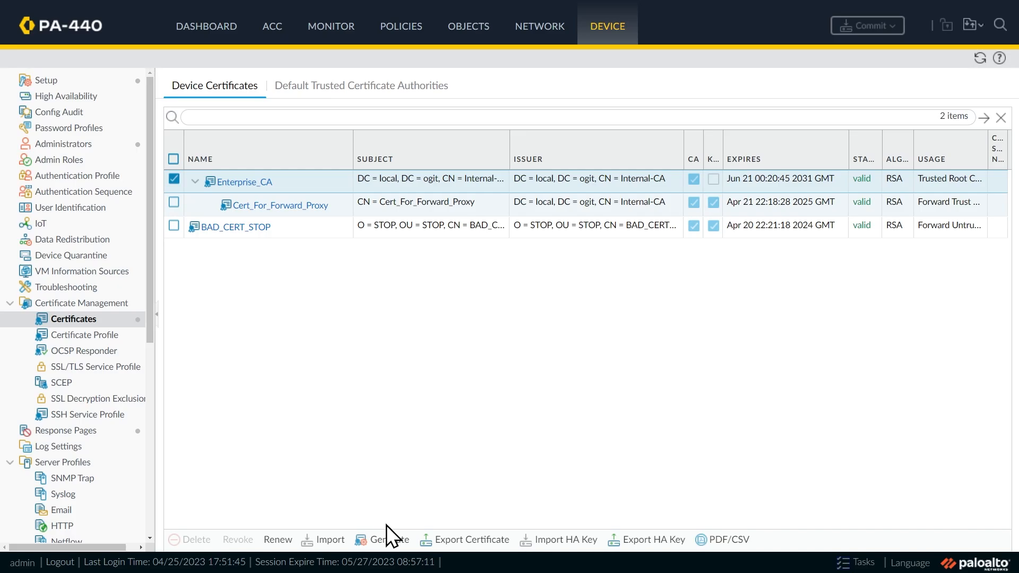
Step: Start a new certificate named FW-19_Mgmt_Cert with common name 192.168.1.19
{"action": "left_click", "coordinate": [389, 540]}
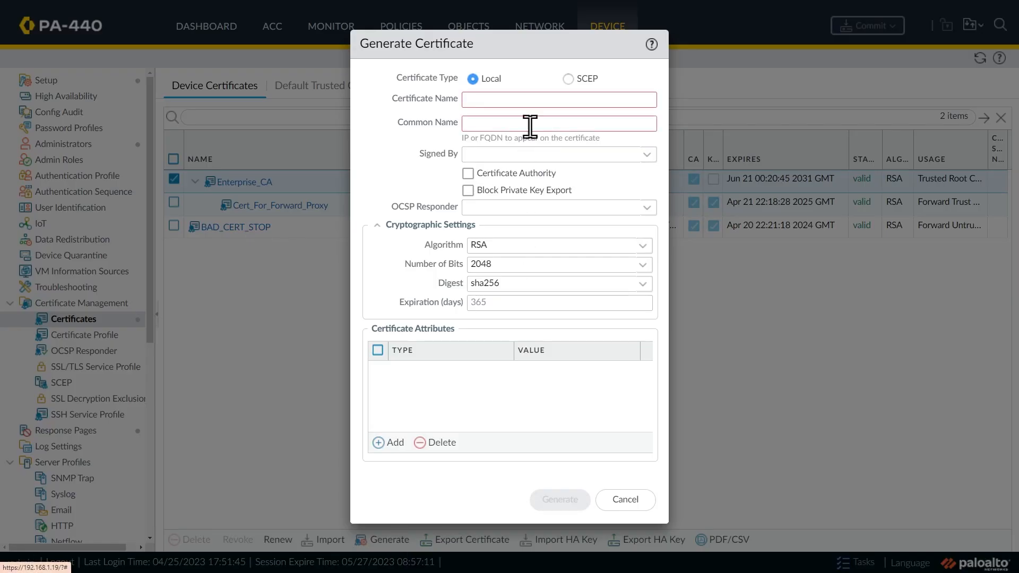
{"action": "type", "text": "FW-19_Mgmt_Cert"}
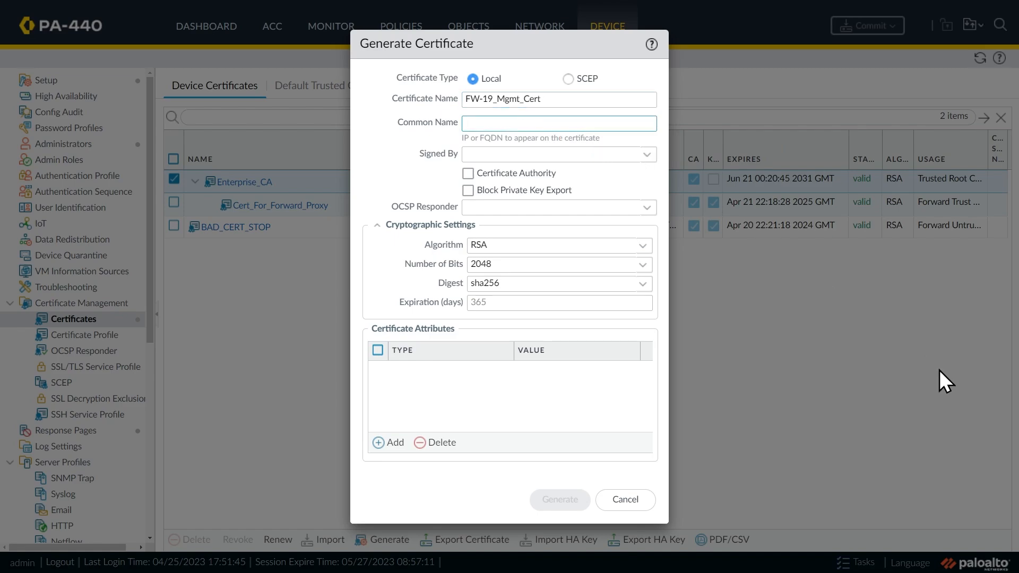
{"action": "type", "text": "192.168.1.19"}
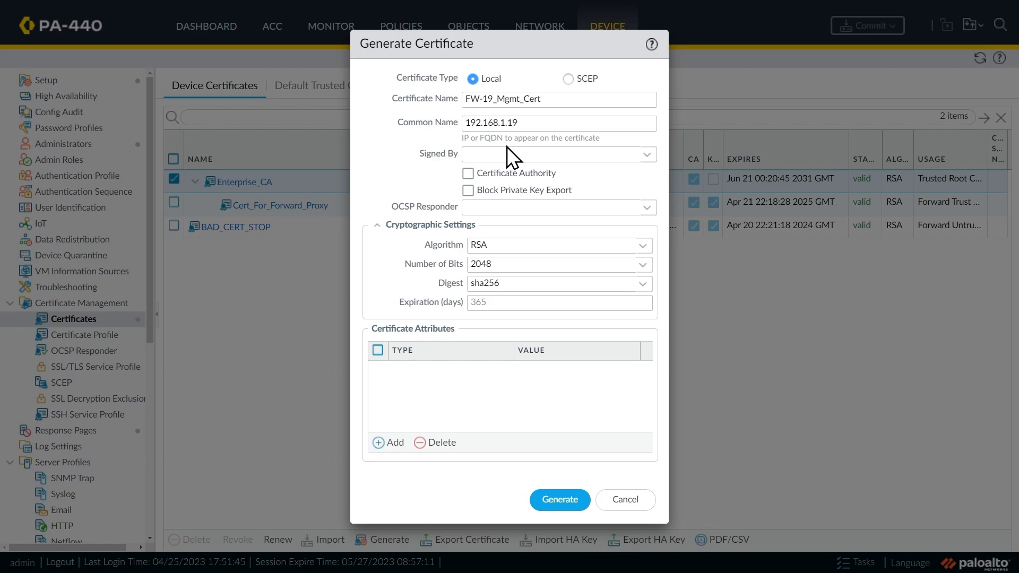
{"action": "mouse_move", "coordinate": [500, 140]}
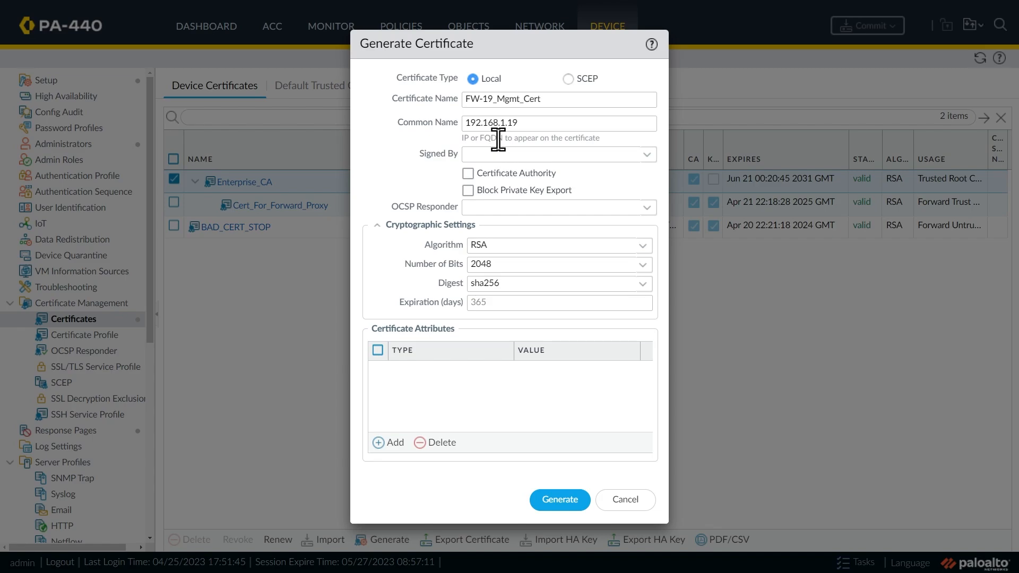
{"action": "mouse_move", "coordinate": [532, 180]}
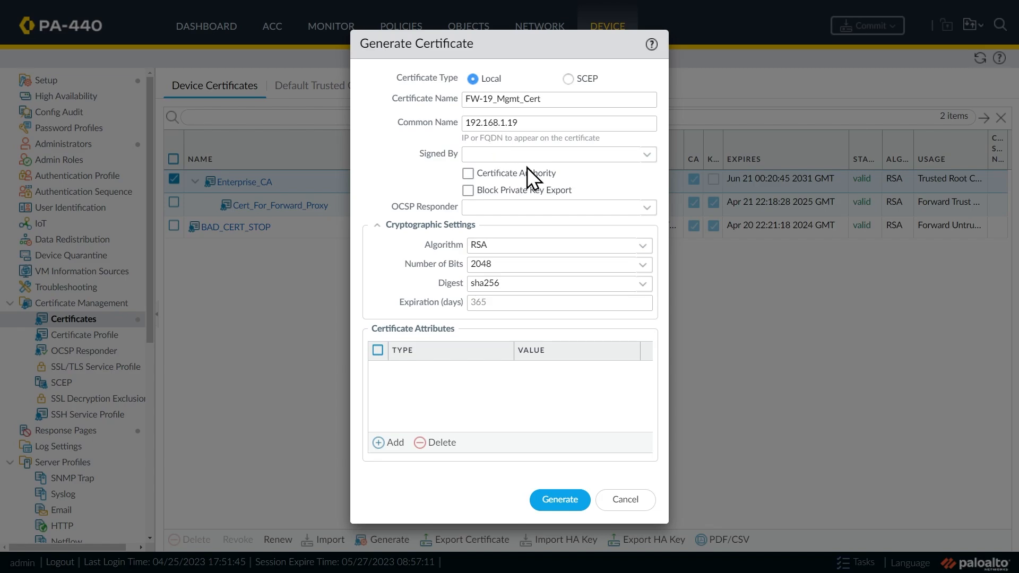
{"action": "mouse_move", "coordinate": [474, 233]}
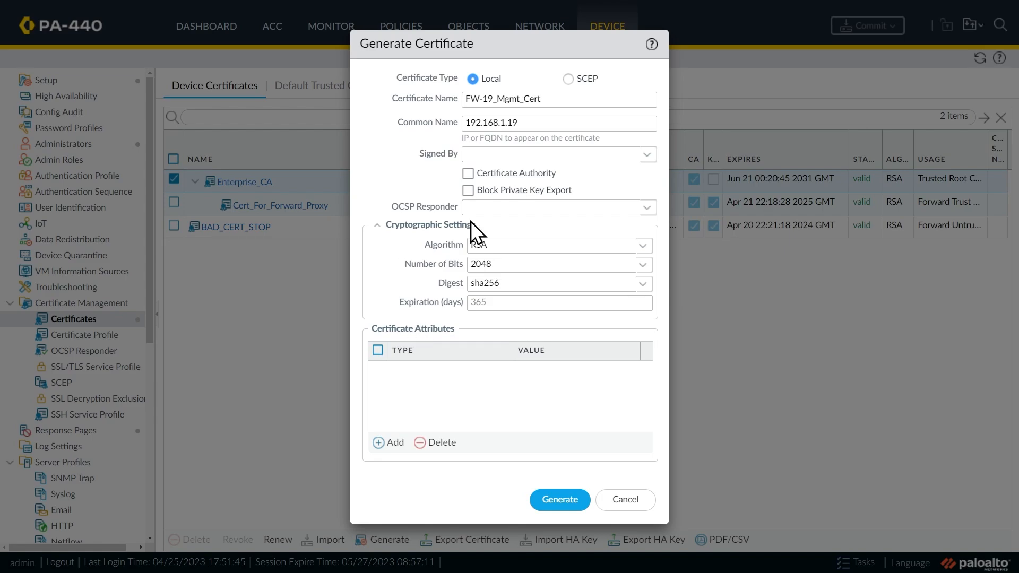
{"action": "mouse_move", "coordinate": [428, 193]}
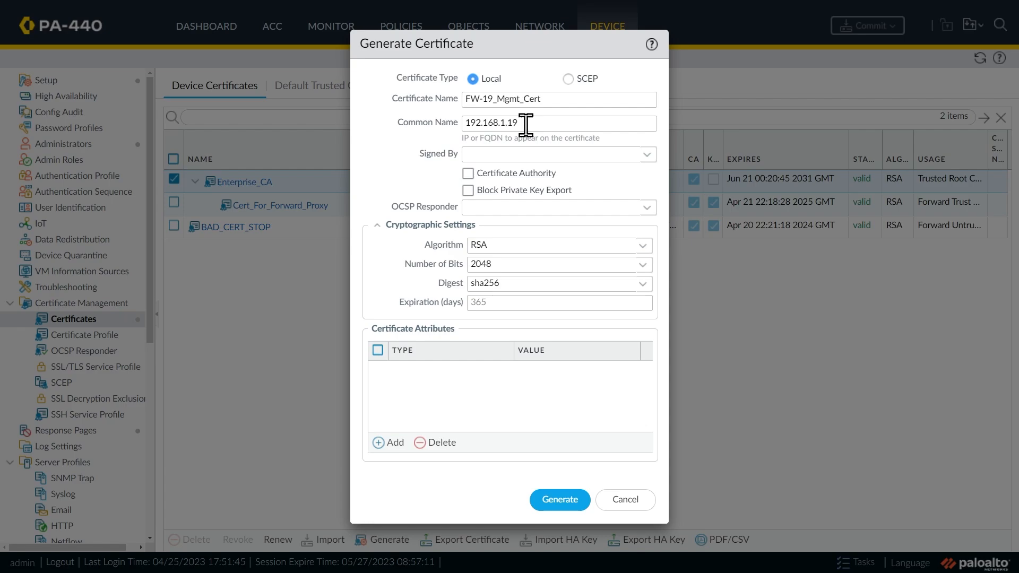
{"action": "mouse_move", "coordinate": [551, 383]}
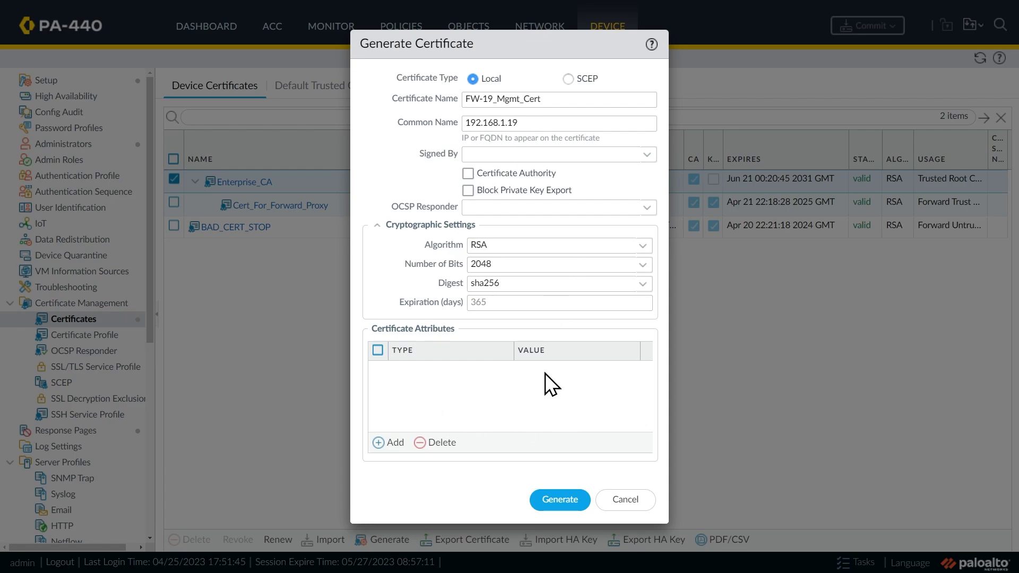
{"action": "mouse_move", "coordinate": [472, 385]}
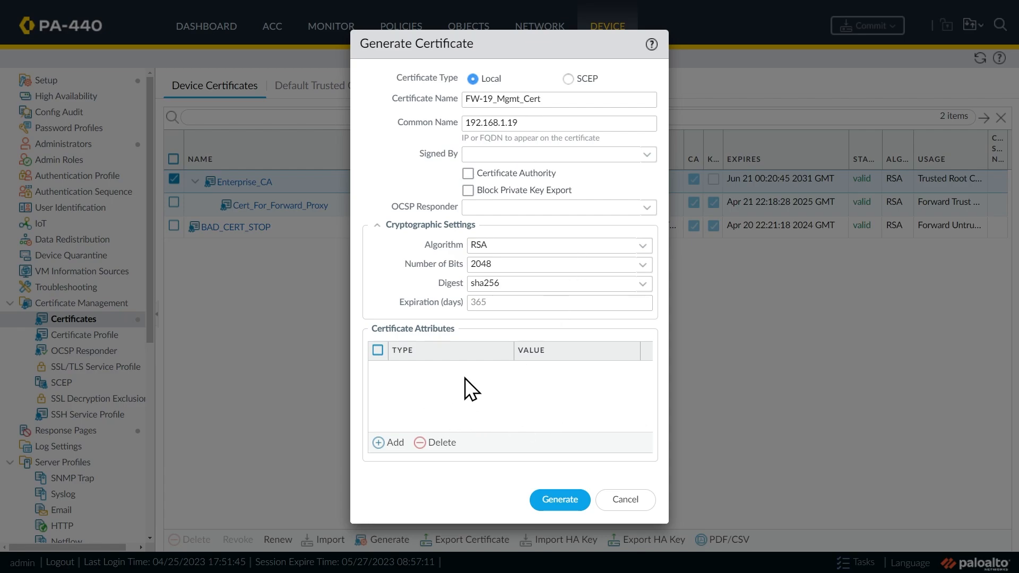
{"action": "mouse_move", "coordinate": [513, 422]}
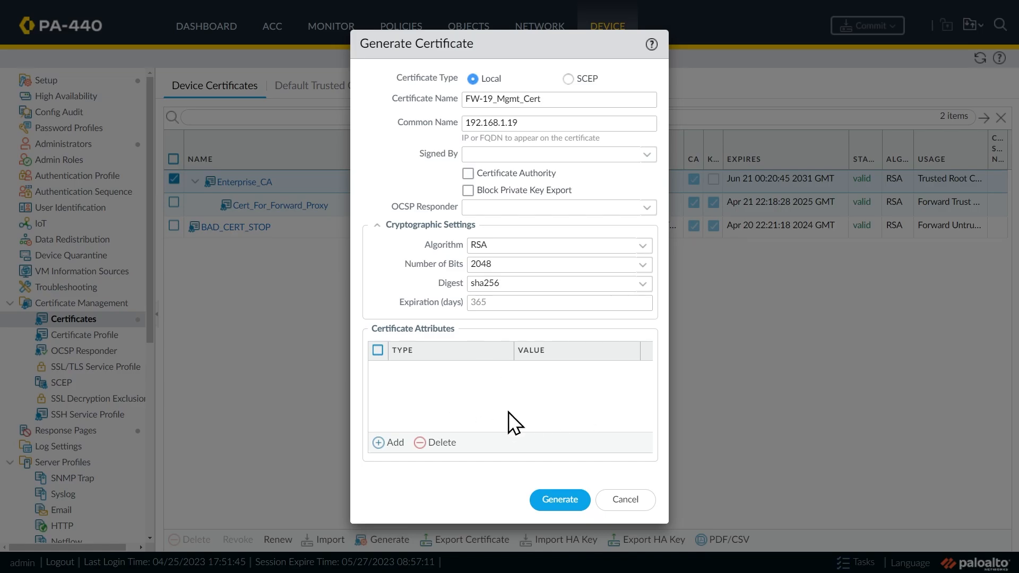
{"action": "mouse_move", "coordinate": [476, 419]}
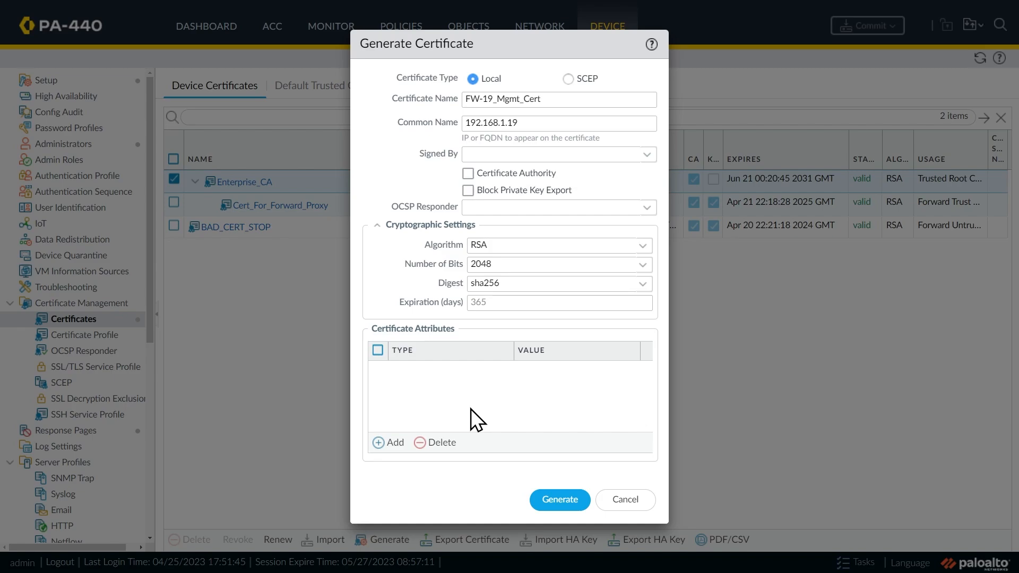
{"action": "mouse_move", "coordinate": [400, 408]}
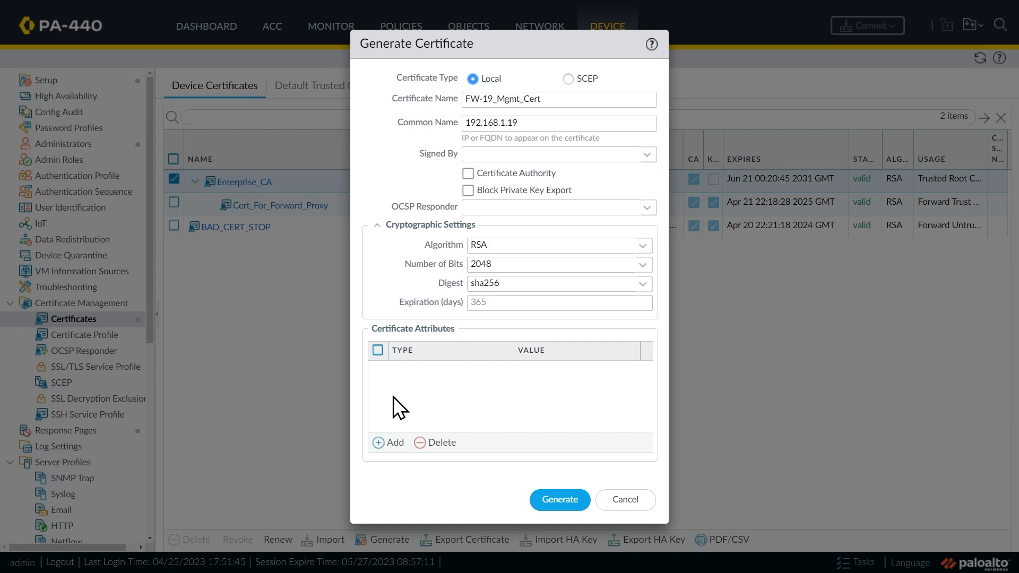
{"action": "mouse_move", "coordinate": [493, 273]}
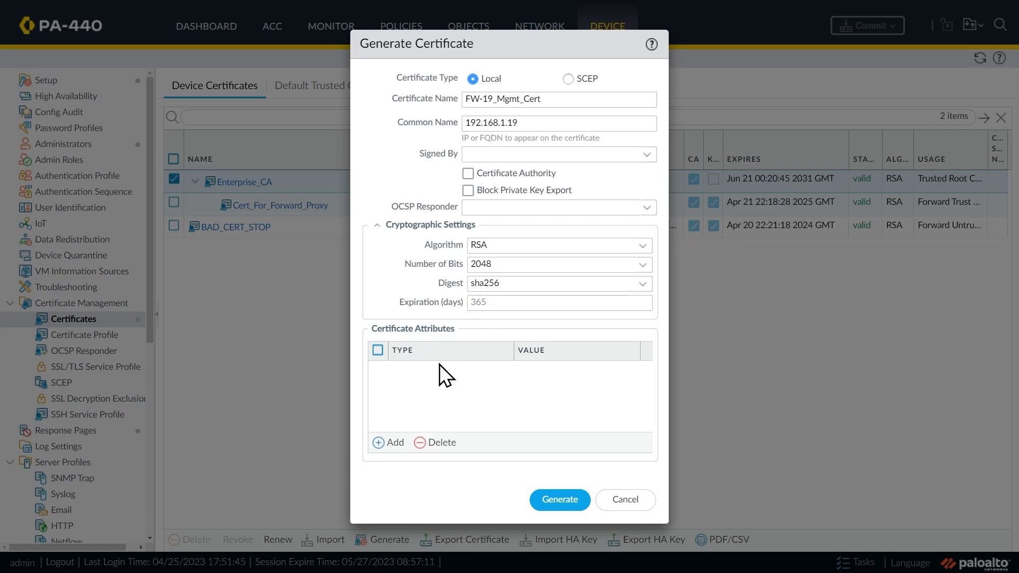
Step: Add DNS subject alternative names, including one ending in .ogit.com
{"action": "left_click", "coordinate": [388, 442]}
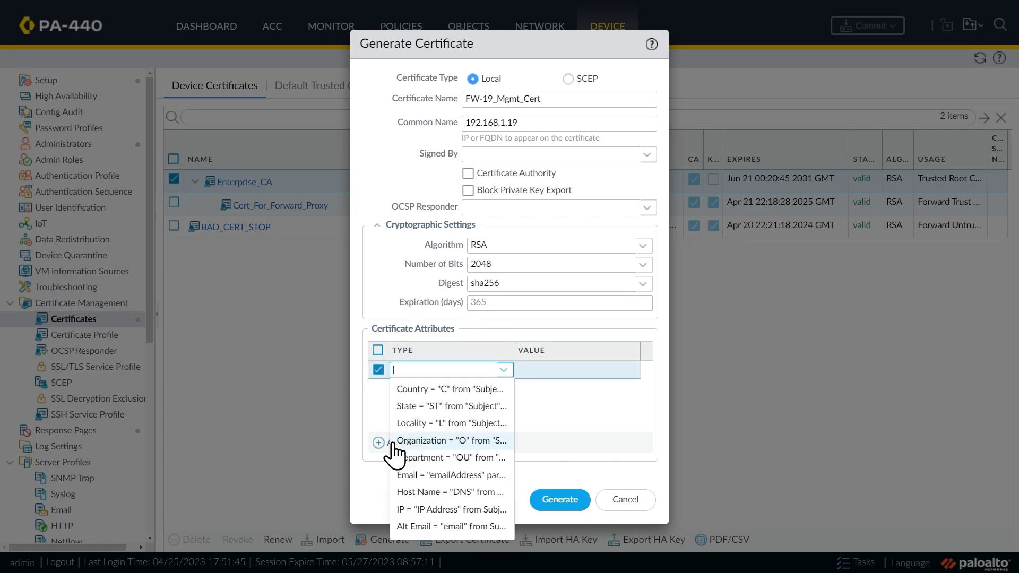
{"action": "left_click", "coordinate": [451, 526]}
{"action": "type", "text": "fw19.ogit.local"}
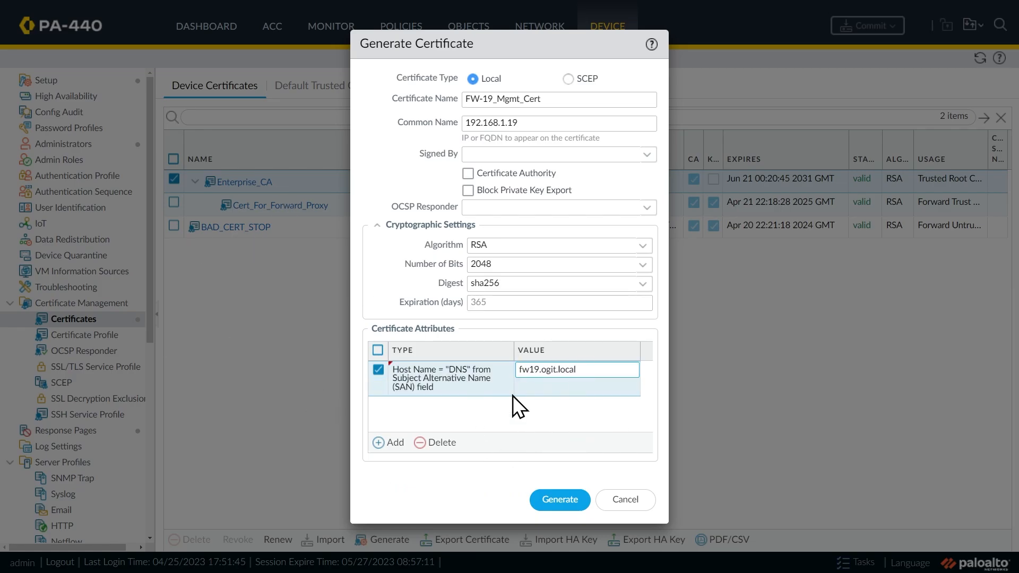
{"action": "left_click", "coordinate": [388, 442]}
{"action": "type", "text": "fw19"}
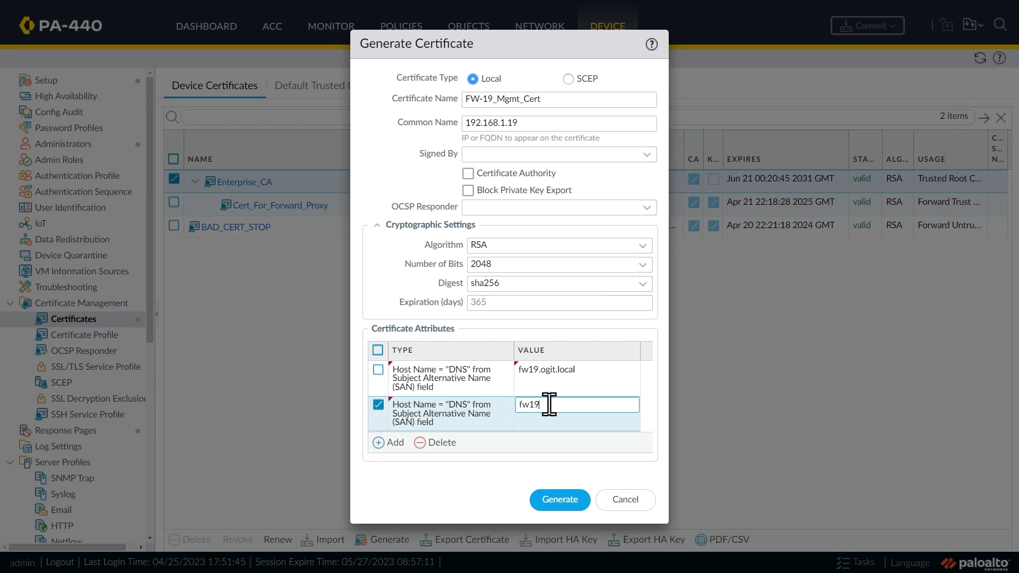
{"action": "type", "text": ".ogit.com"}
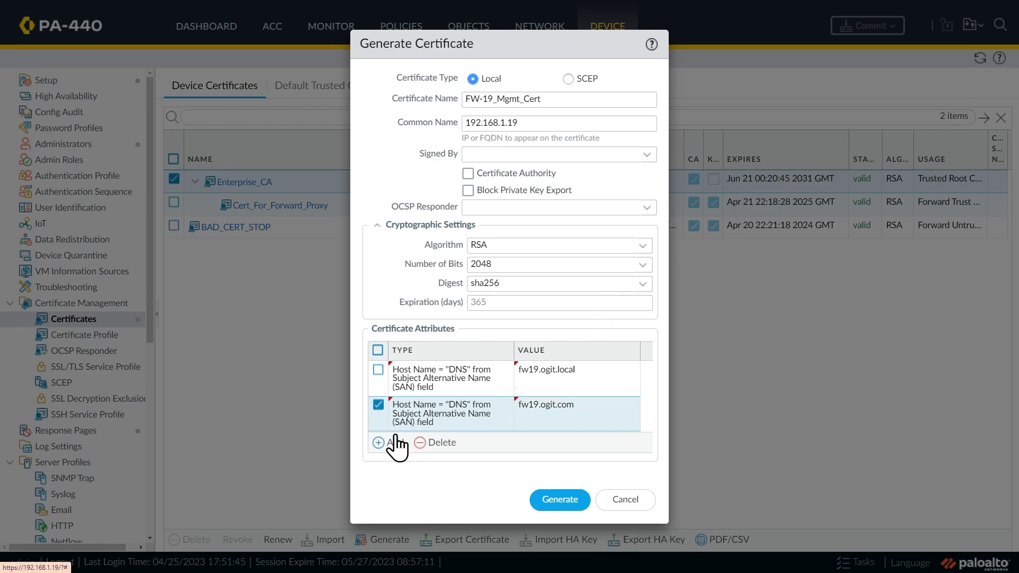
{"action": "mouse_move", "coordinate": [541, 394]}
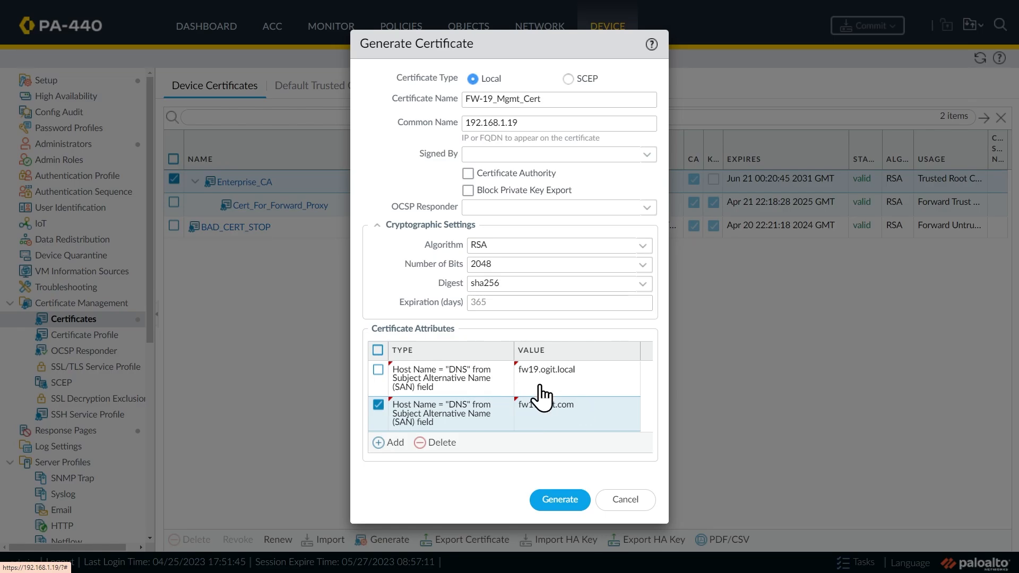
{"action": "mouse_move", "coordinate": [553, 347]}
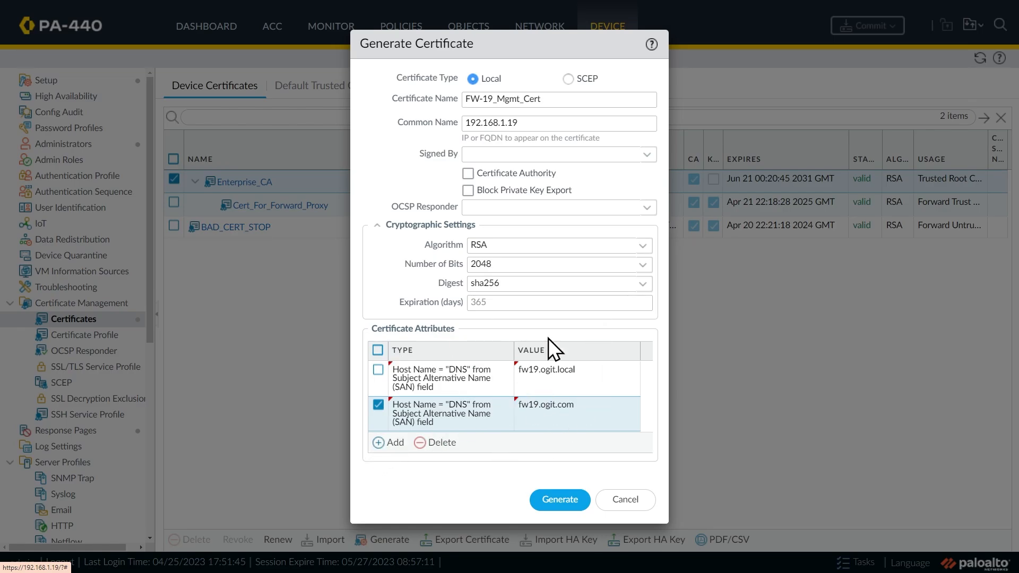
Step: Add IP address SANs 192.168.1.19 and 10.10.0.19
{"action": "left_click", "coordinate": [387, 442]}
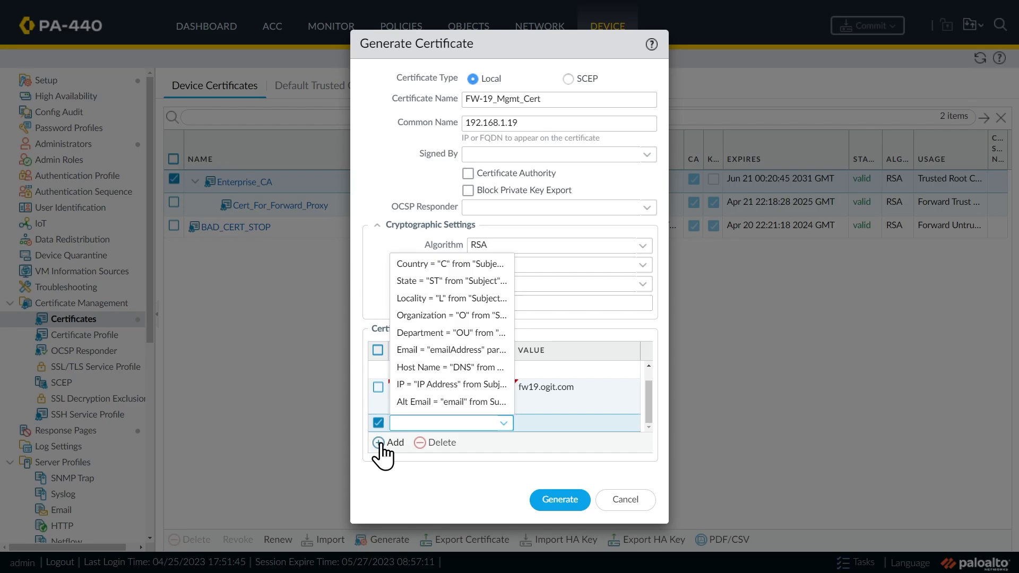
{"action": "left_click", "coordinate": [451, 367]}
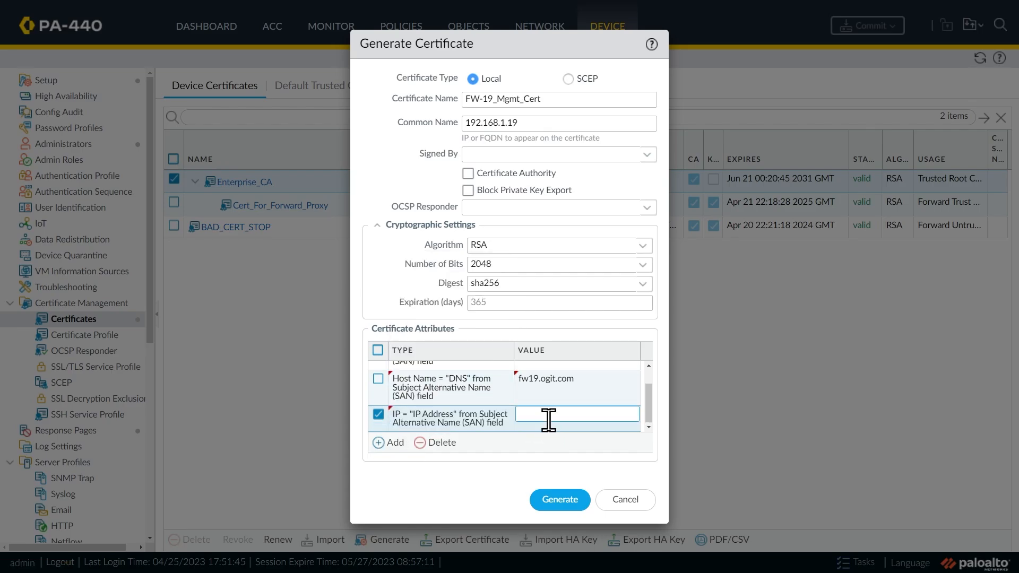
{"action": "type", "text": "192.168.1.19"}
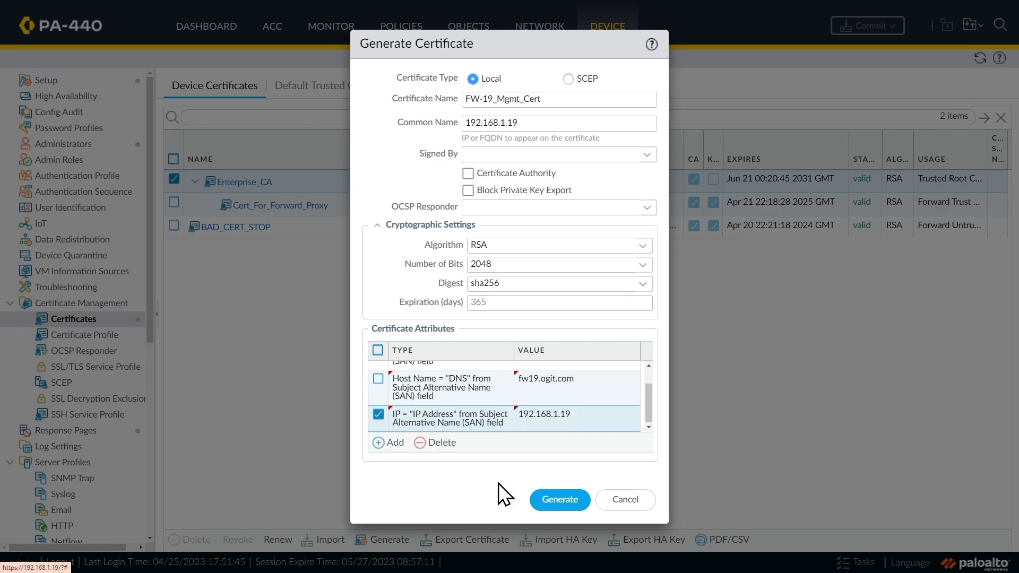
{"action": "mouse_move", "coordinate": [630, 361]}
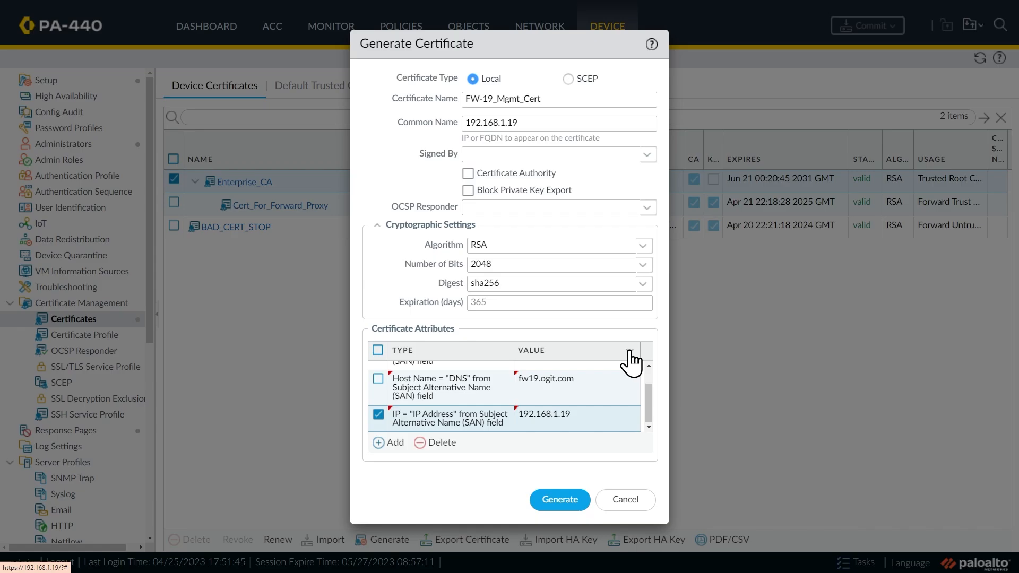
{"action": "mouse_move", "coordinate": [494, 406]}
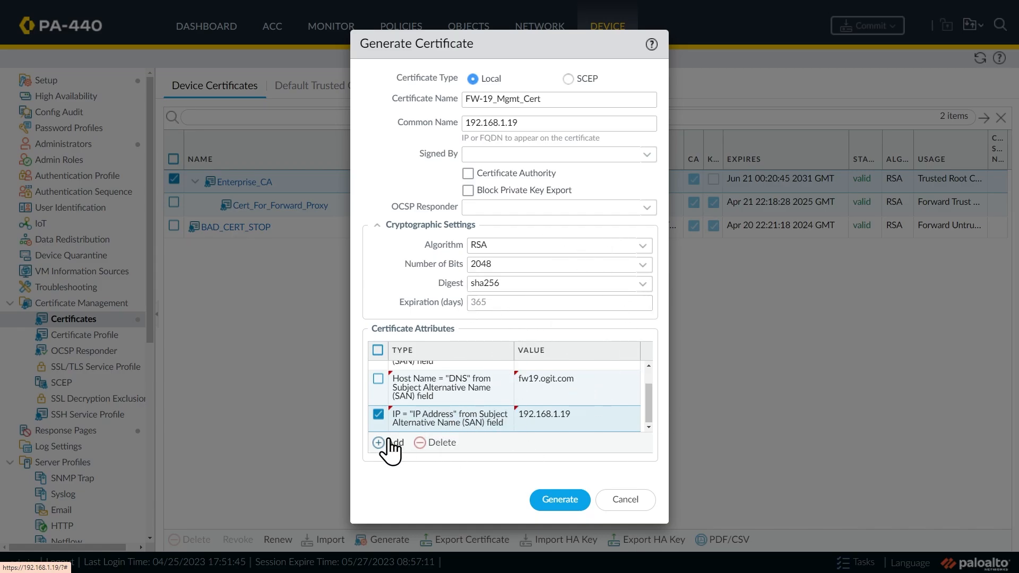
{"action": "left_click", "coordinate": [387, 443]}
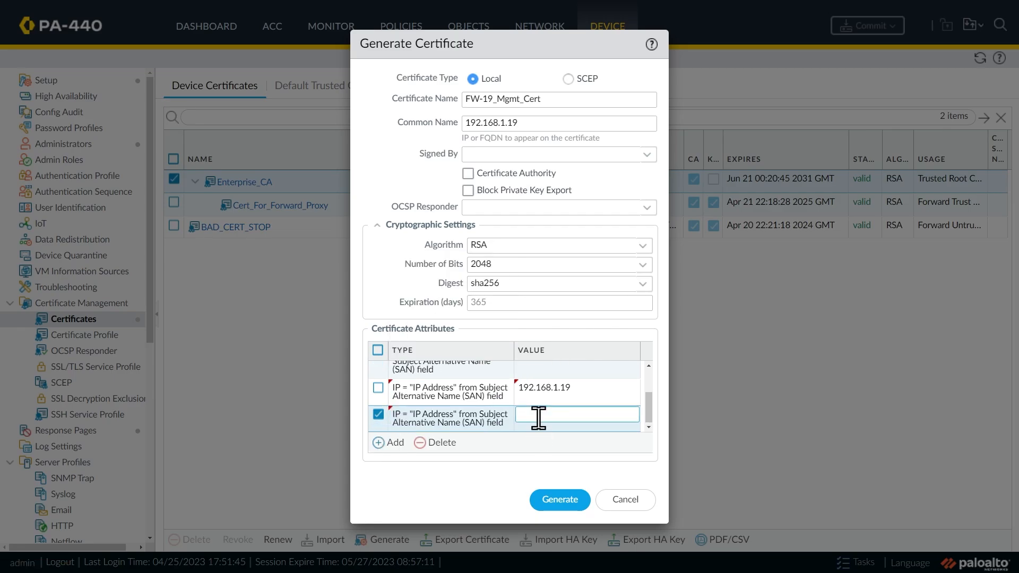
{"action": "type", "text": "10.10.0."}
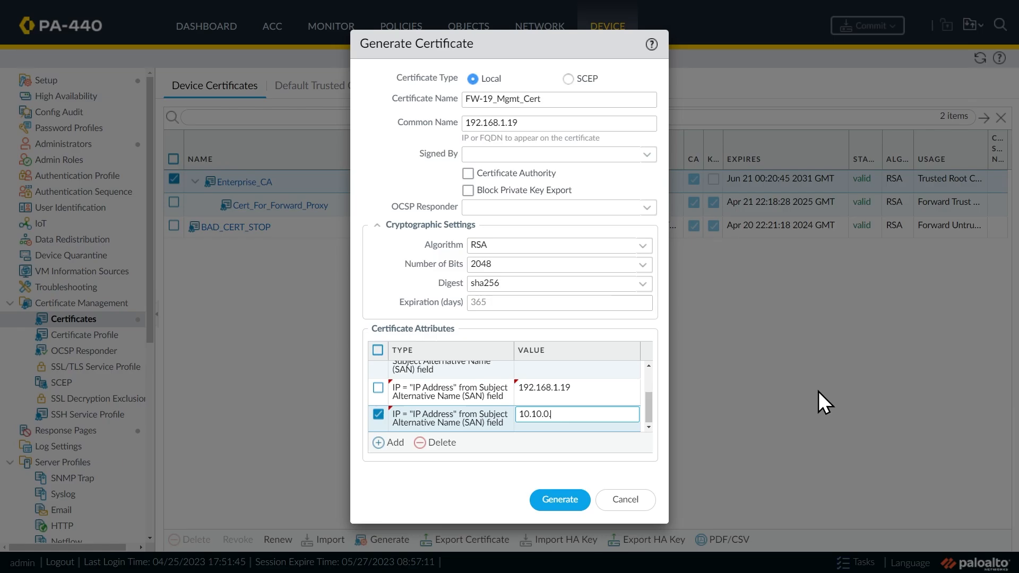
{"action": "type", "text": "19"}
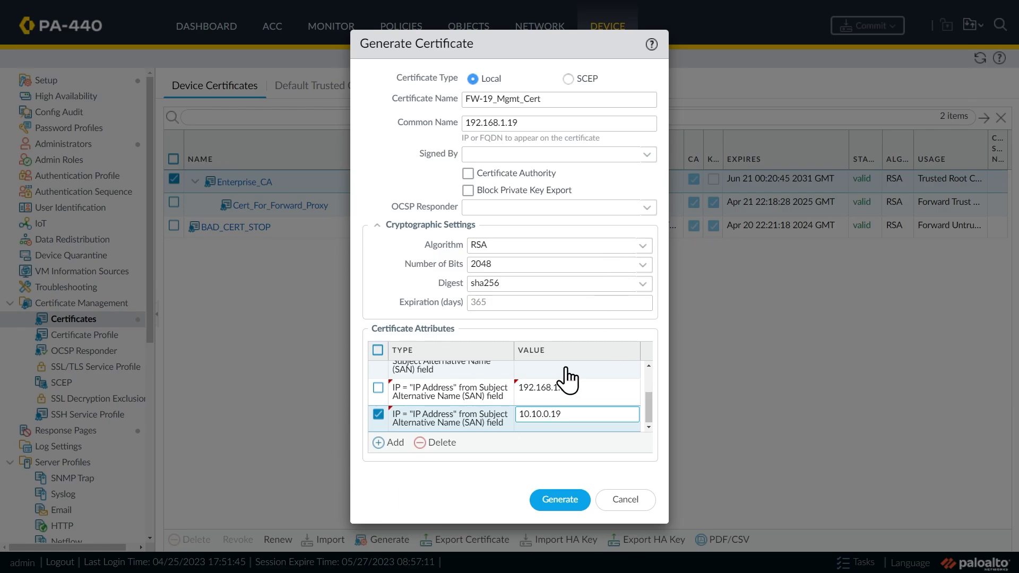
{"action": "mouse_move", "coordinate": [638, 160]}
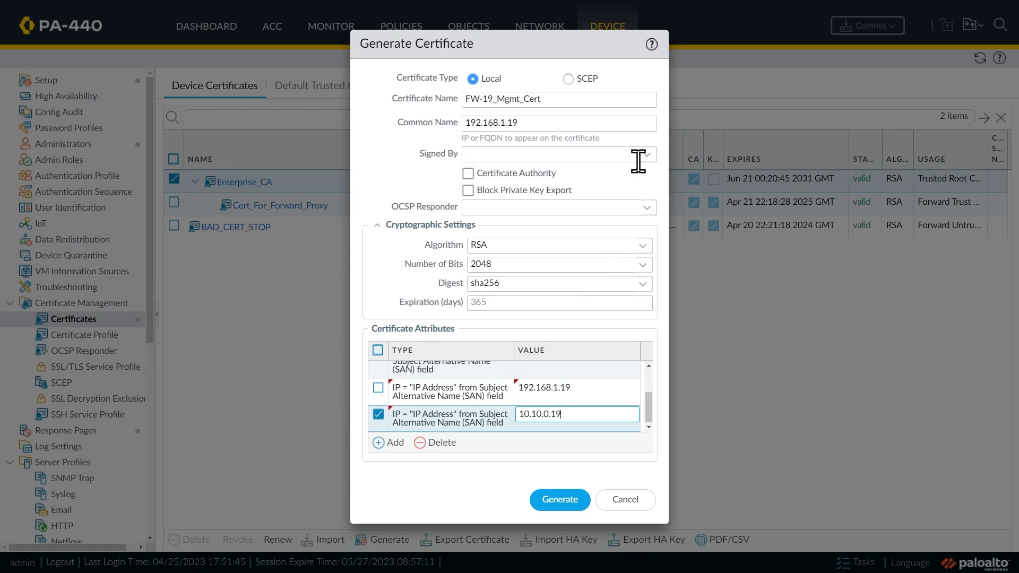
Step: Generate the certificate as a CSR signed by External Authority
{"action": "left_click", "coordinate": [646, 154]}
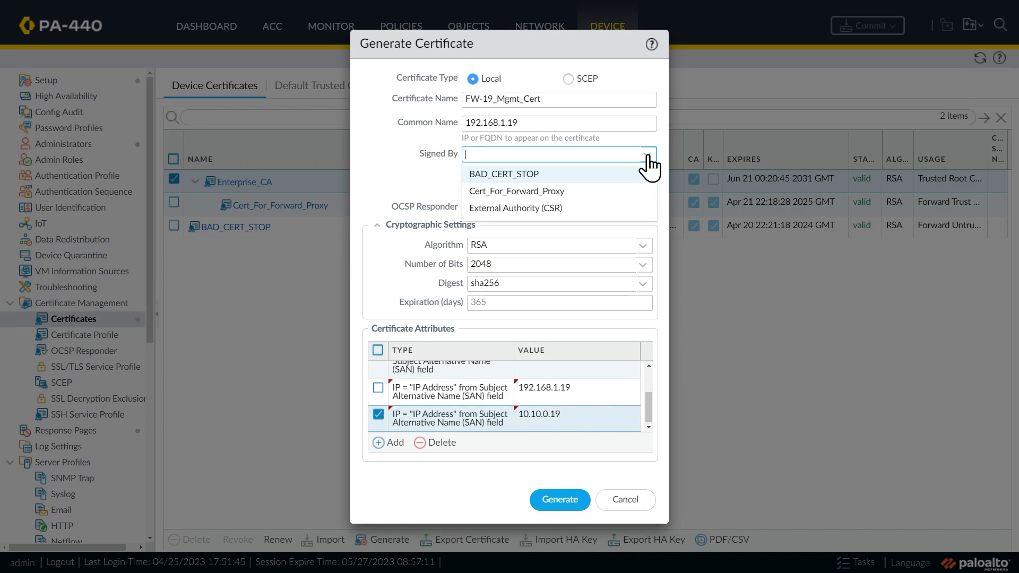
{"action": "mouse_move", "coordinate": [546, 208]}
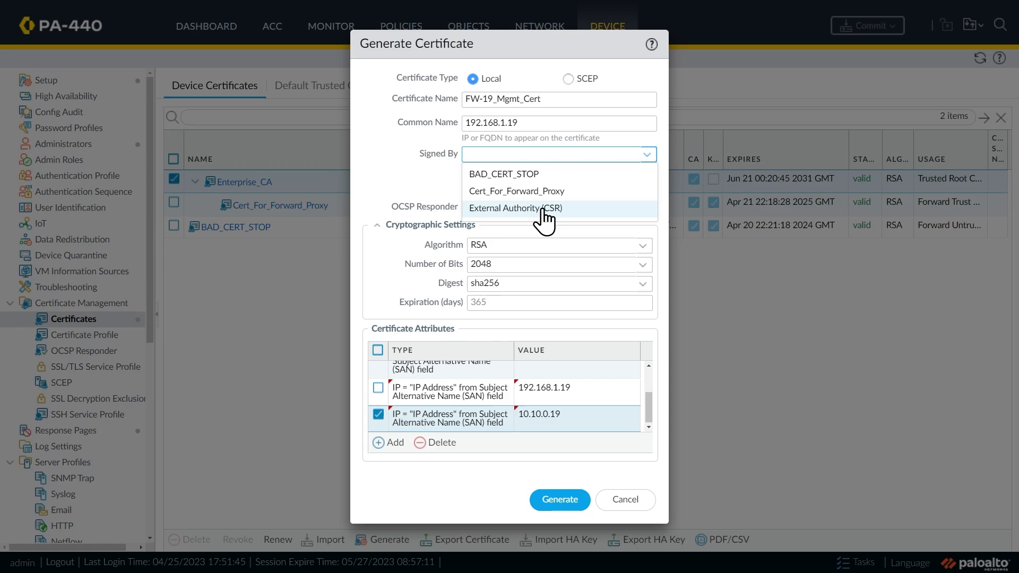
{"action": "left_click", "coordinate": [514, 208]}
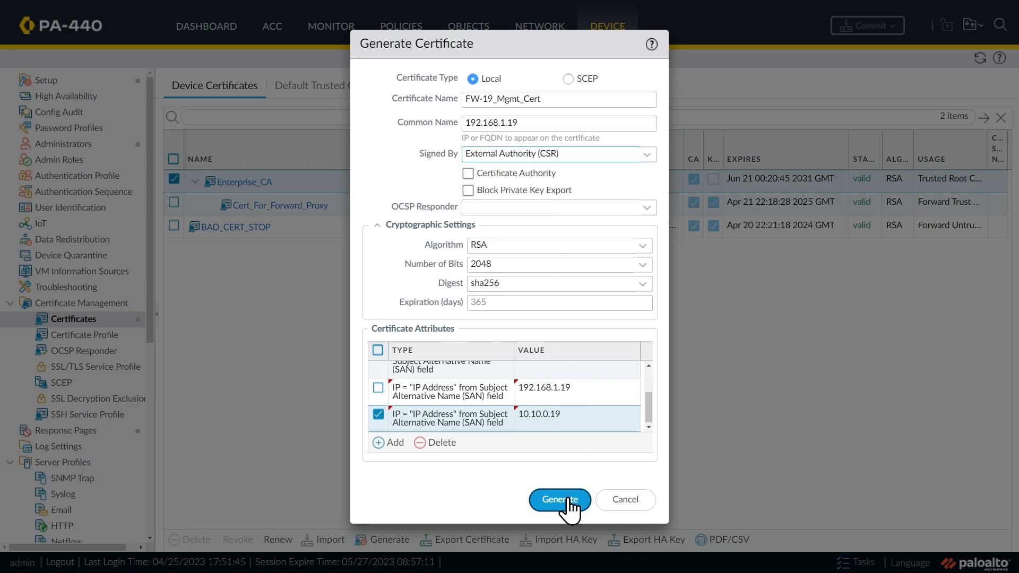
{"action": "left_click", "coordinate": [559, 499]}
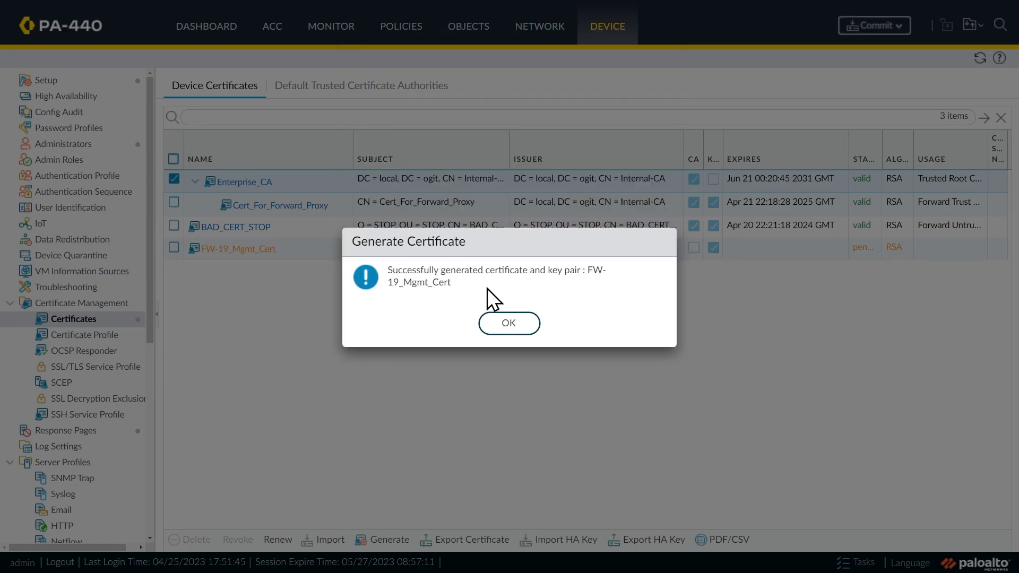
{"action": "left_click", "coordinate": [508, 324]}
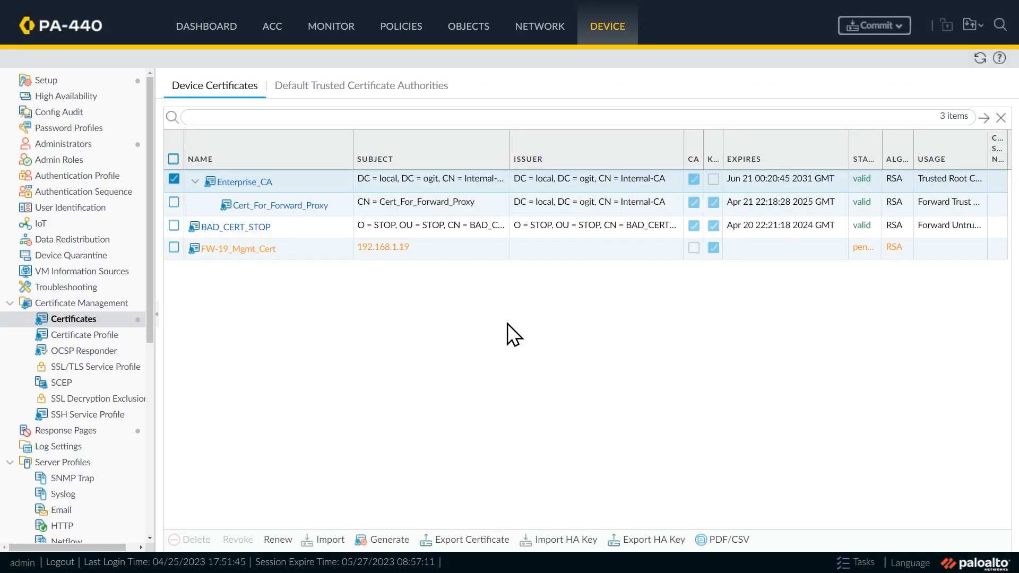
Step: Export the FW-19_Mgmt_Cert CSR and open the downloaded .csr file in Notepad
{"action": "left_click", "coordinate": [174, 248]}
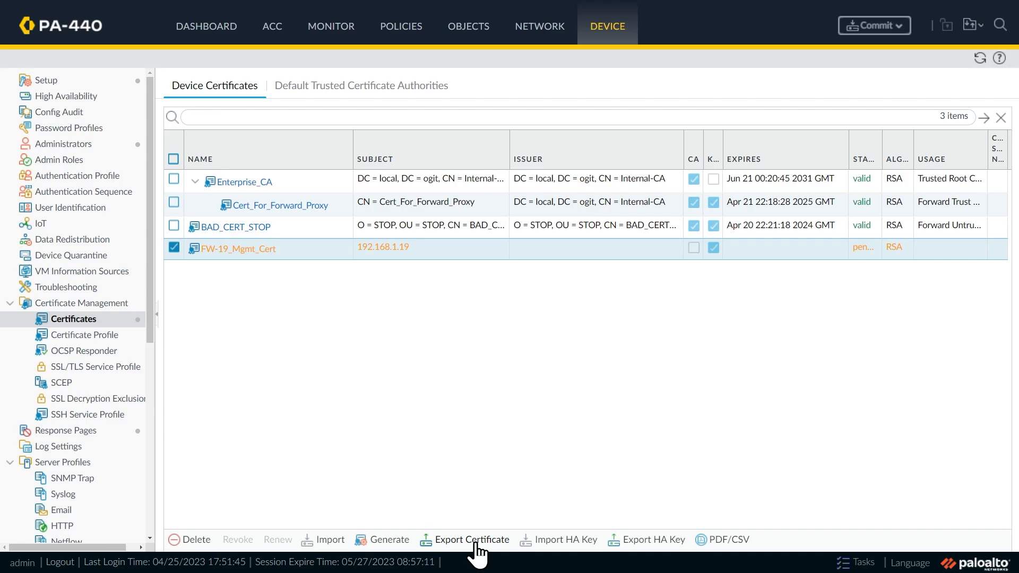
{"action": "left_click", "coordinate": [472, 539]}
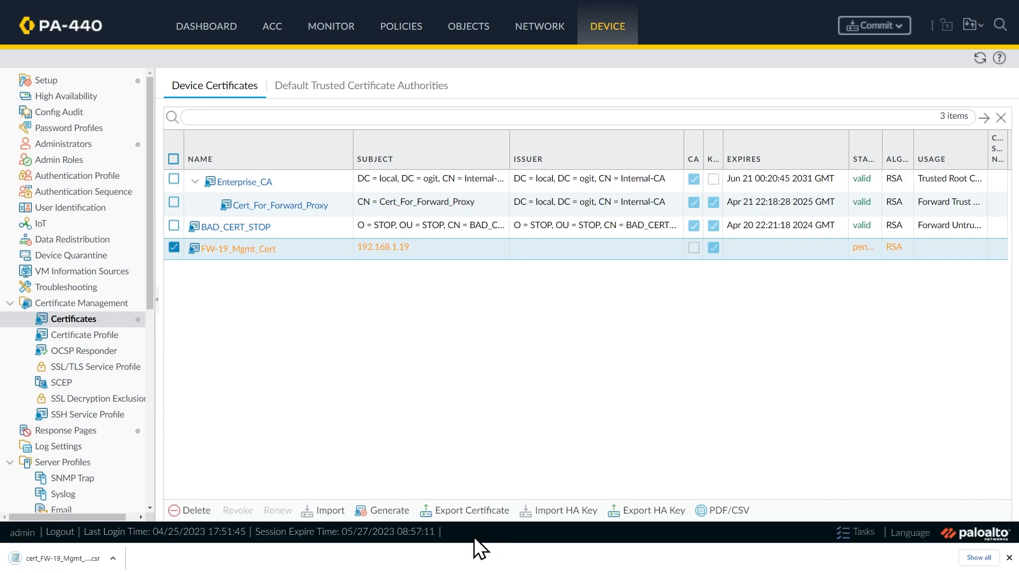
{"action": "left_click", "coordinate": [62, 558]}
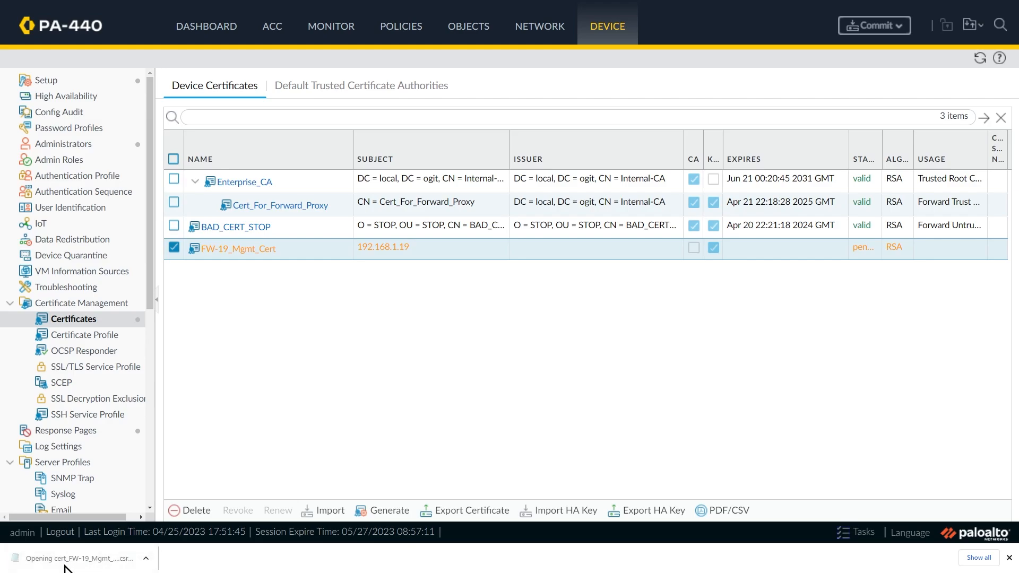
{"action": "left_click", "coordinate": [85, 559]}
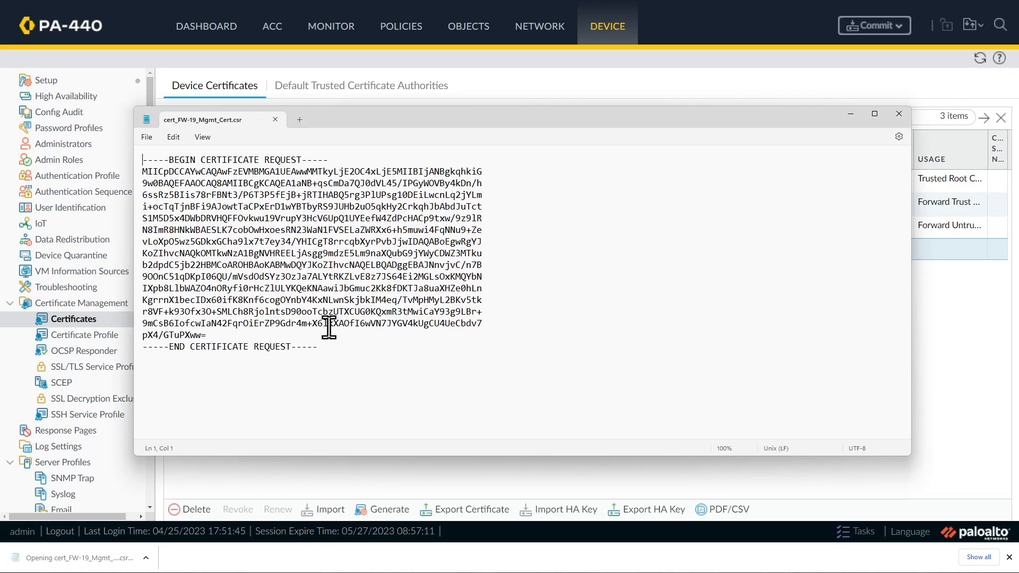
Step: Select all the certificate request text with Ctrl+A
{"action": "key", "text": "ctrl+a"}
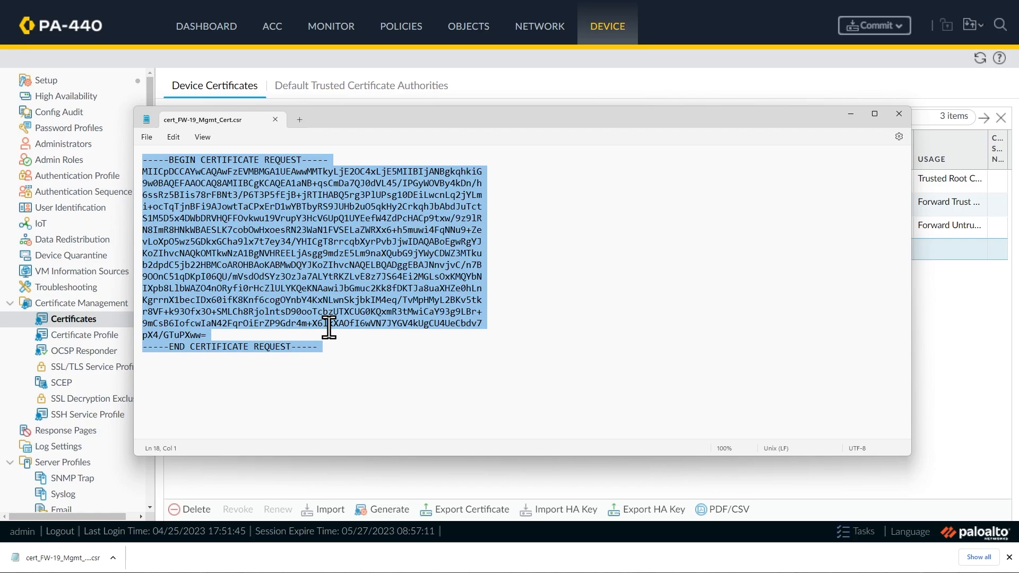
{"action": "mouse_move", "coordinate": [254, 276]}
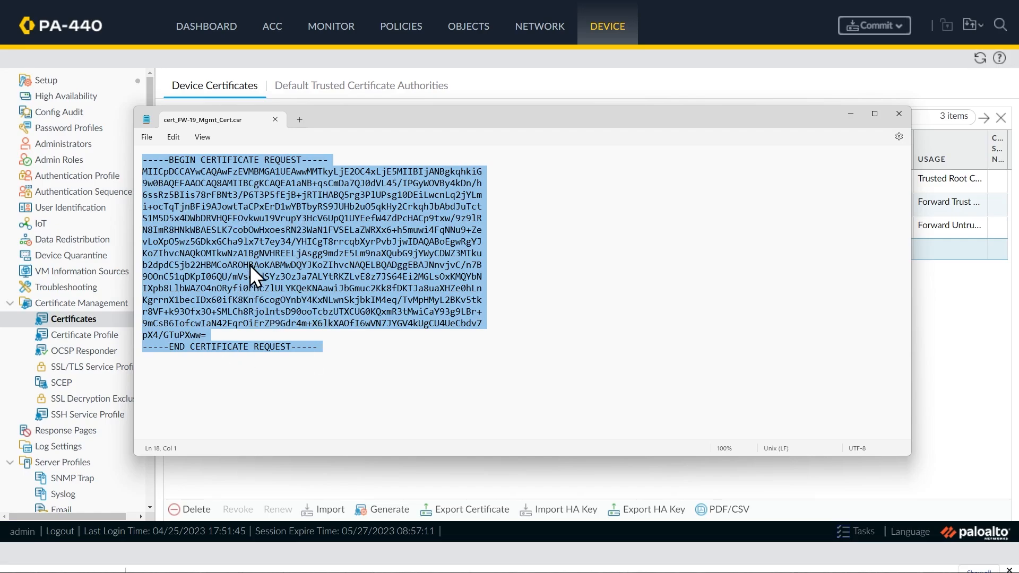
{"action": "mouse_move", "coordinate": [573, 260]}
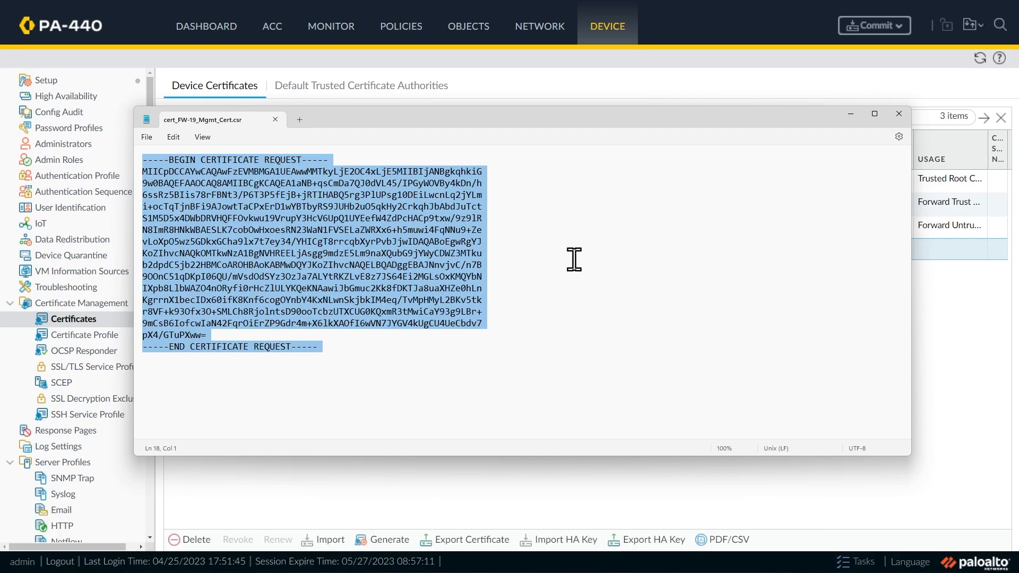
{"action": "mouse_move", "coordinate": [435, 227]}
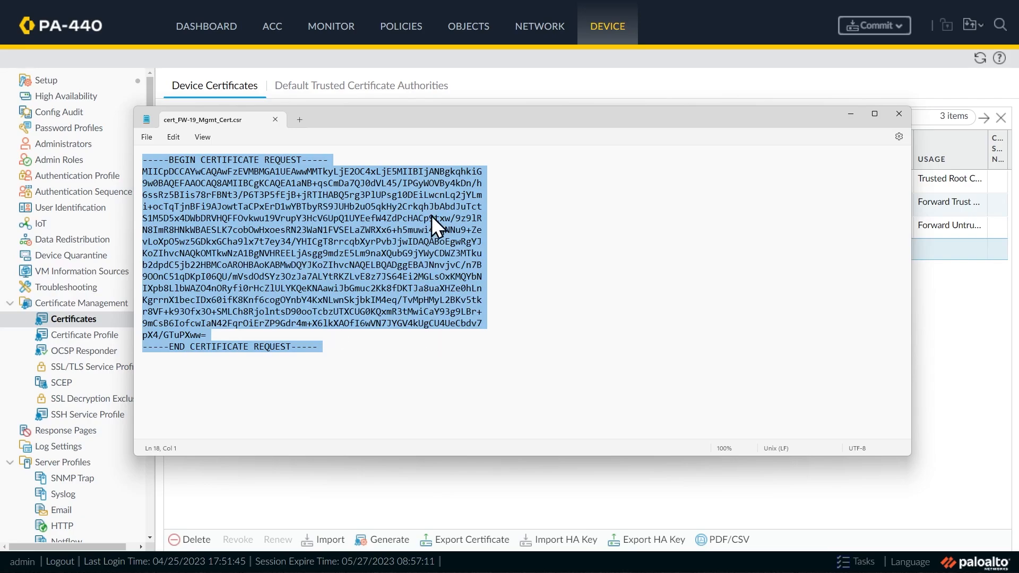
{"action": "mouse_move", "coordinate": [397, 290]}
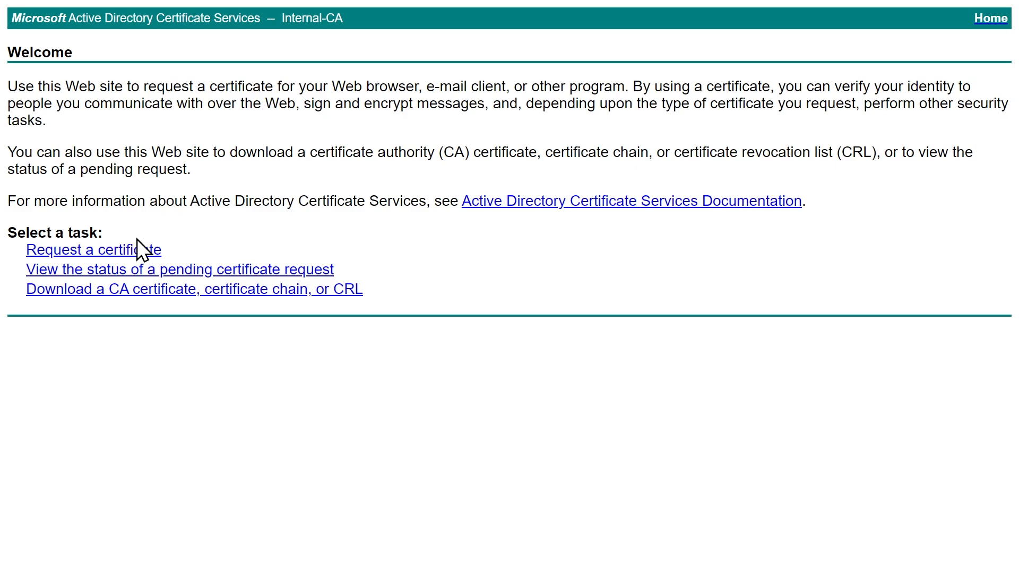
{"action": "mouse_move", "coordinate": [113, 266]}
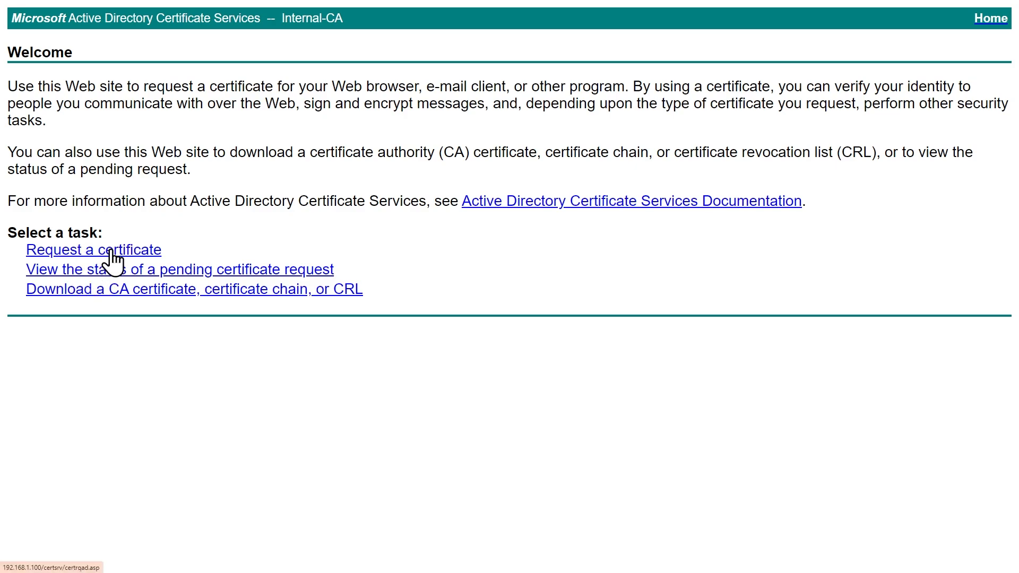
Step: Submit the CSR with the Web Server template and download Base 64 certnew.cer
{"action": "left_click", "coordinate": [92, 250]}
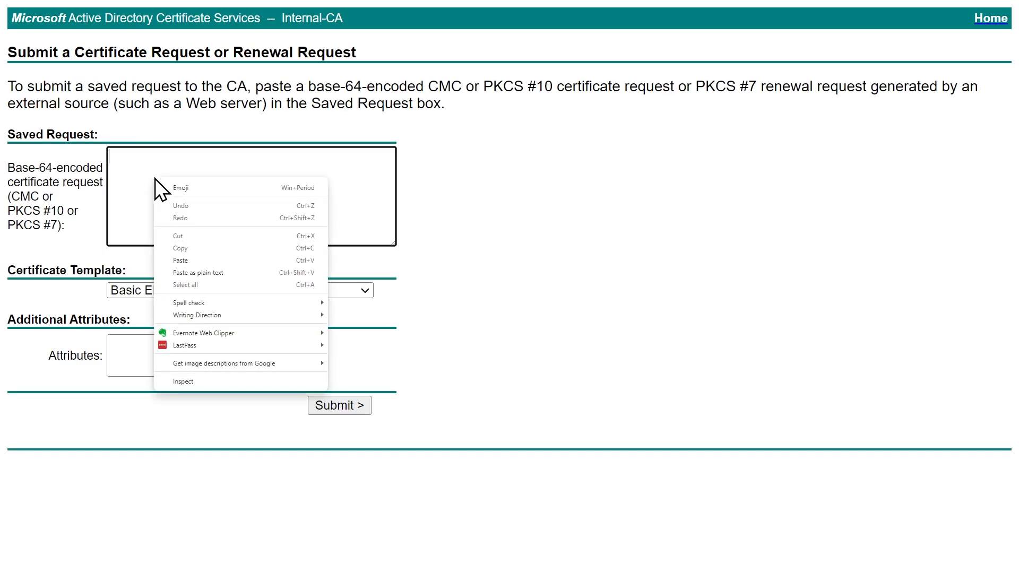
{"action": "mouse_move", "coordinate": [188, 260]}
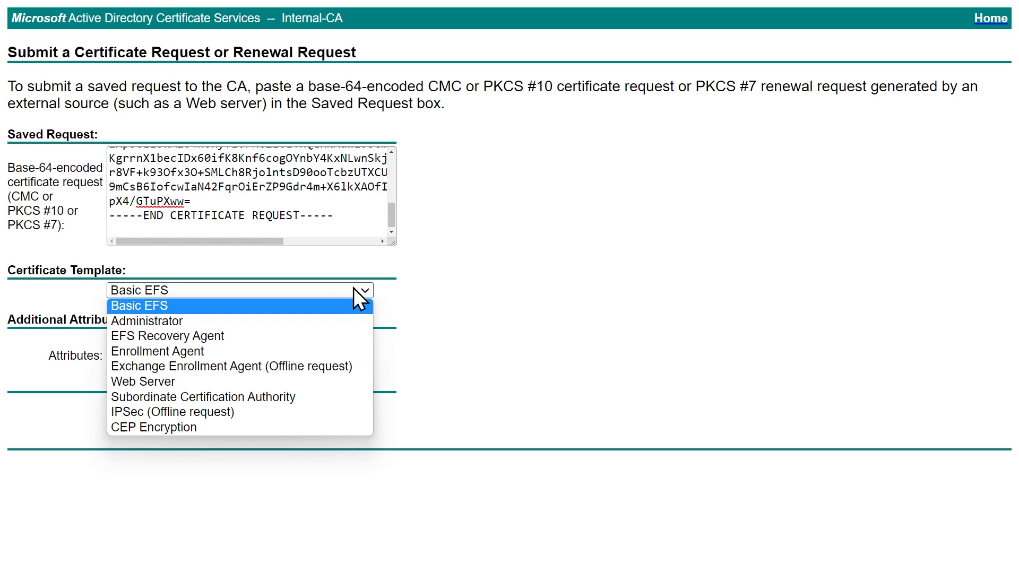
{"action": "left_click", "coordinate": [142, 382]}
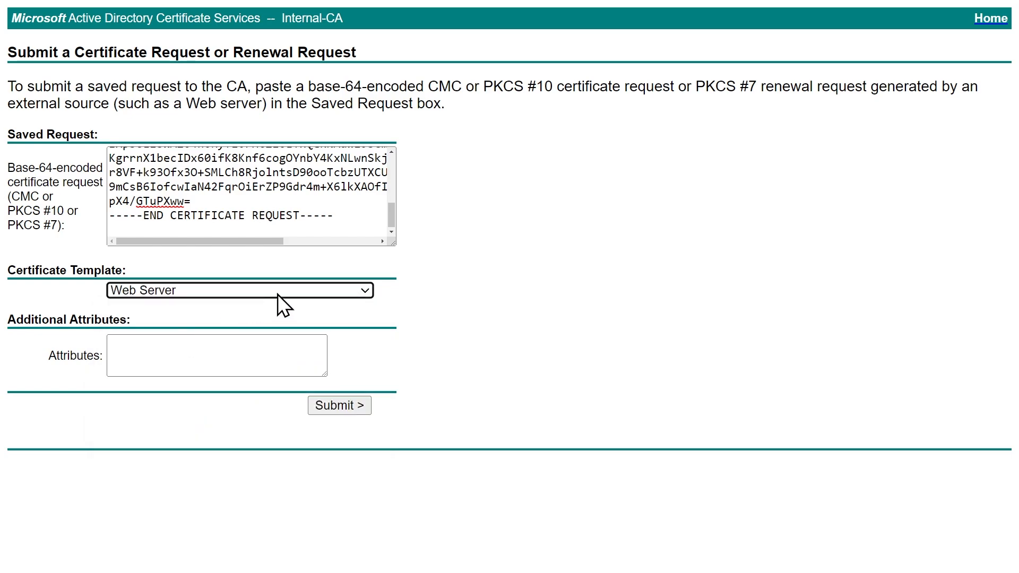
{"action": "mouse_move", "coordinate": [339, 405]}
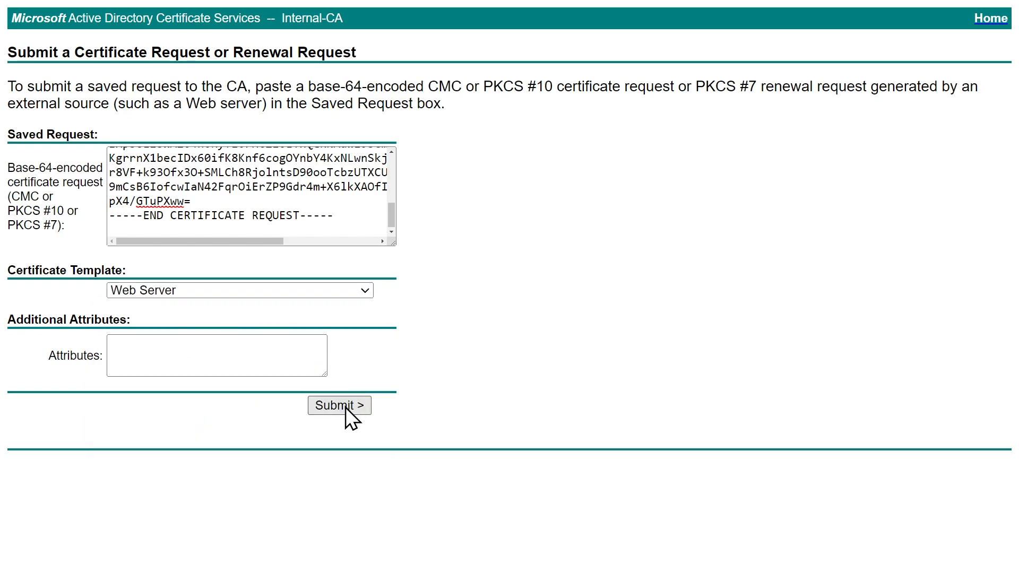
{"action": "left_click", "coordinate": [339, 405]}
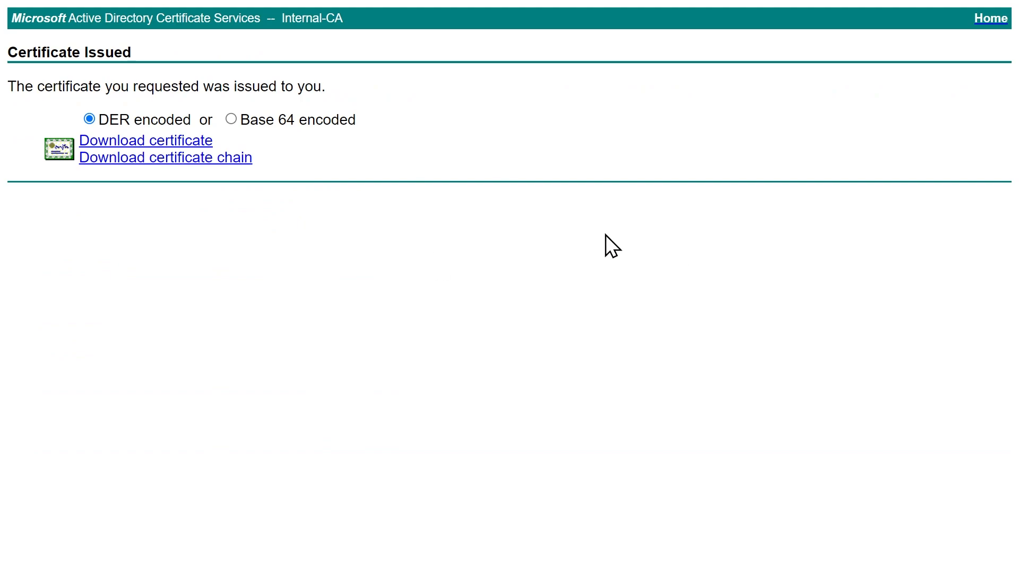
{"action": "left_click", "coordinate": [231, 119]}
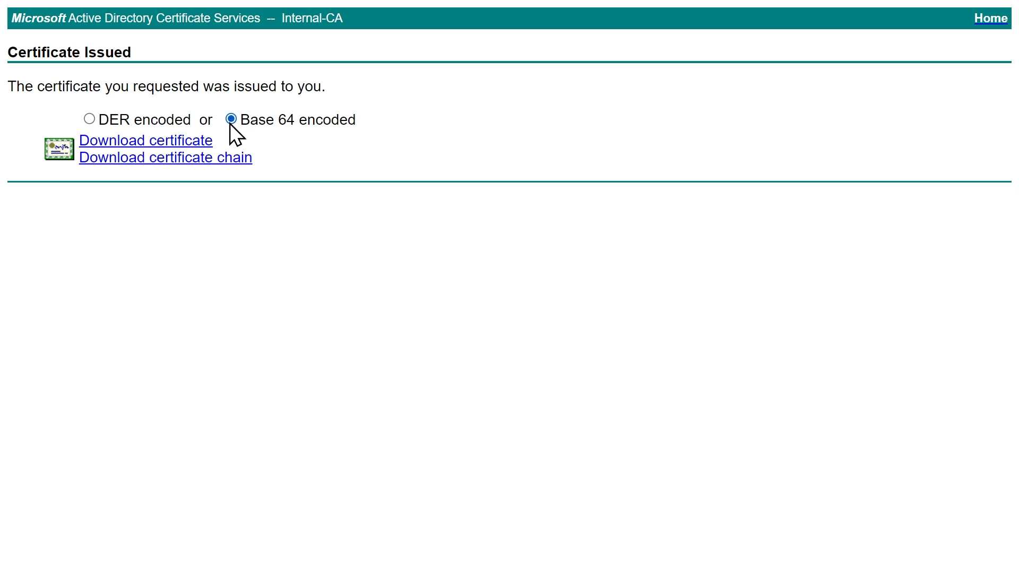
{"action": "mouse_move", "coordinate": [146, 140]}
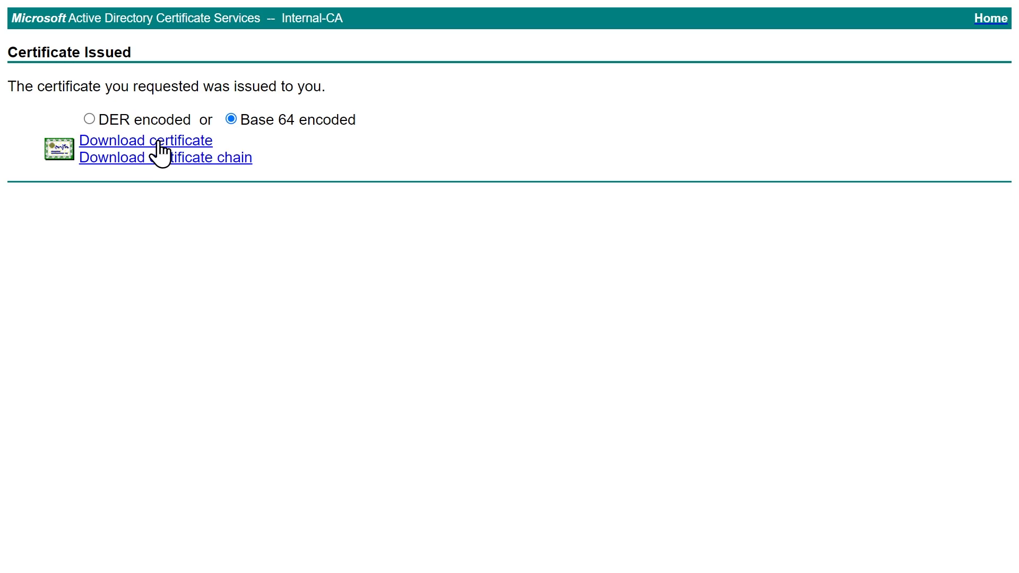
{"action": "left_click", "coordinate": [145, 140]}
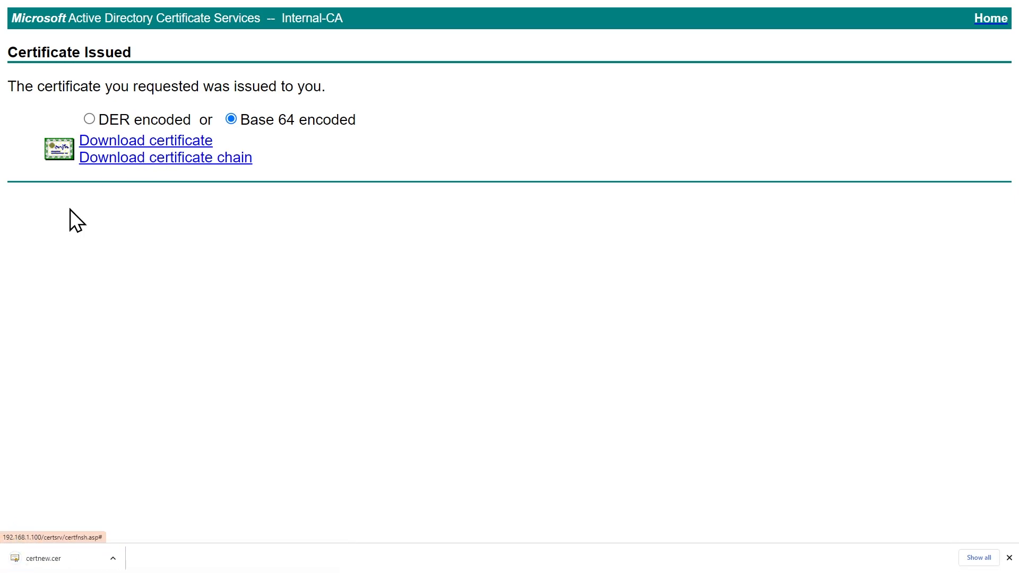
{"action": "mouse_move", "coordinate": [305, 454]}
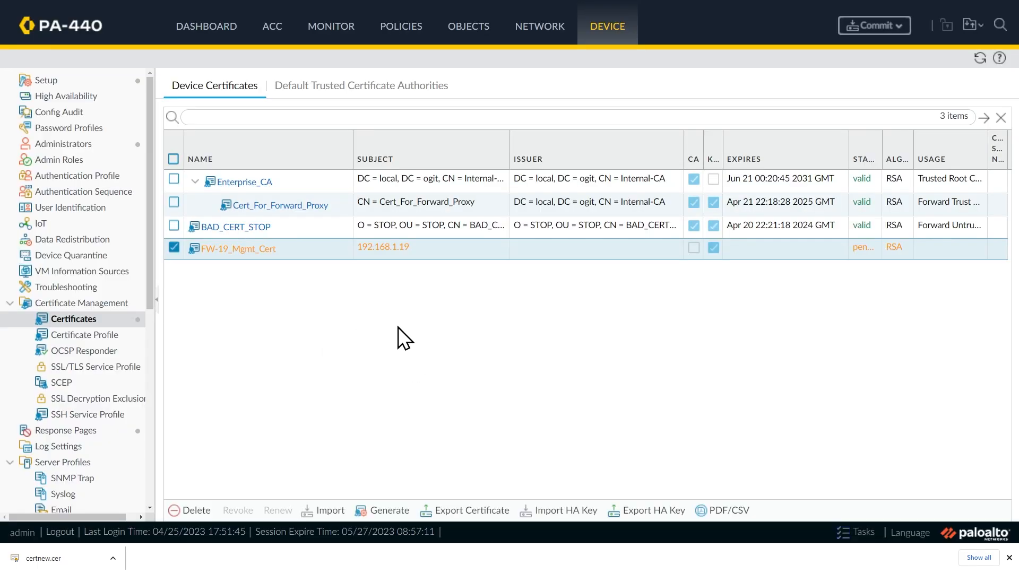
{"action": "mouse_move", "coordinate": [240, 249]}
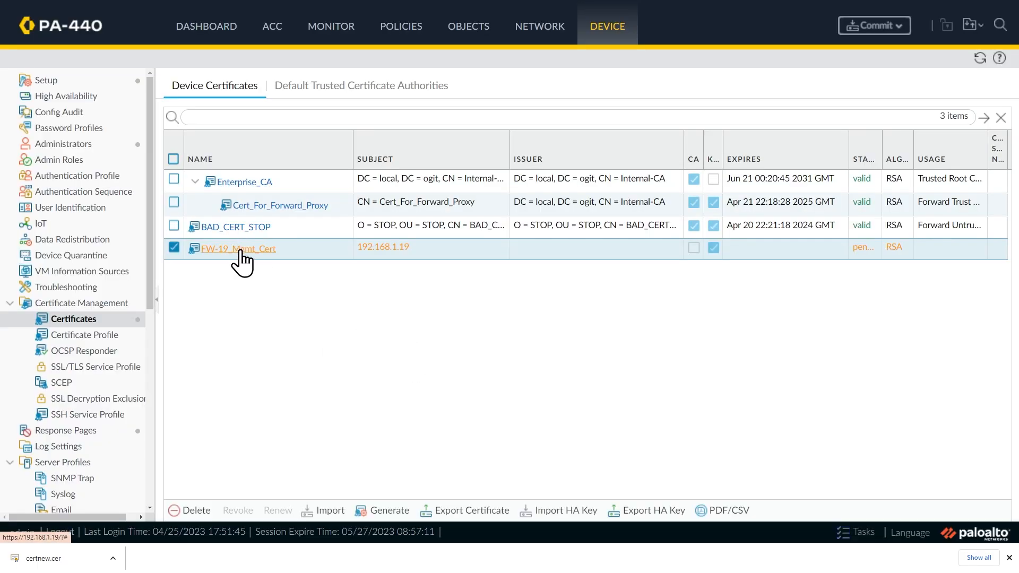
Step: Import the signed certnew.cer as FW-19_Mgmt_Cert in Base64 PEM format
{"action": "left_click", "coordinate": [238, 248]}
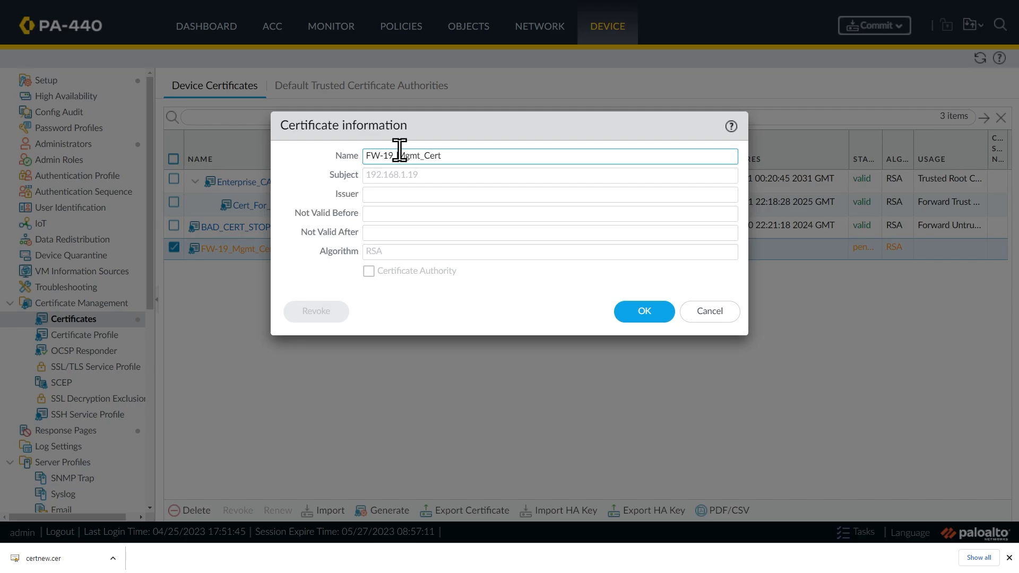
{"action": "left_click", "coordinate": [643, 311]}
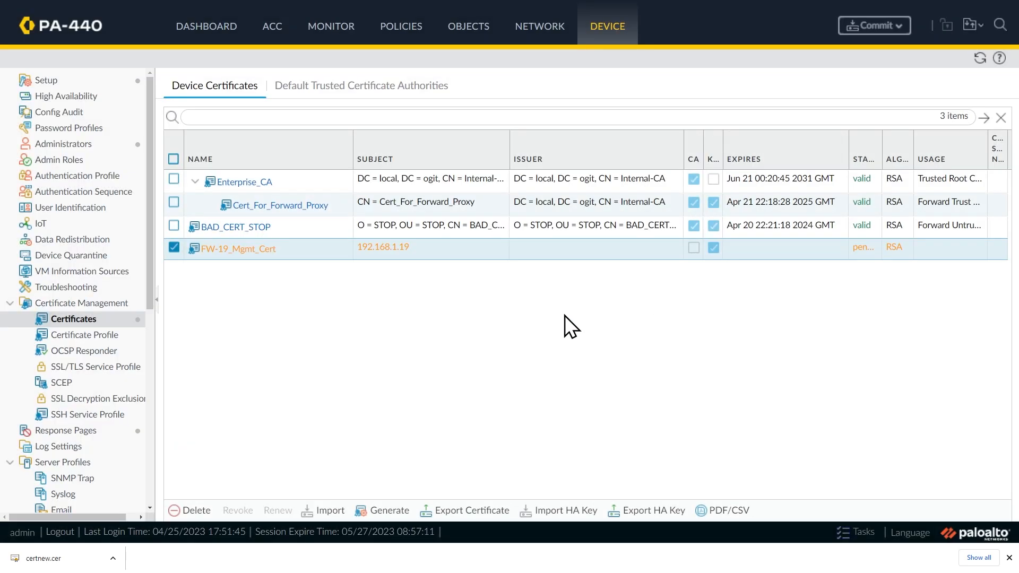
{"action": "left_click", "coordinate": [329, 510]}
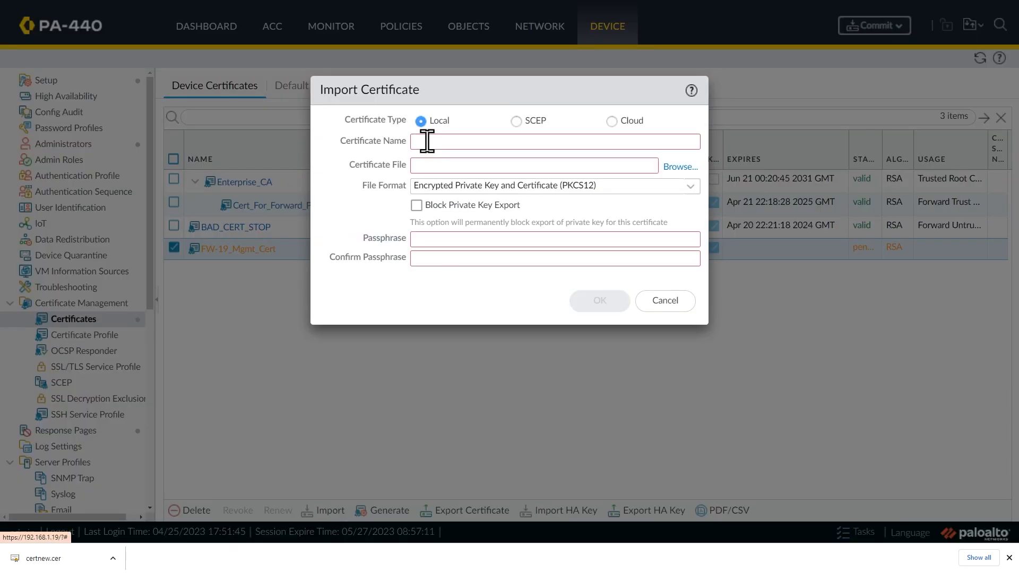
{"action": "type", "text": "FW-19_Mgmt_Cert"}
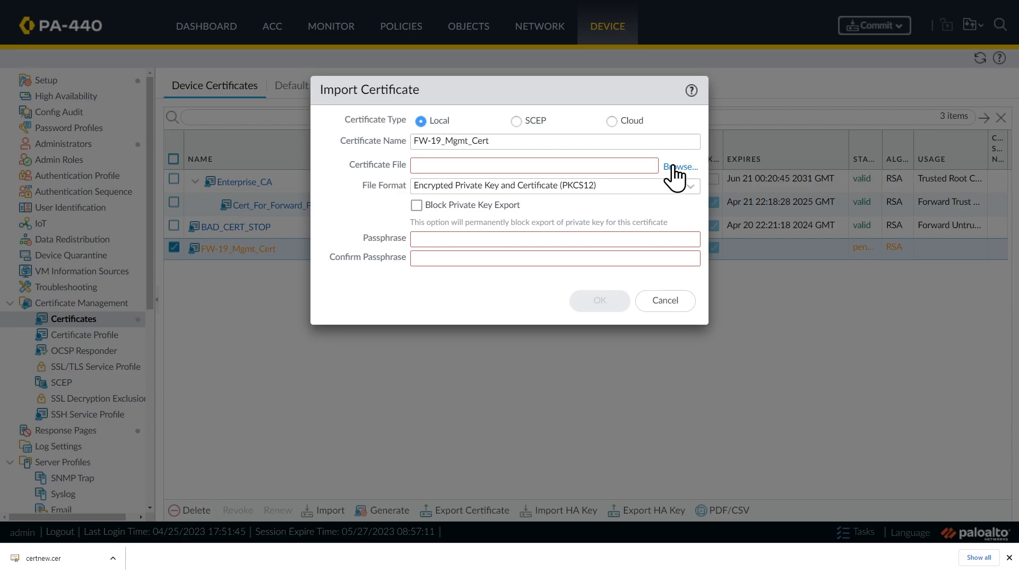
{"action": "mouse_move", "coordinate": [679, 176]}
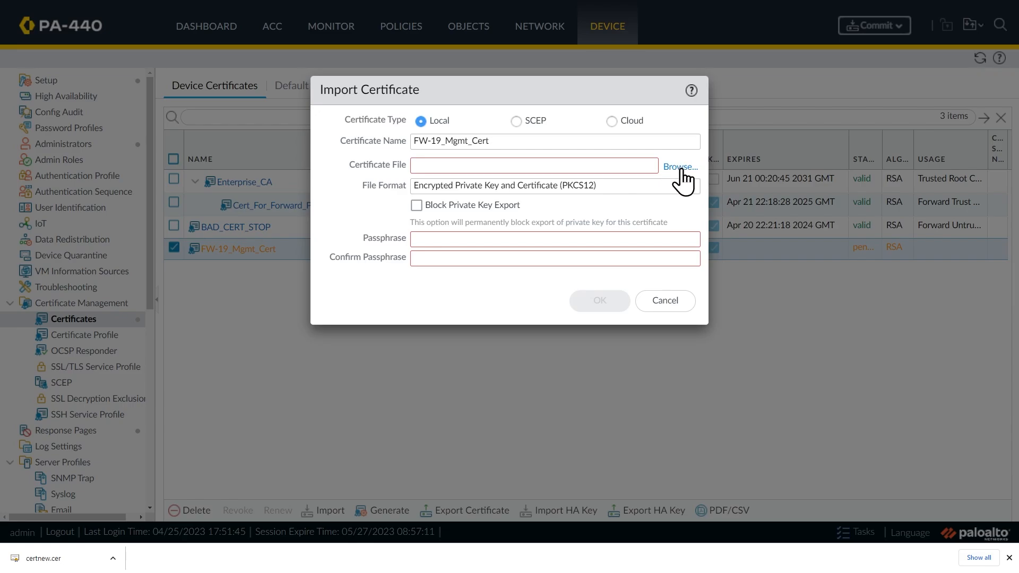
{"action": "left_click", "coordinate": [686, 185]}
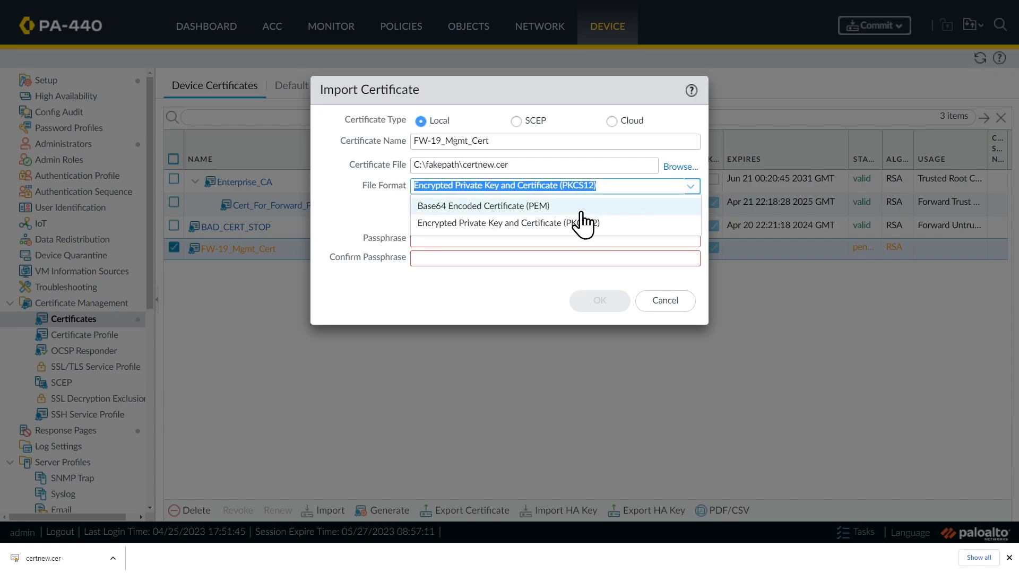
{"action": "left_click", "coordinate": [483, 206]}
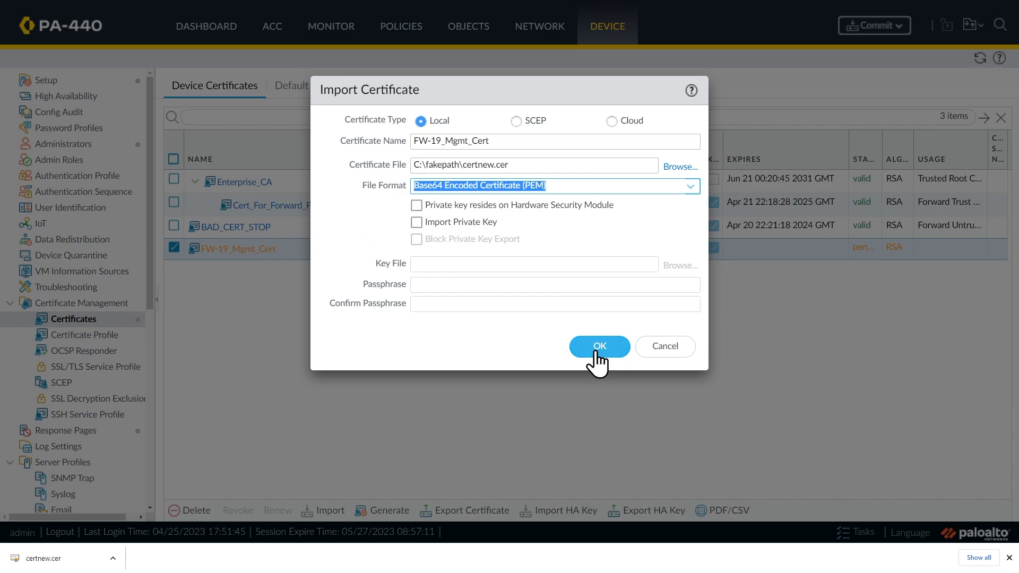
{"action": "left_click", "coordinate": [598, 345]}
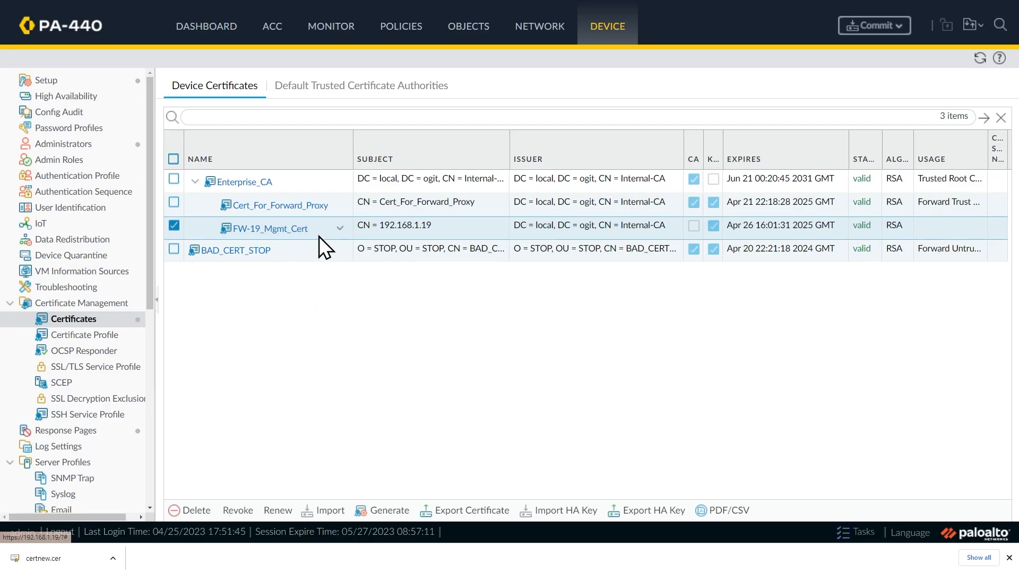
{"action": "mouse_move", "coordinate": [311, 243]}
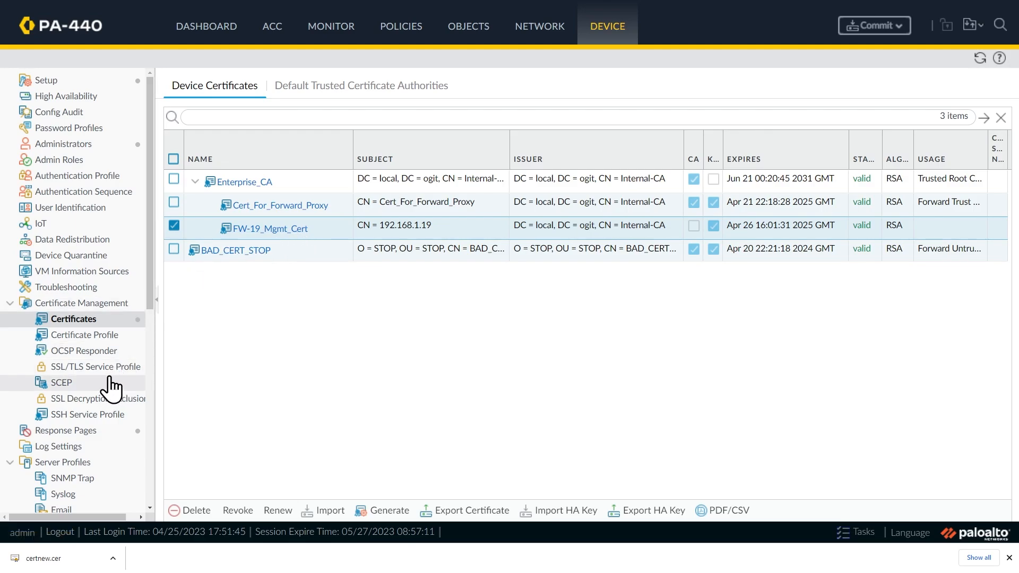
{"action": "mouse_move", "coordinate": [119, 377]}
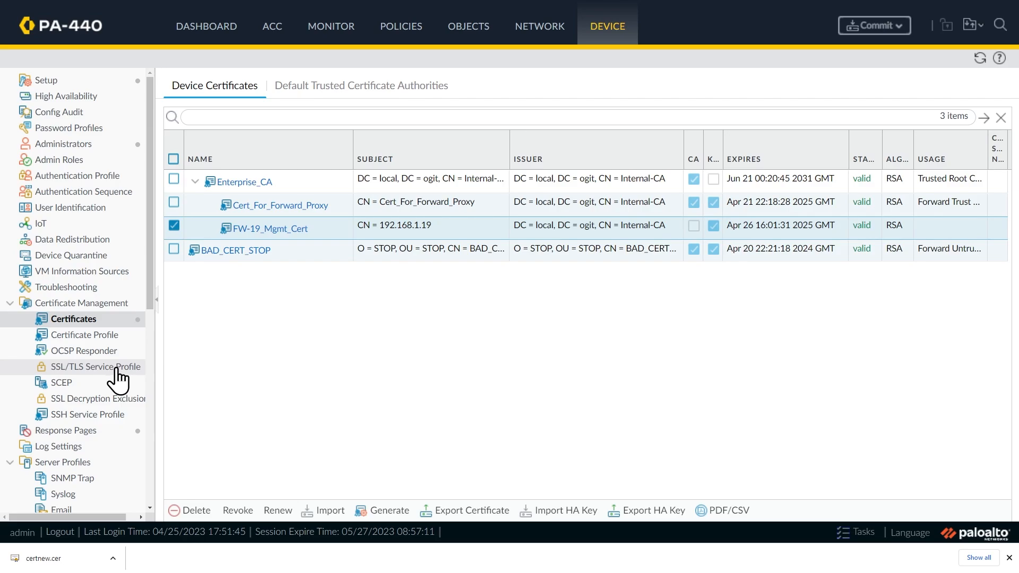
Step: Add SSL/TLS service profile SSL-TLS_4_Mgmt using FW-19_Mgmt_Cert, minimum TLSv1.1
{"action": "left_click", "coordinate": [96, 367]}
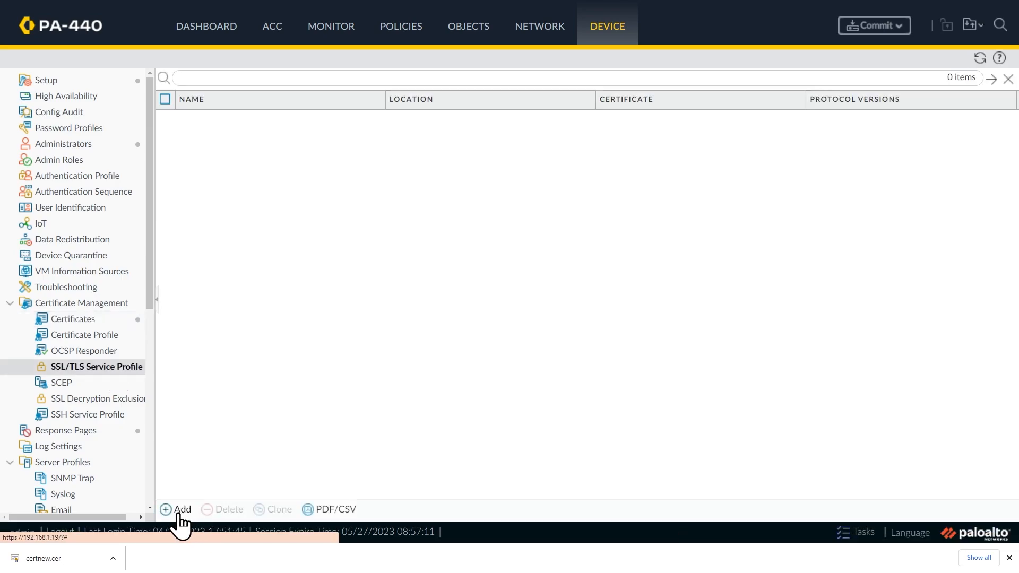
{"action": "left_click", "coordinate": [182, 509]}
{"action": "type", "text": "SSL-TLS_4_Mgmt"}
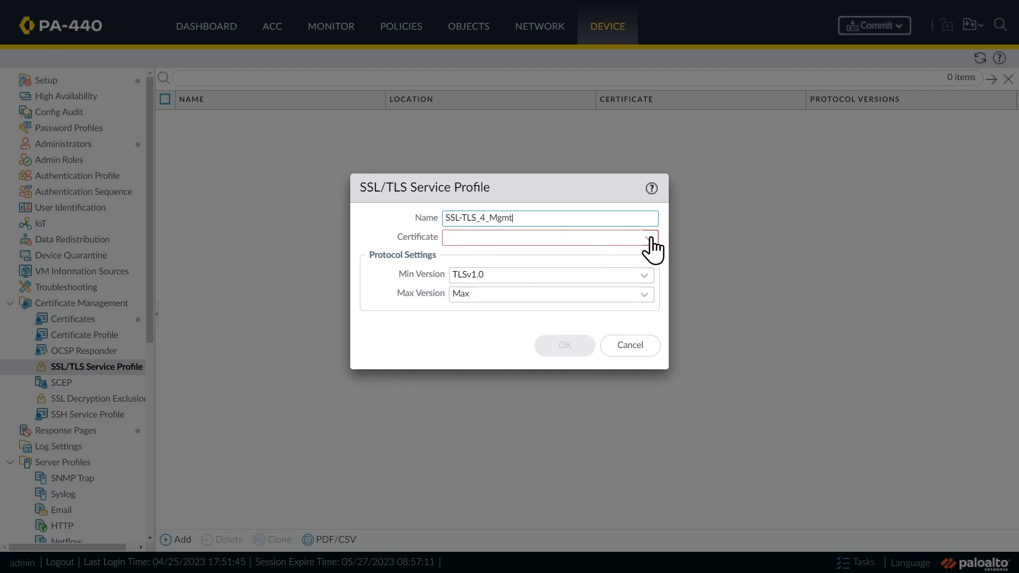
{"action": "left_click", "coordinate": [648, 237]}
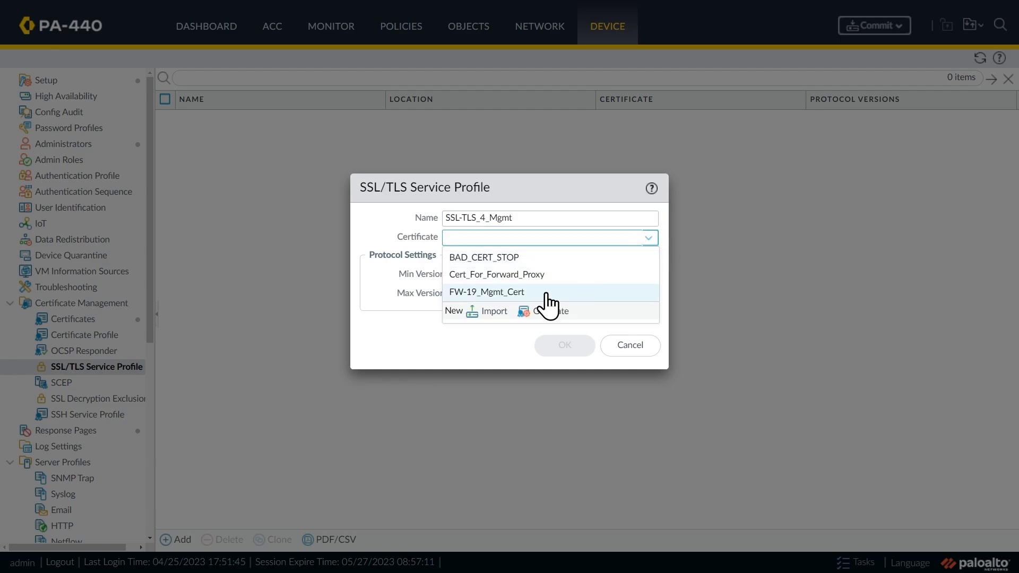
{"action": "left_click", "coordinate": [487, 291]}
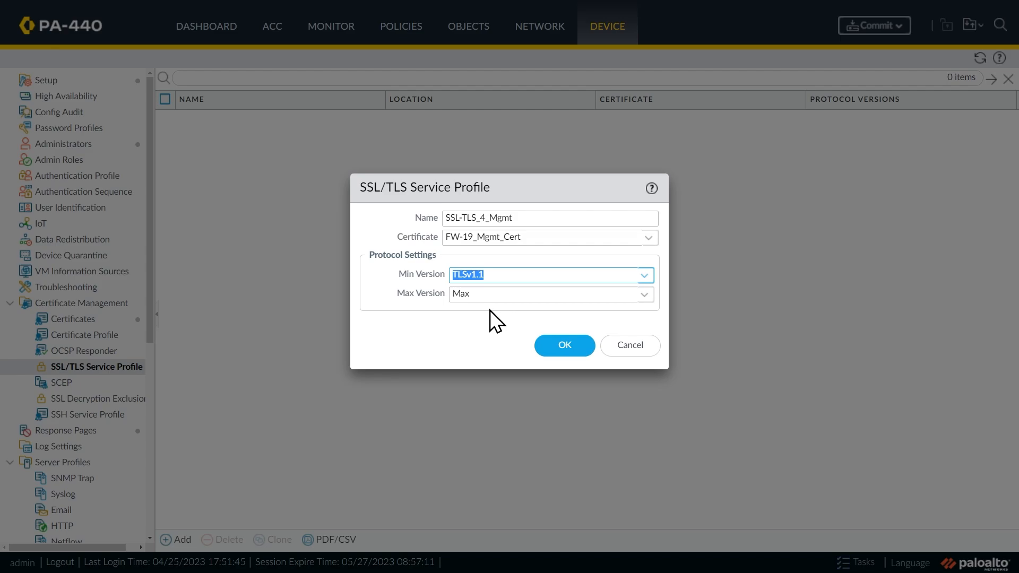
{"action": "mouse_move", "coordinate": [451, 293]}
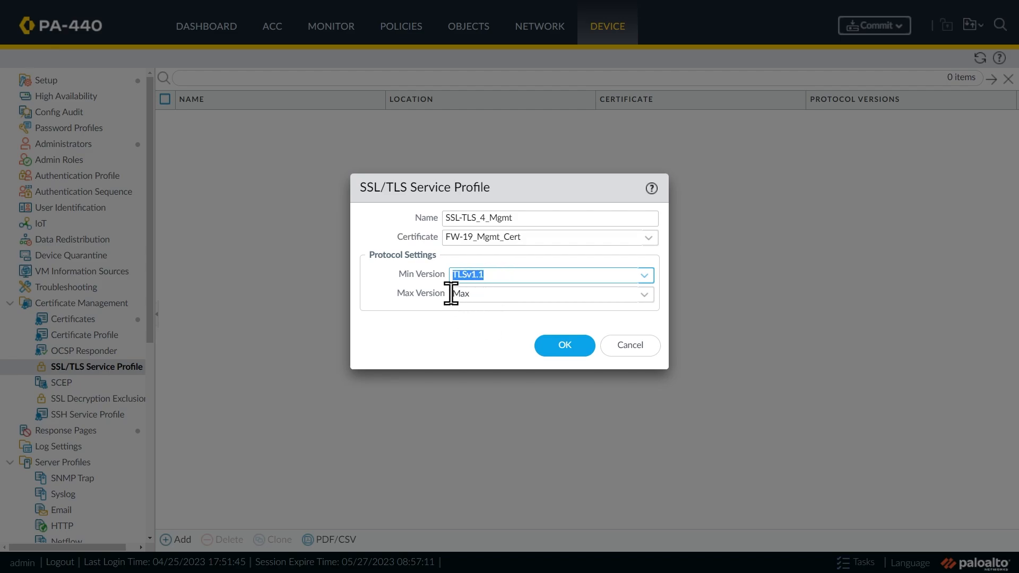
{"action": "left_click", "coordinate": [562, 345]}
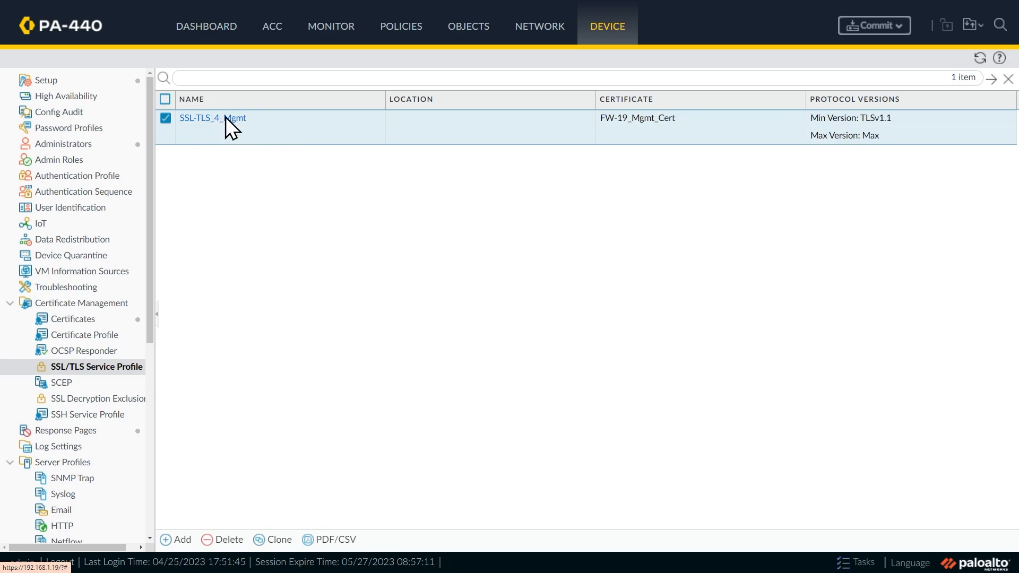
{"action": "mouse_move", "coordinate": [234, 127]}
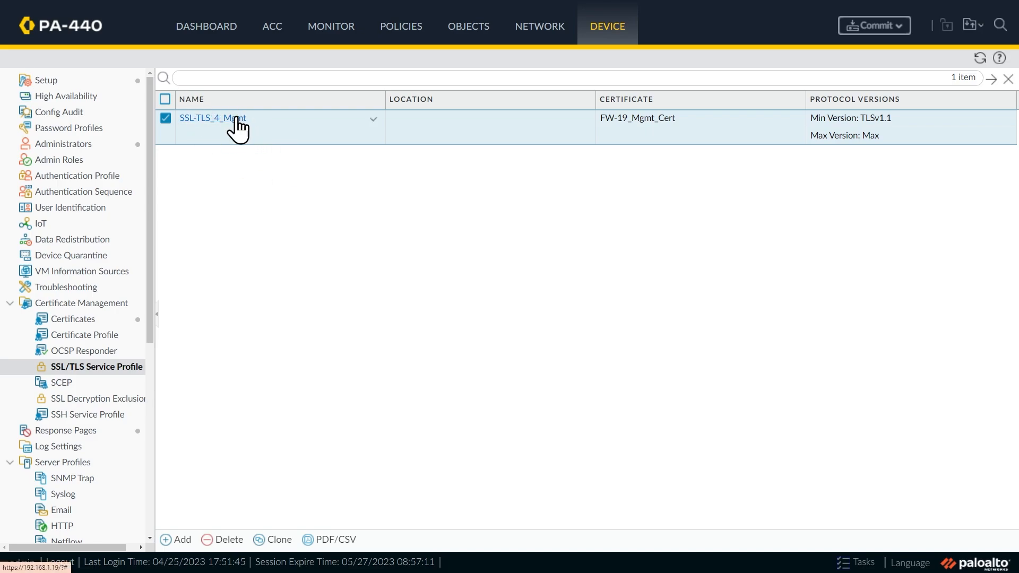
{"action": "mouse_move", "coordinate": [239, 136]}
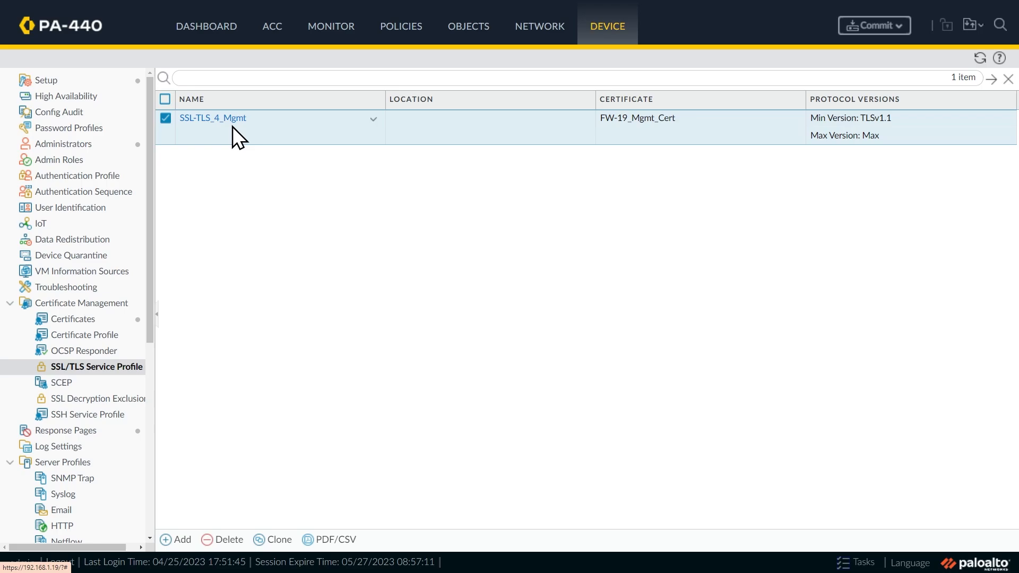
{"action": "mouse_move", "coordinate": [608, 26]}
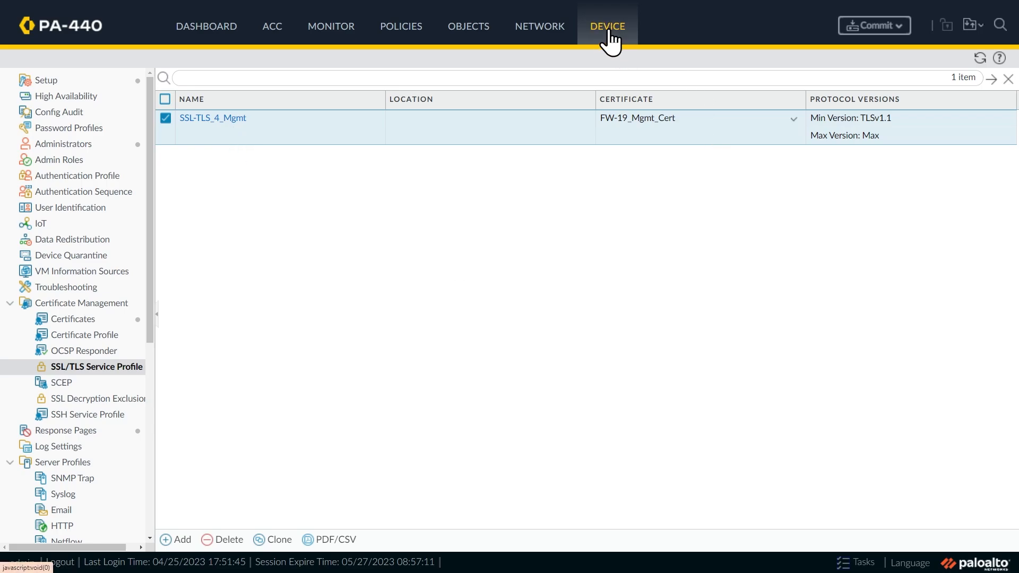
Step: Set the management SSL/TLS service profile to SSL-TLS_4_Mgmt and save the settings
{"action": "left_click", "coordinate": [46, 80]}
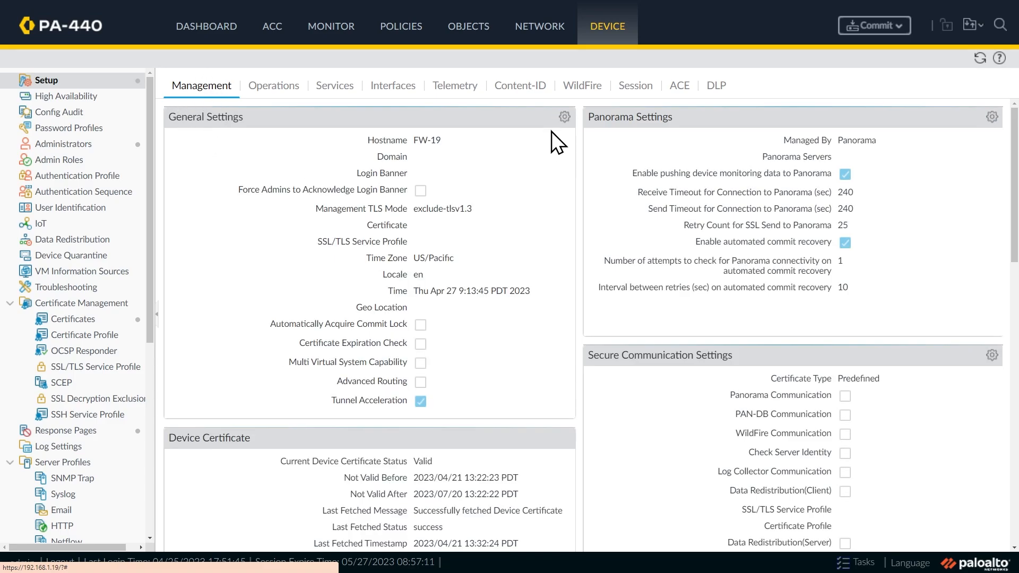
{"action": "mouse_move", "coordinate": [390, 246]}
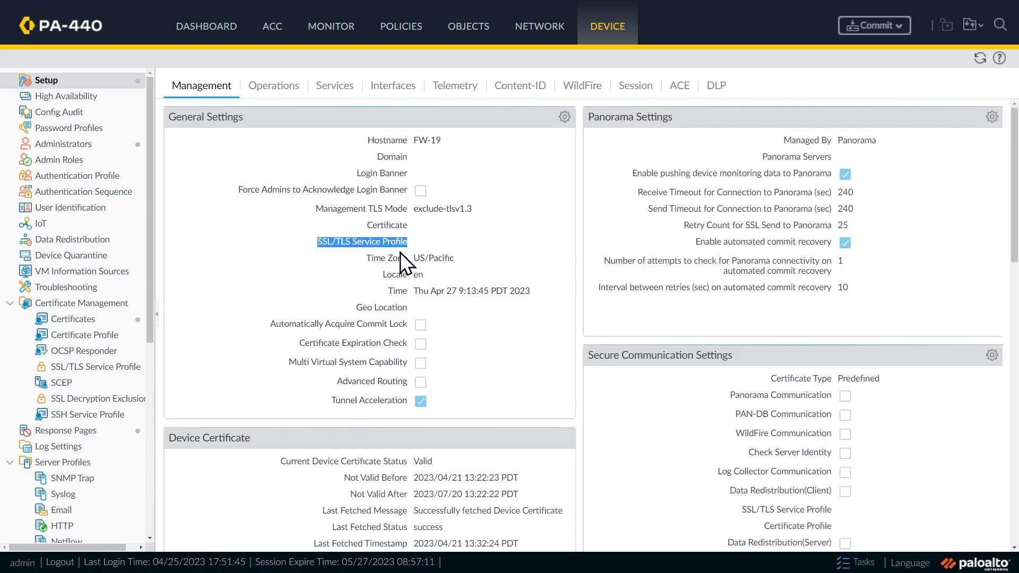
{"action": "mouse_move", "coordinate": [564, 117]}
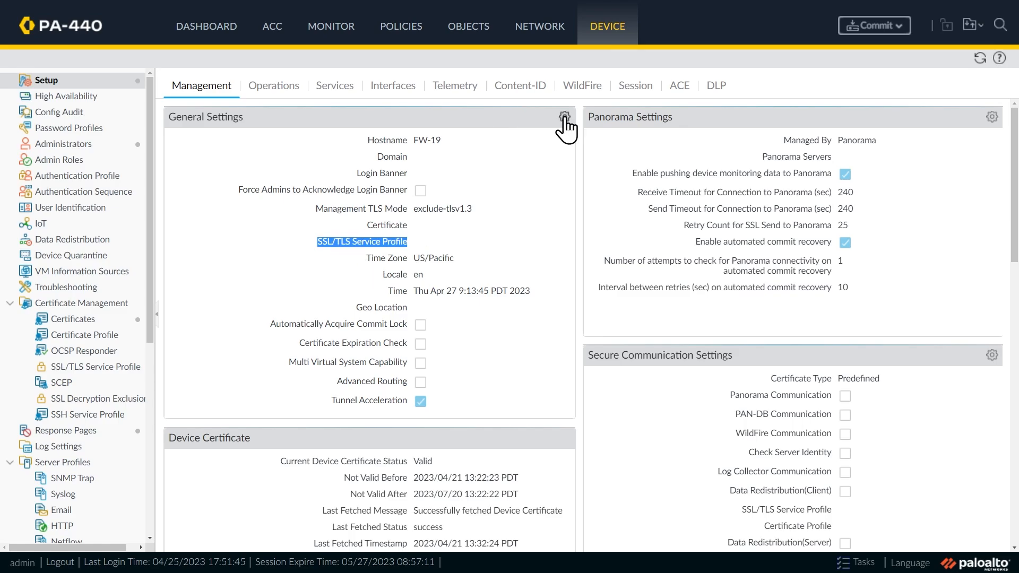
{"action": "left_click", "coordinate": [562, 117]}
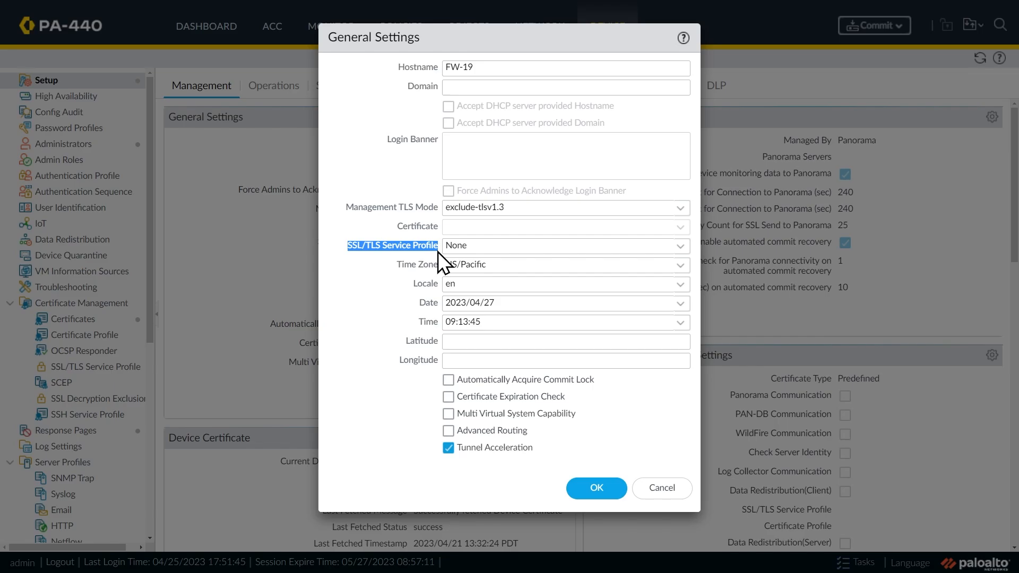
{"action": "left_click", "coordinate": [565, 245]}
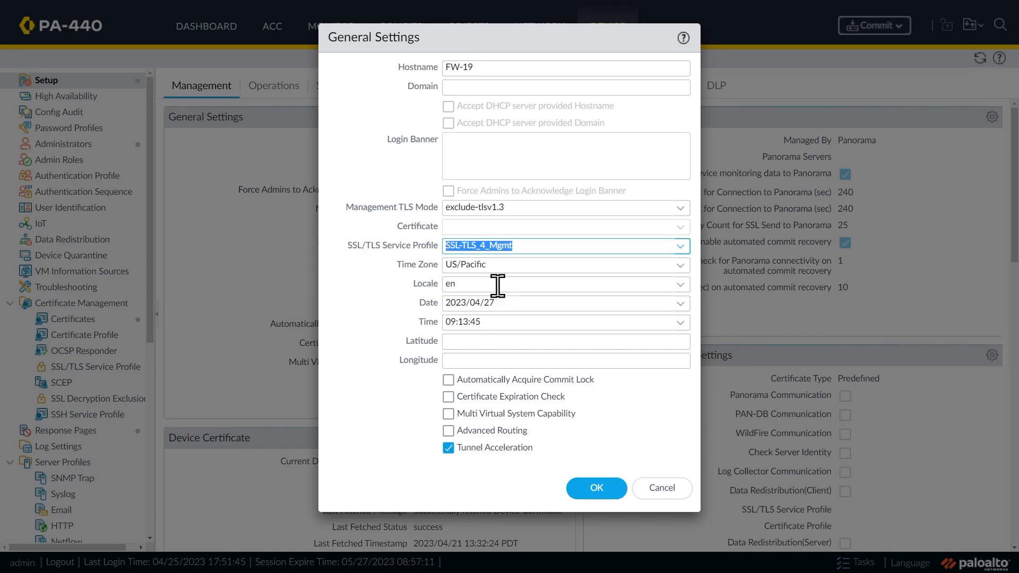
{"action": "left_click", "coordinate": [596, 488]}
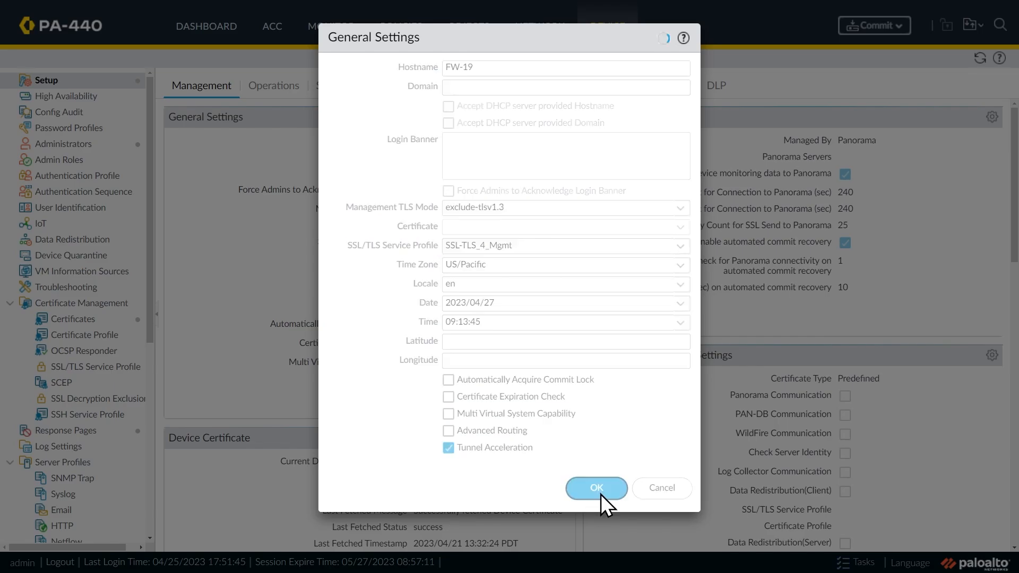
{"action": "left_click", "coordinate": [596, 487]}
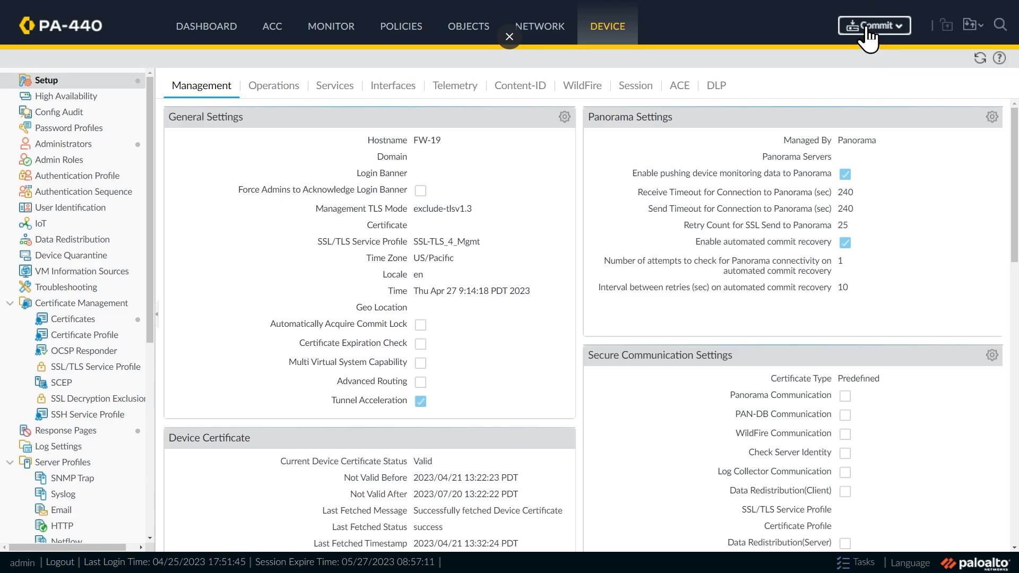
Step: Commit the configuration, dismiss the commit status report, and log out of the PA-440
{"action": "left_click", "coordinate": [873, 25]}
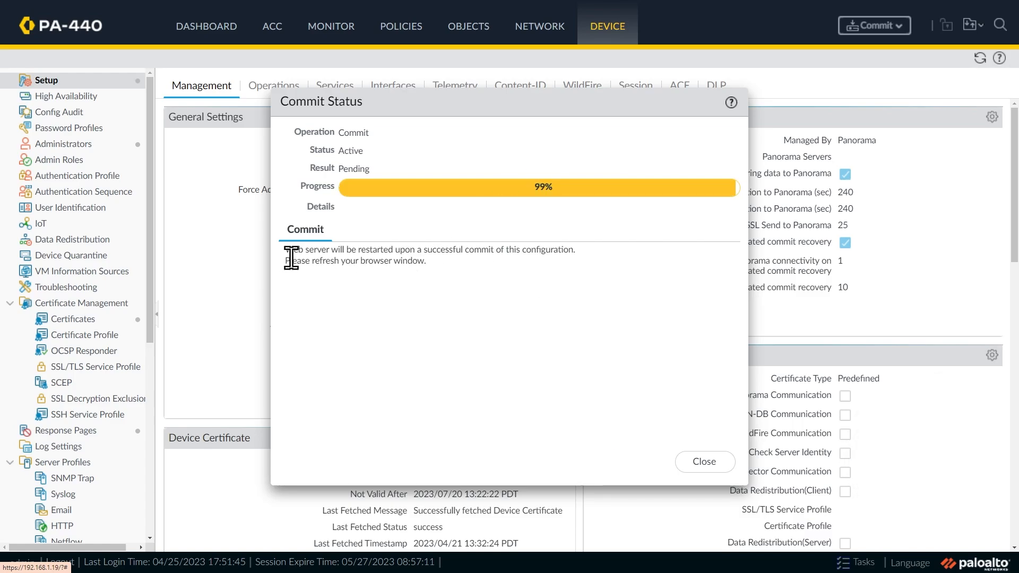
{"action": "mouse_move", "coordinate": [459, 269]}
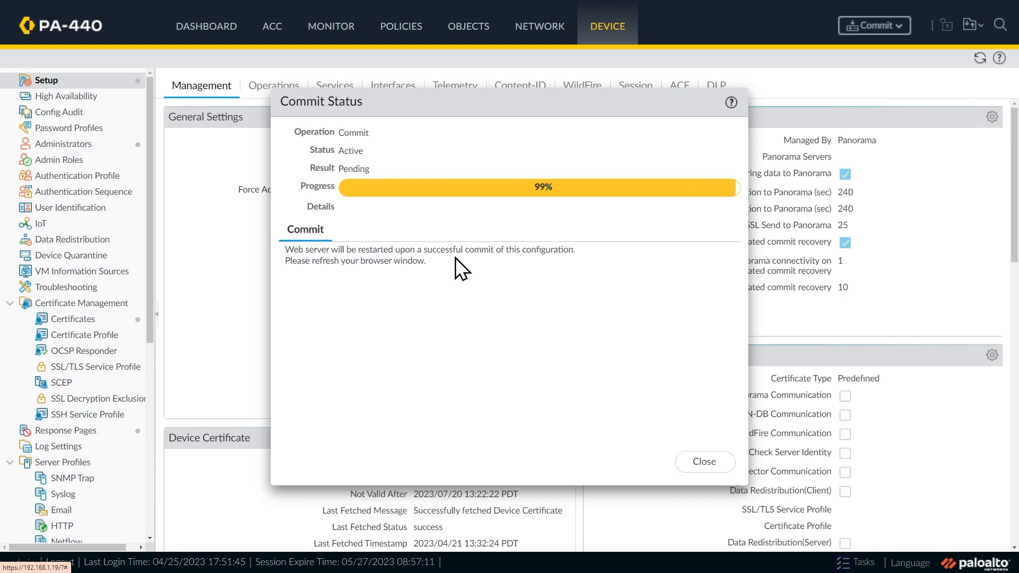
{"action": "mouse_move", "coordinate": [501, 142]}
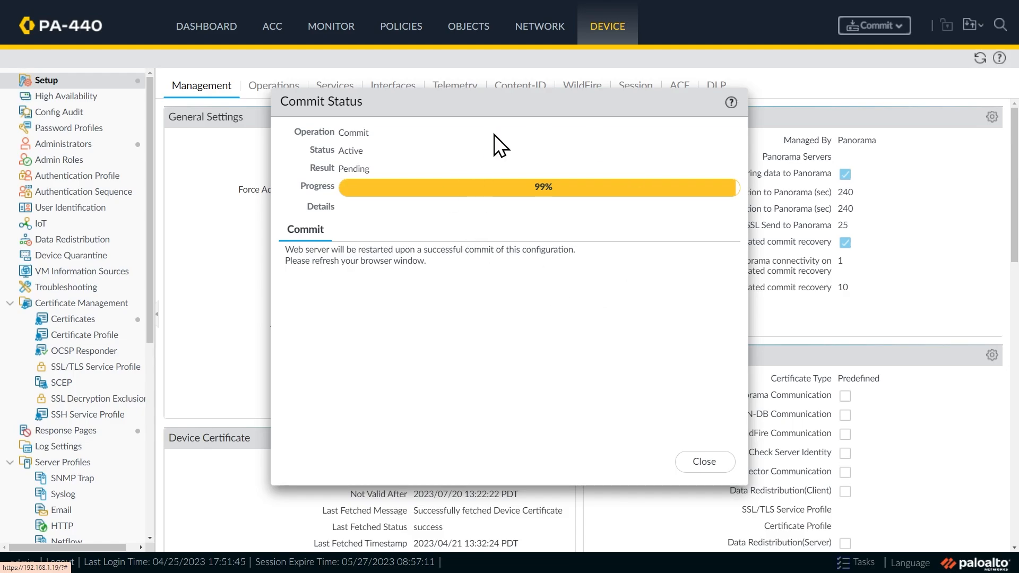
{"action": "mouse_move", "coordinate": [486, 221]}
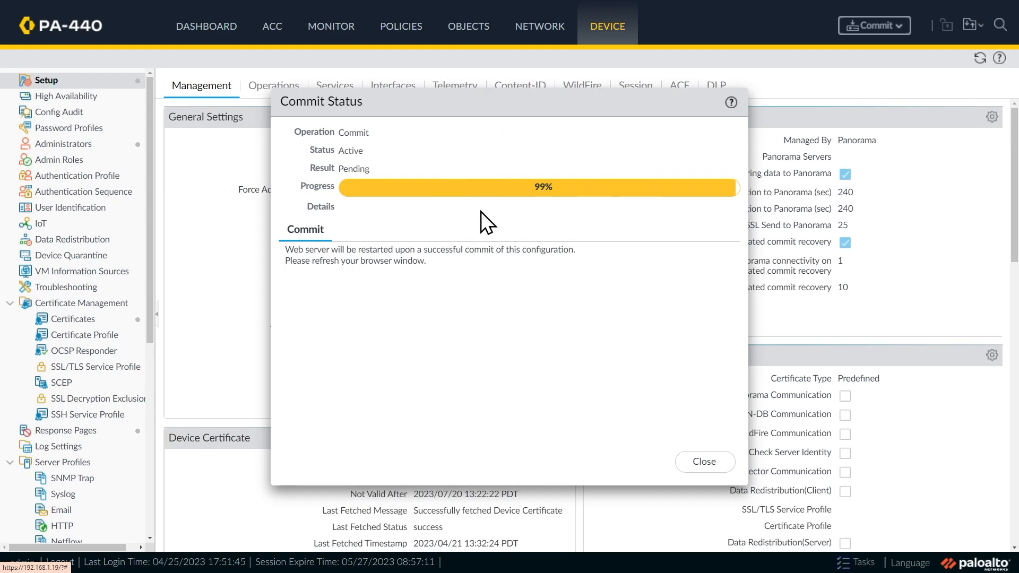
{"action": "left_click", "coordinate": [704, 461]}
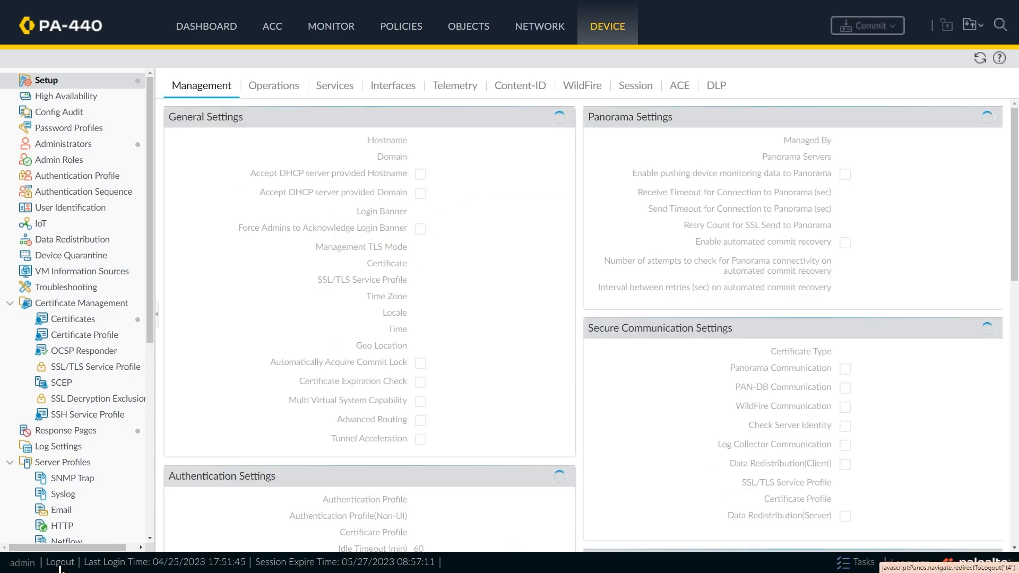
{"action": "left_click", "coordinate": [60, 562]}
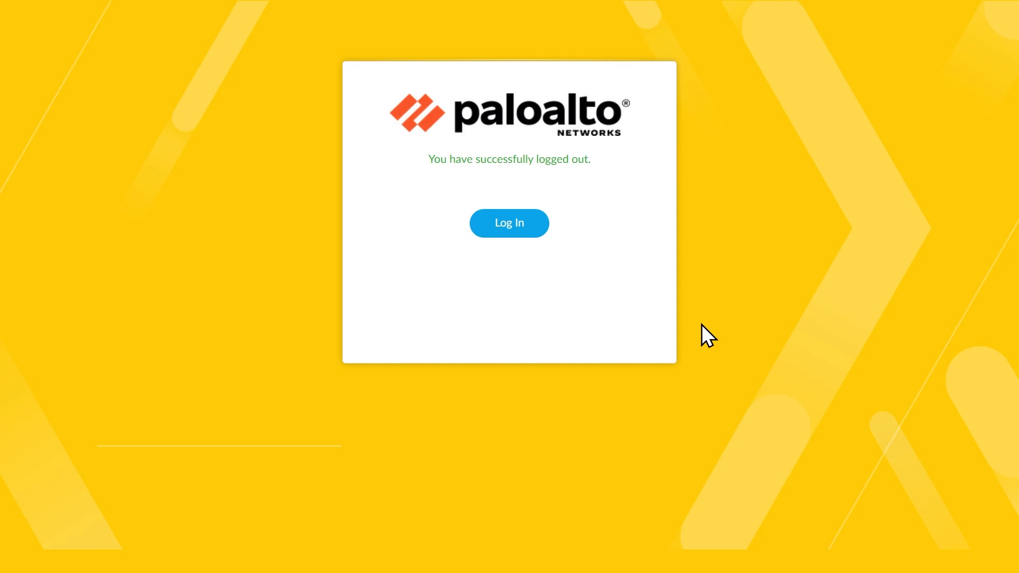
Step: From the login page, open the certificate details and scroll to the Subject Alternative Names
{"action": "left_click", "coordinate": [212, 67]}
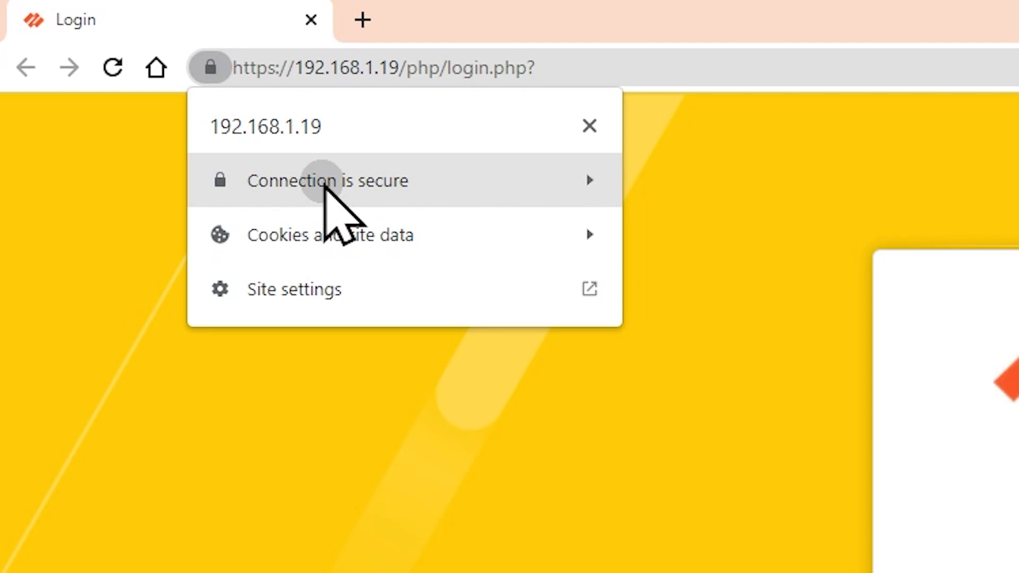
{"action": "left_click", "coordinate": [327, 180]}
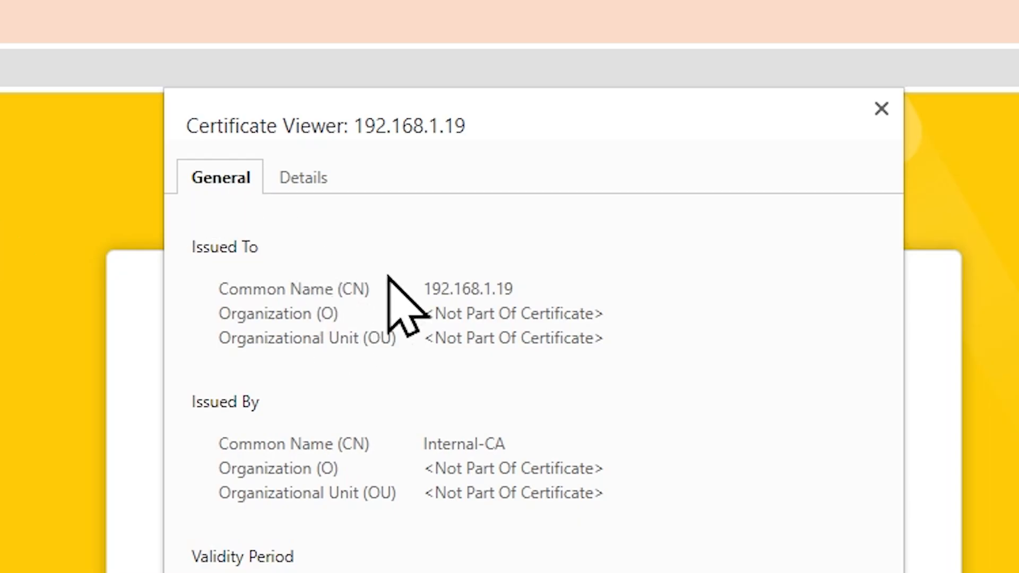
{"action": "mouse_move", "coordinate": [484, 498]}
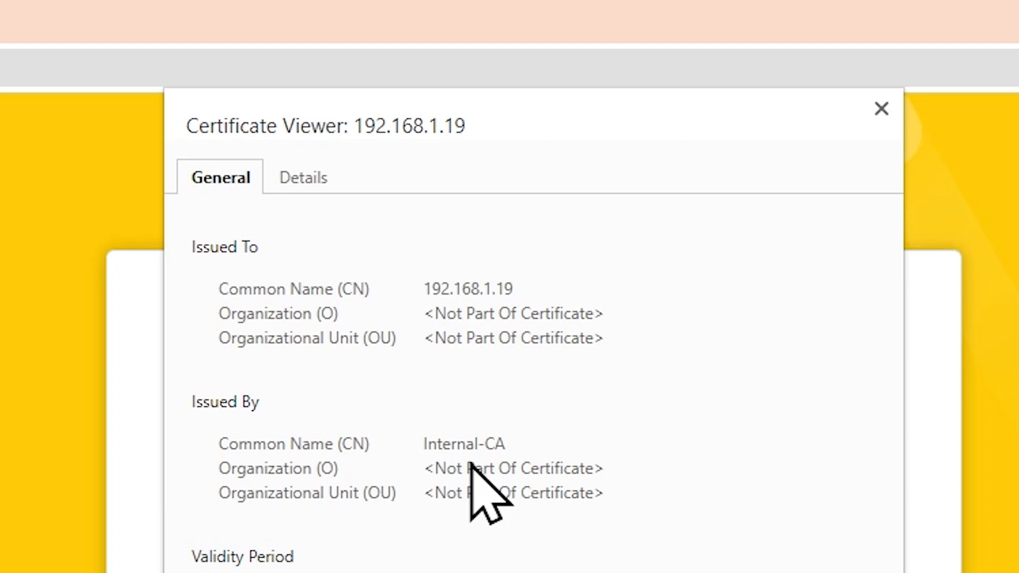
{"action": "left_click", "coordinate": [301, 176]}
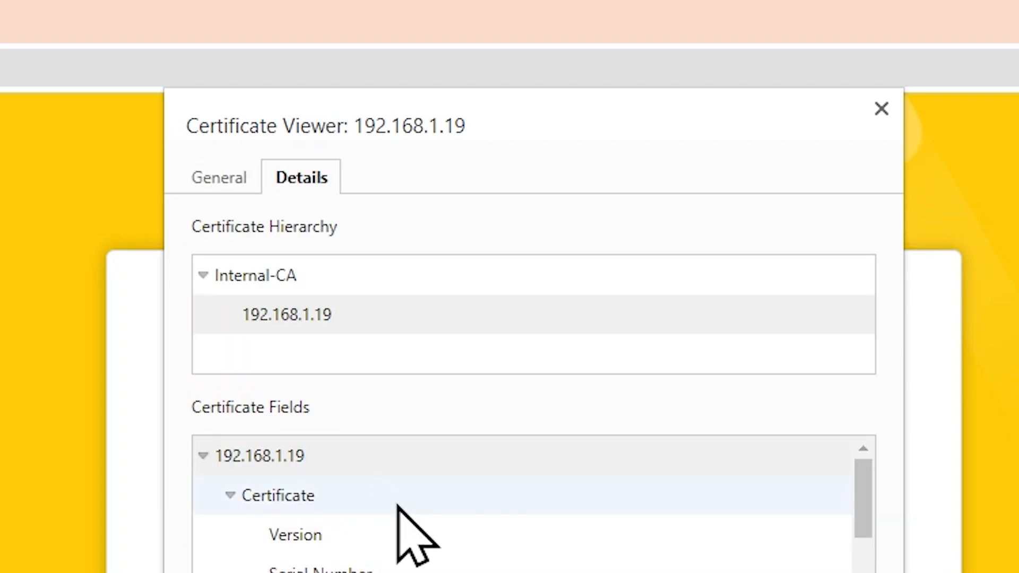
{"action": "scroll", "scroll_direction": "down", "scroll_amount": 3}
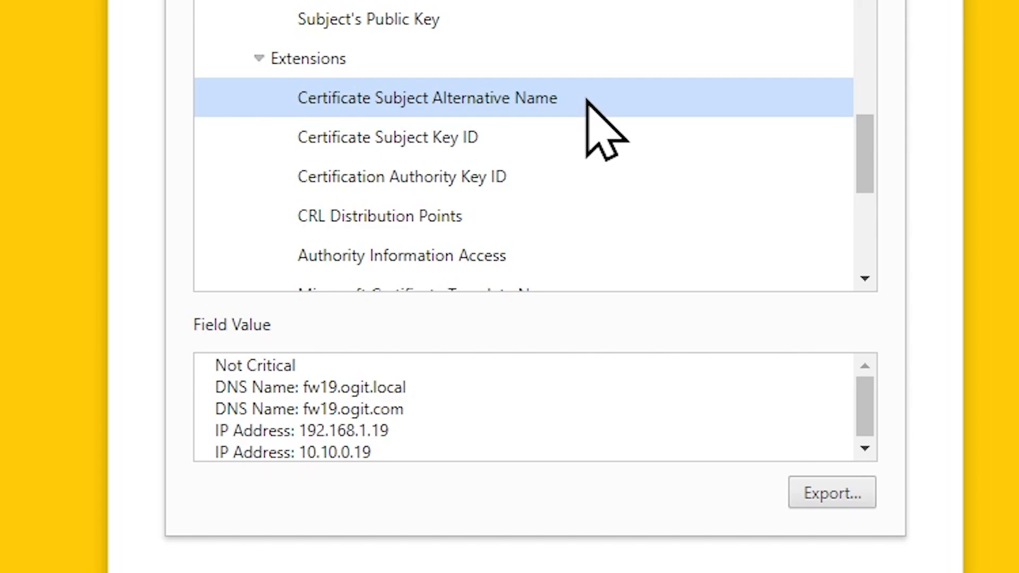
{"action": "mouse_move", "coordinate": [455, 428]}
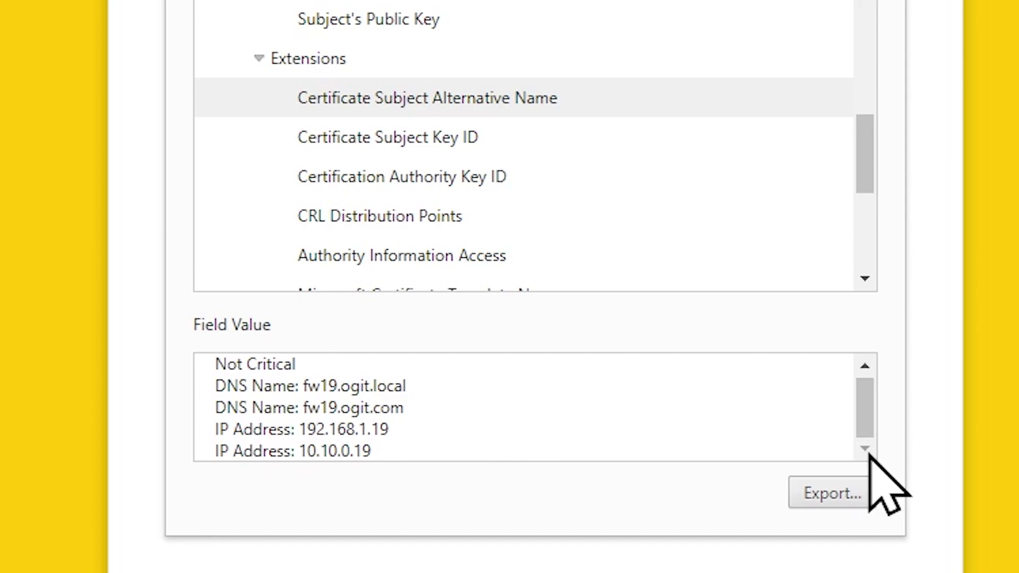
{"action": "mouse_move", "coordinate": [316, 409]}
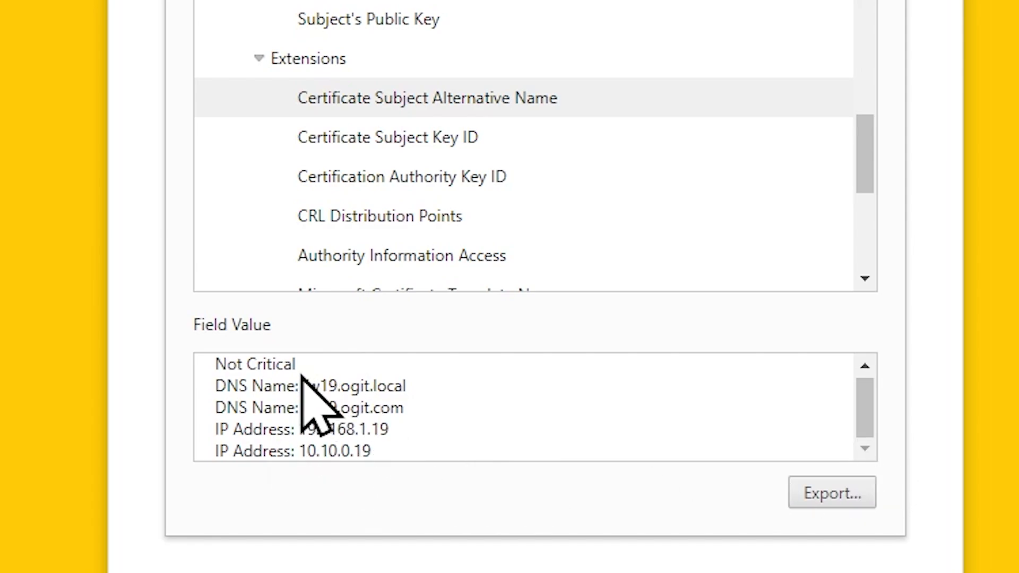
{"action": "mouse_move", "coordinate": [390, 448]}
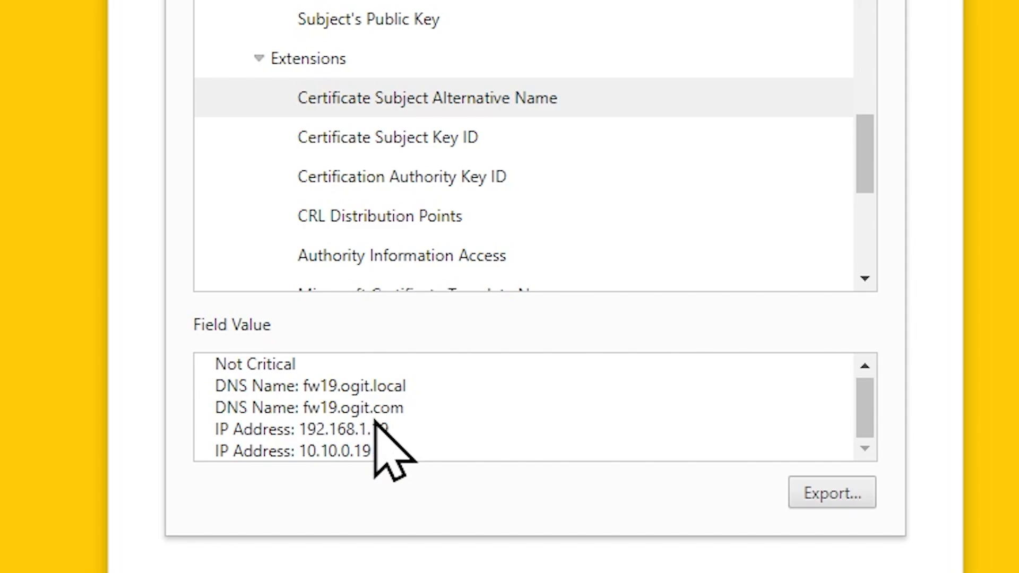
{"action": "mouse_move", "coordinate": [319, 468]}
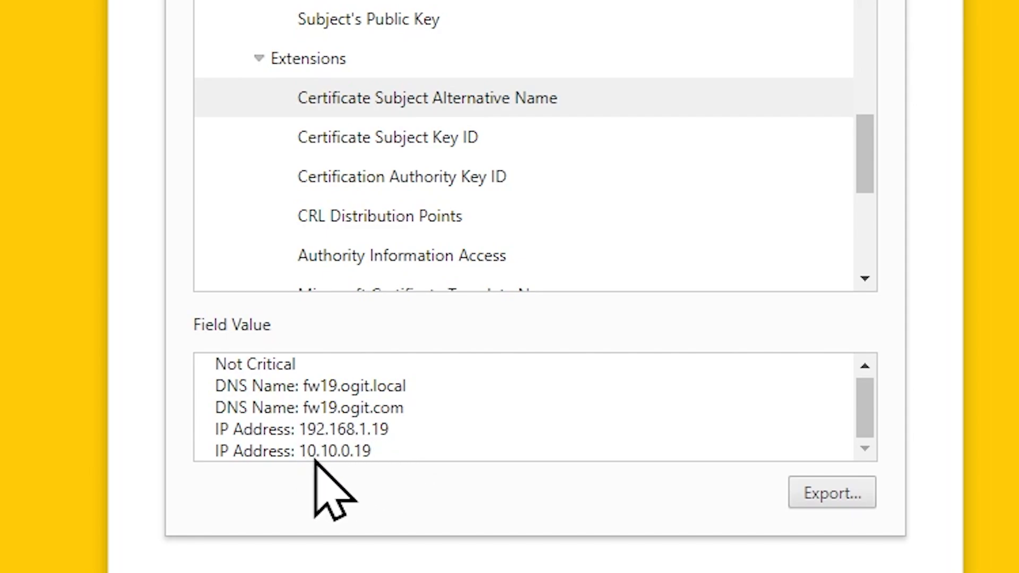
{"action": "mouse_move", "coordinate": [335, 491]}
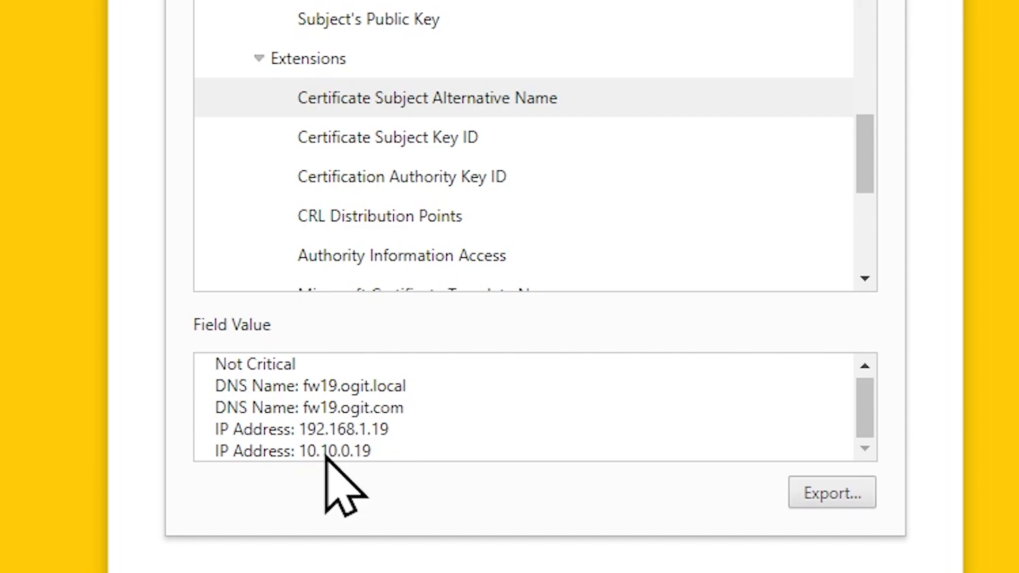
{"action": "mouse_move", "coordinate": [305, 504]}
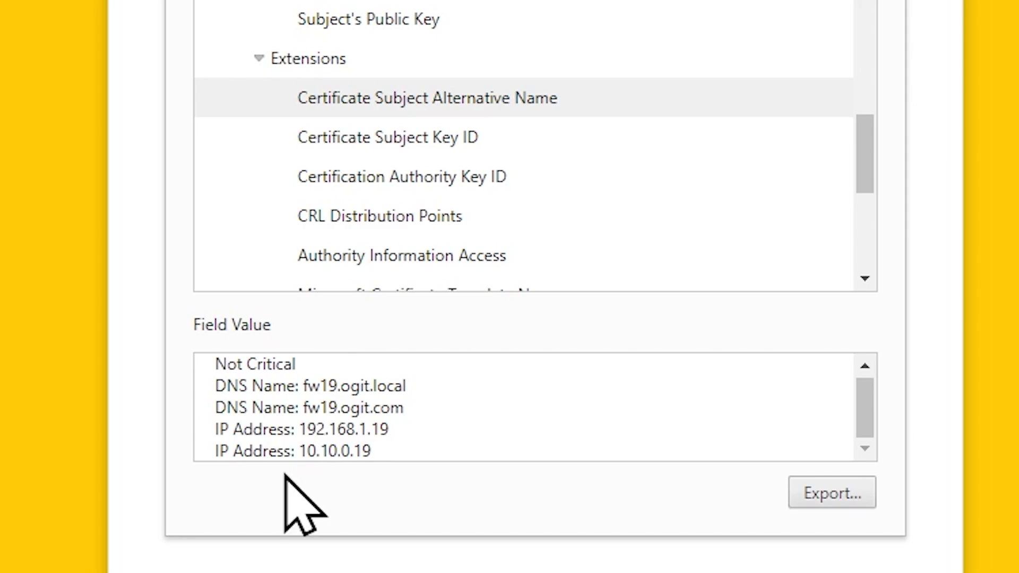
{"action": "mouse_move", "coordinate": [305, 491]}
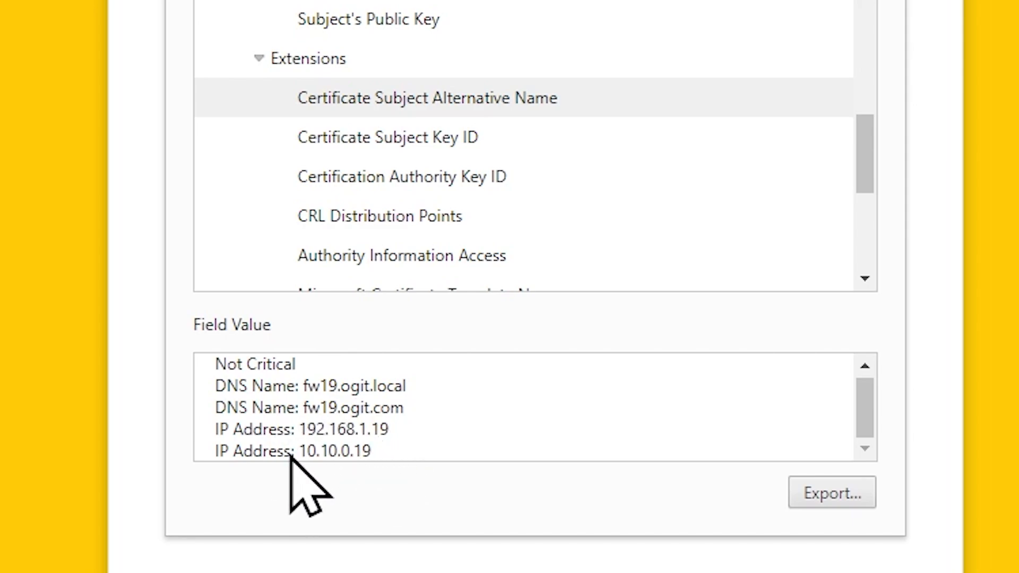
{"action": "mouse_move", "coordinate": [295, 442]}
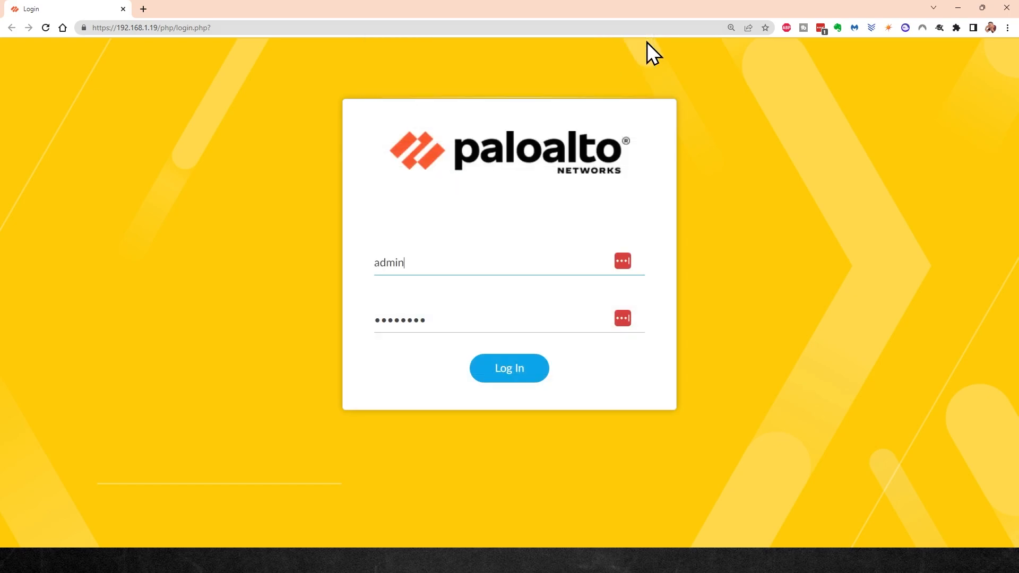
Step: Log back in, review Device certificates and SSL/TLS profiles, then confirm SSL-TLS_4_Mgmt in Management settings
{"action": "left_click", "coordinate": [510, 367]}
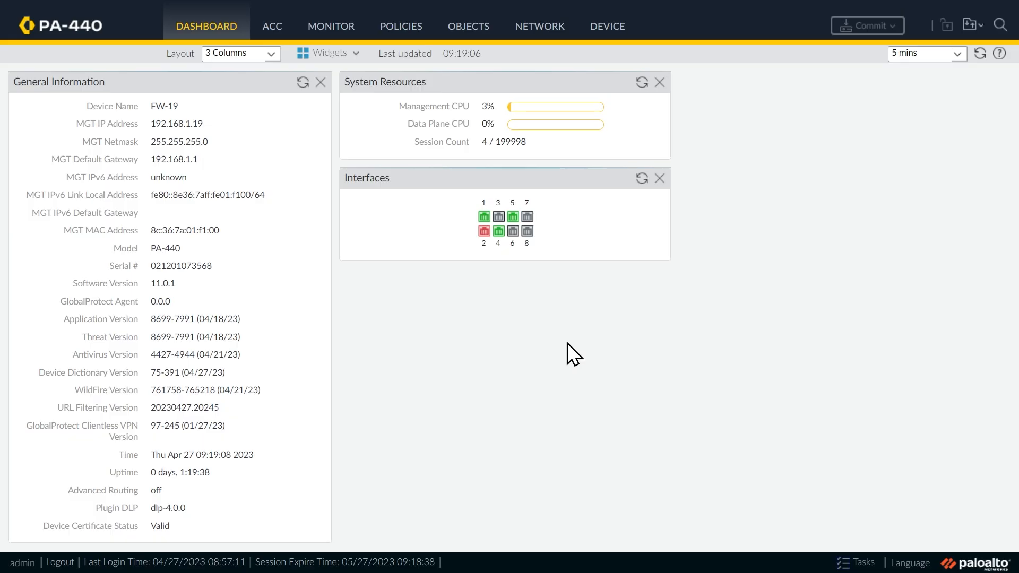
{"action": "left_click", "coordinate": [607, 26]}
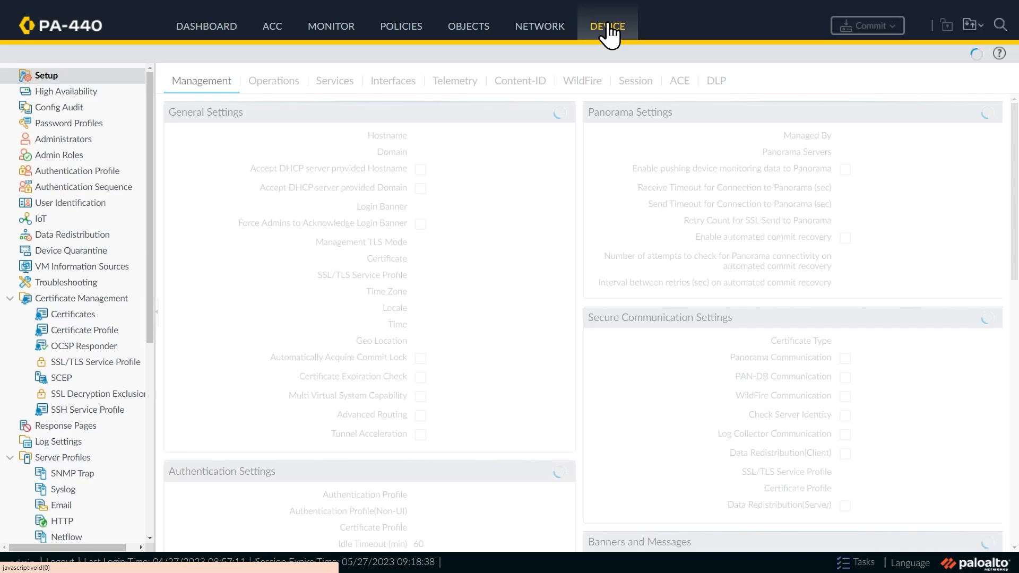
{"action": "left_click", "coordinate": [73, 313]}
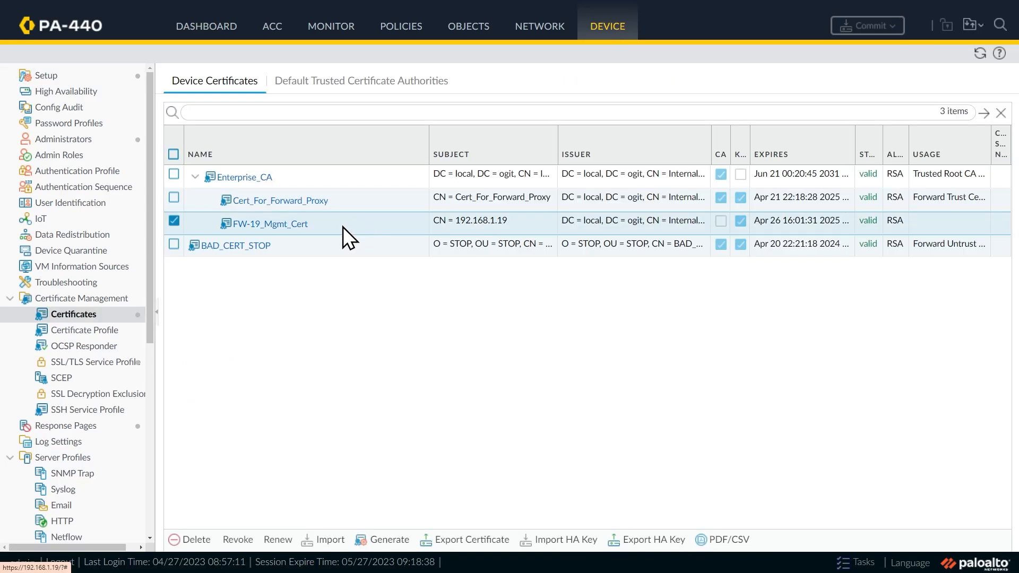
{"action": "mouse_move", "coordinate": [111, 362]}
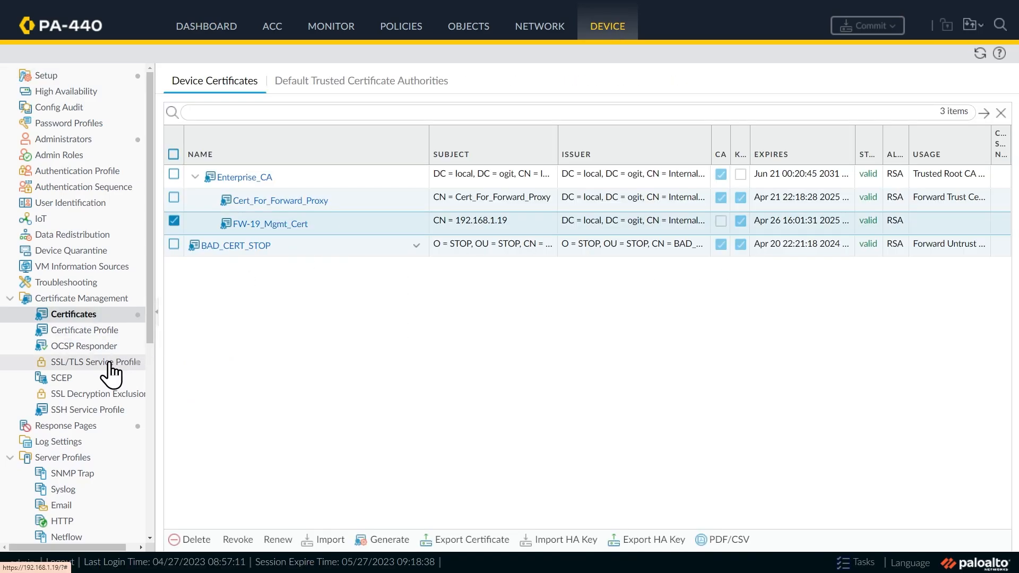
{"action": "left_click", "coordinate": [91, 362]}
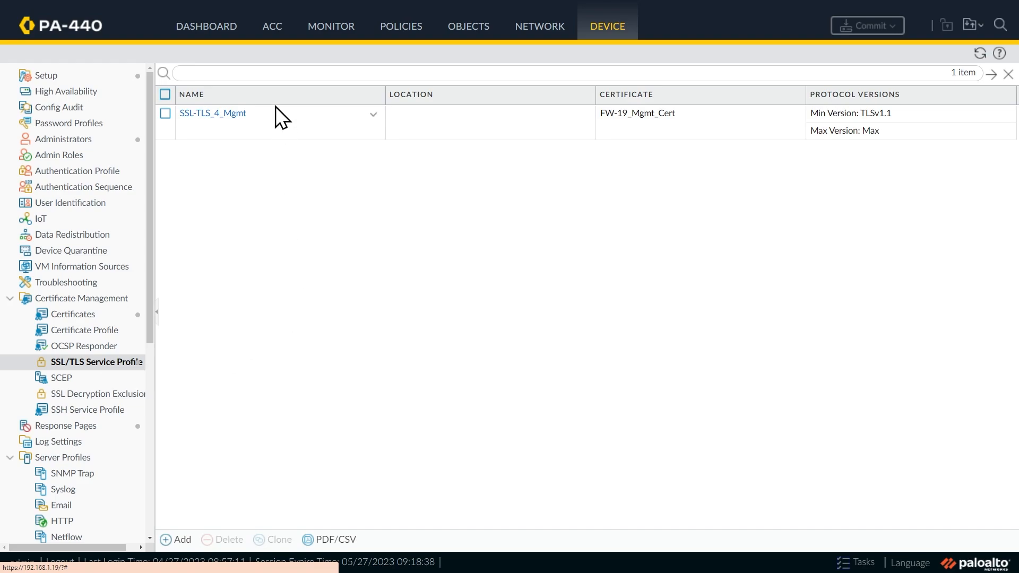
{"action": "mouse_move", "coordinate": [95, 379]}
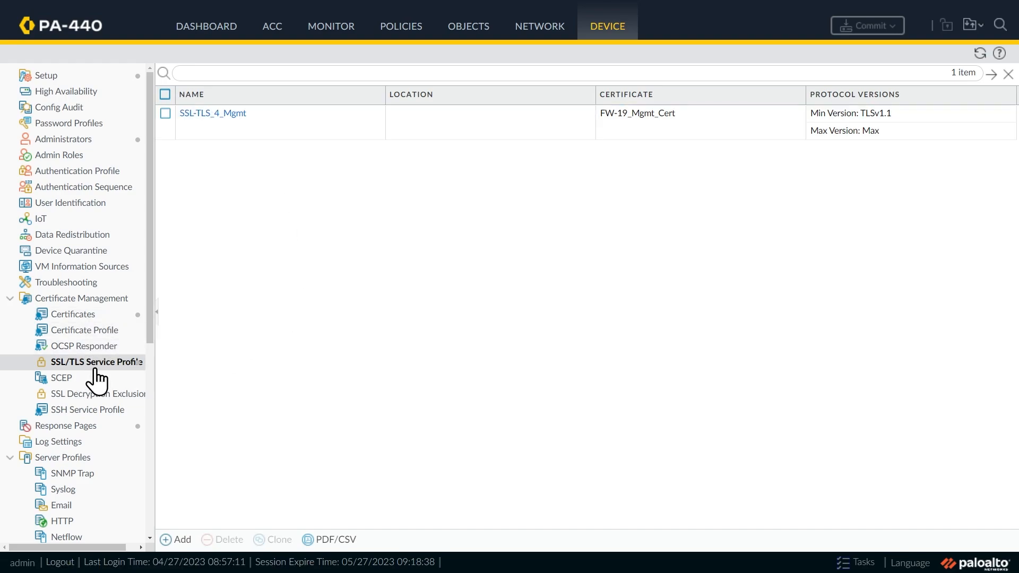
{"action": "mouse_move", "coordinate": [224, 148]}
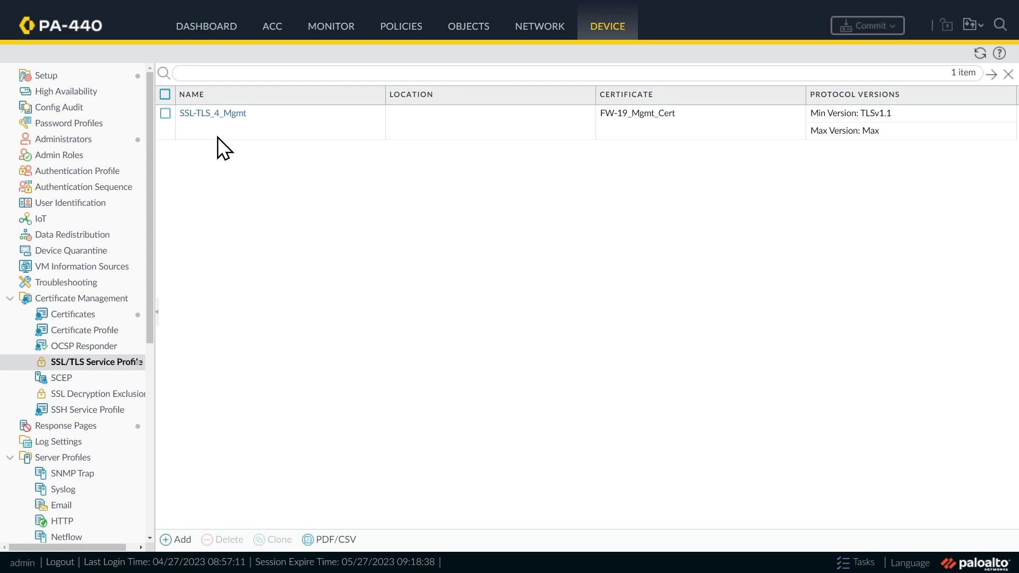
{"action": "mouse_move", "coordinate": [533, 53]}
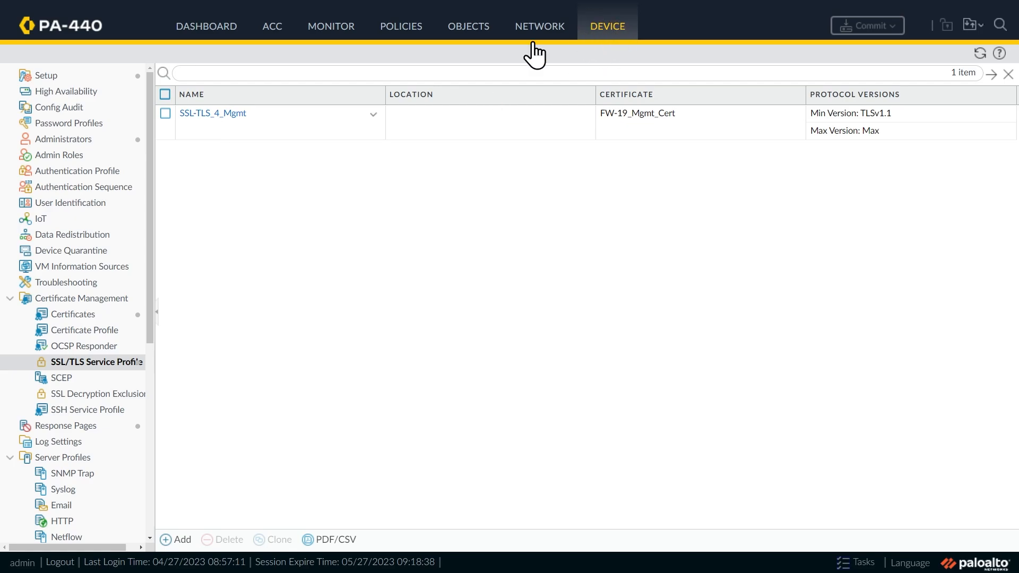
{"action": "left_click", "coordinate": [45, 74]}
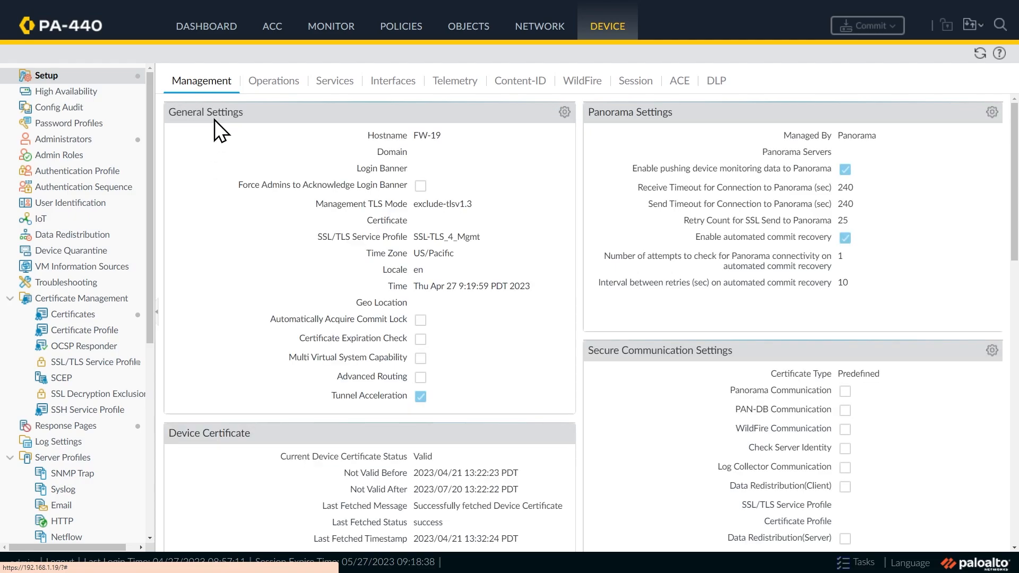
{"action": "mouse_move", "coordinate": [468, 260]}
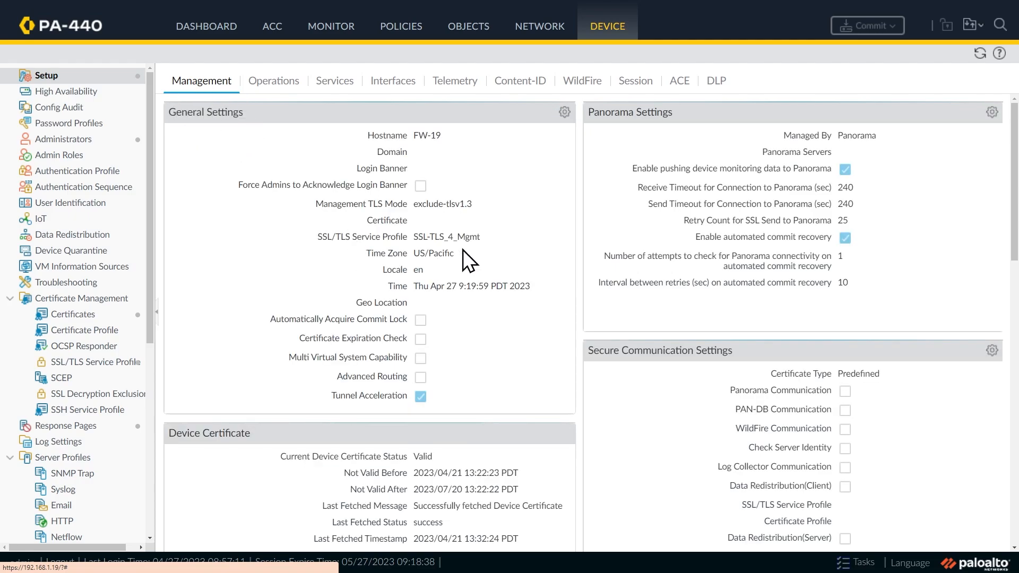